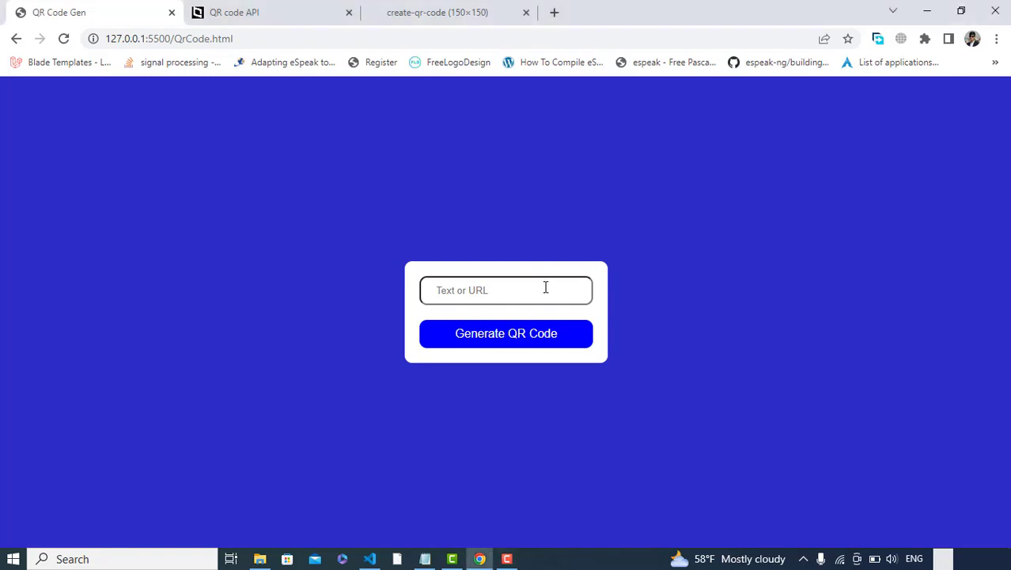
Step: Generate a QR code for the text 'code with yousaf'
type("code with")
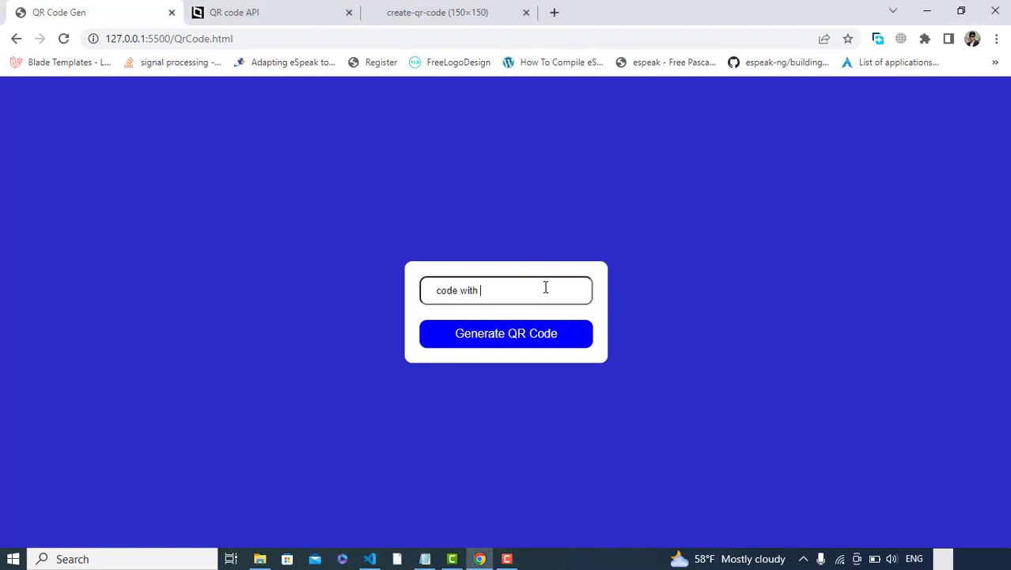
type("yousaf")
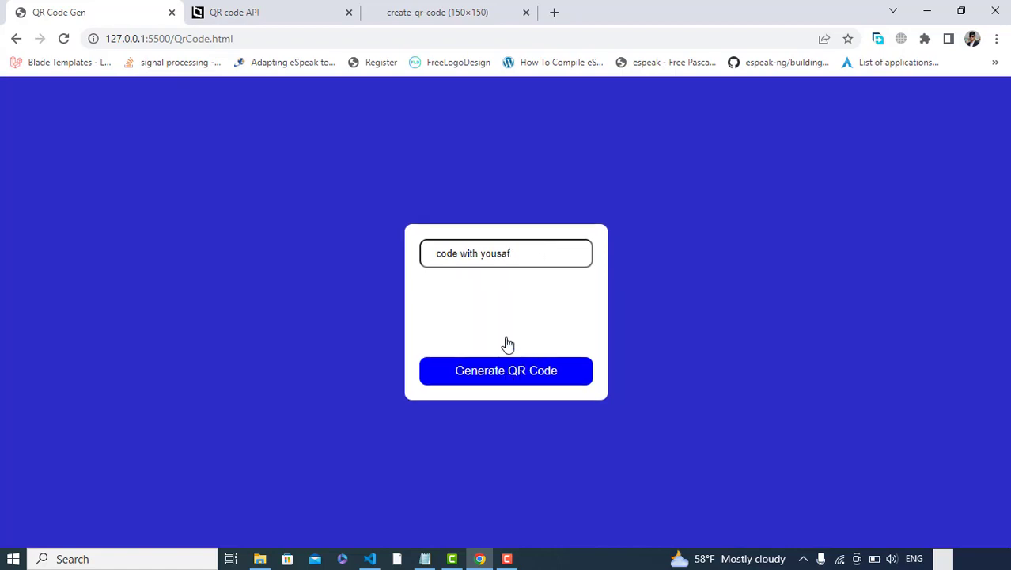
left_click(506, 370)
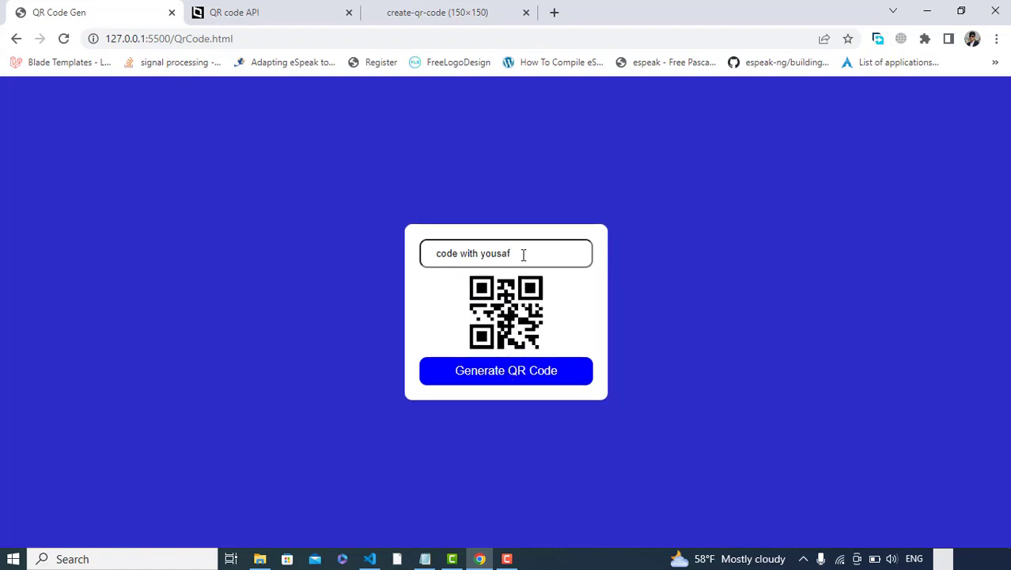
Step: Replace the text with google.com and generate its QR code
key("Backspace")
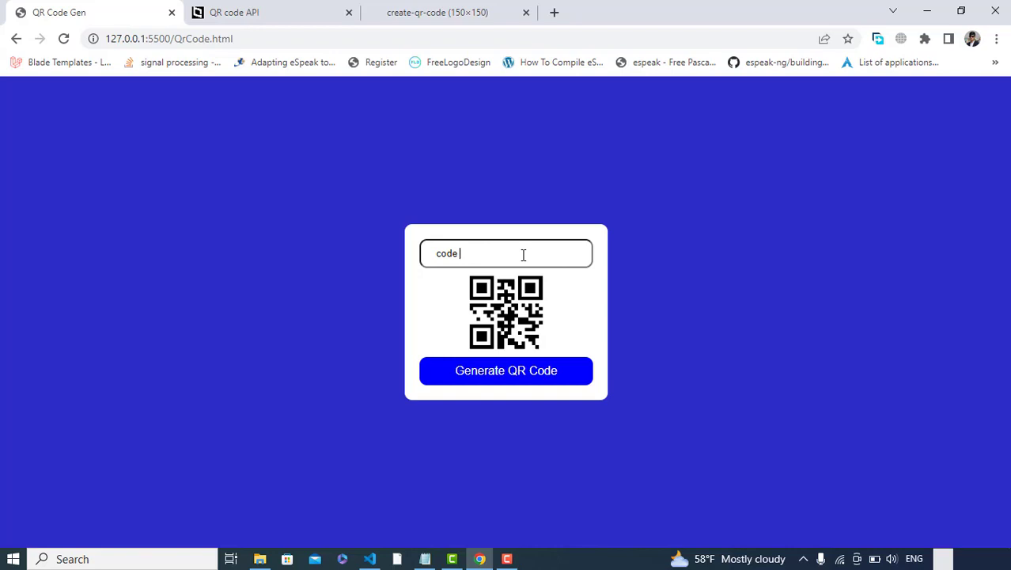
mouse_move(525, 304)
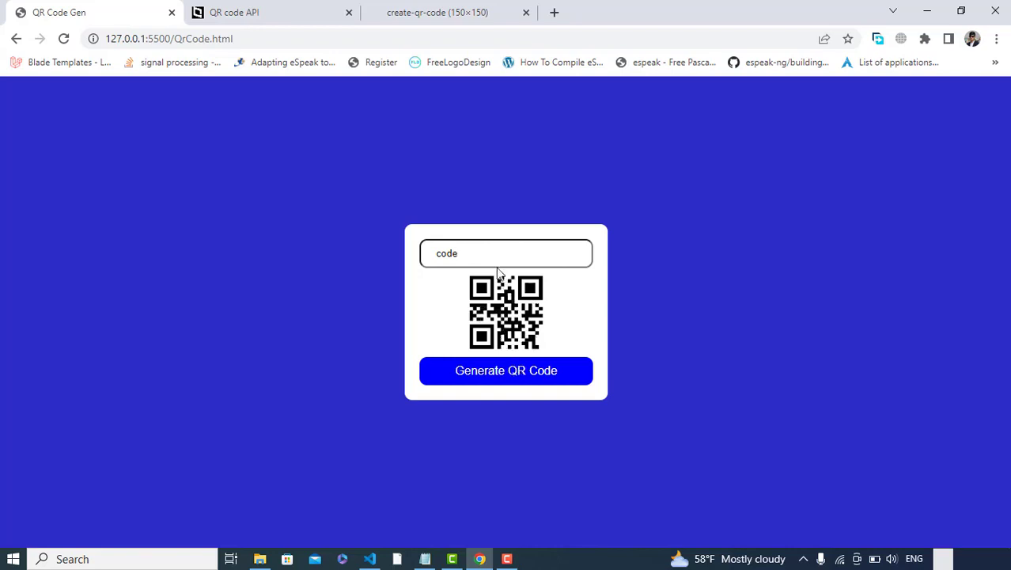
type("g")
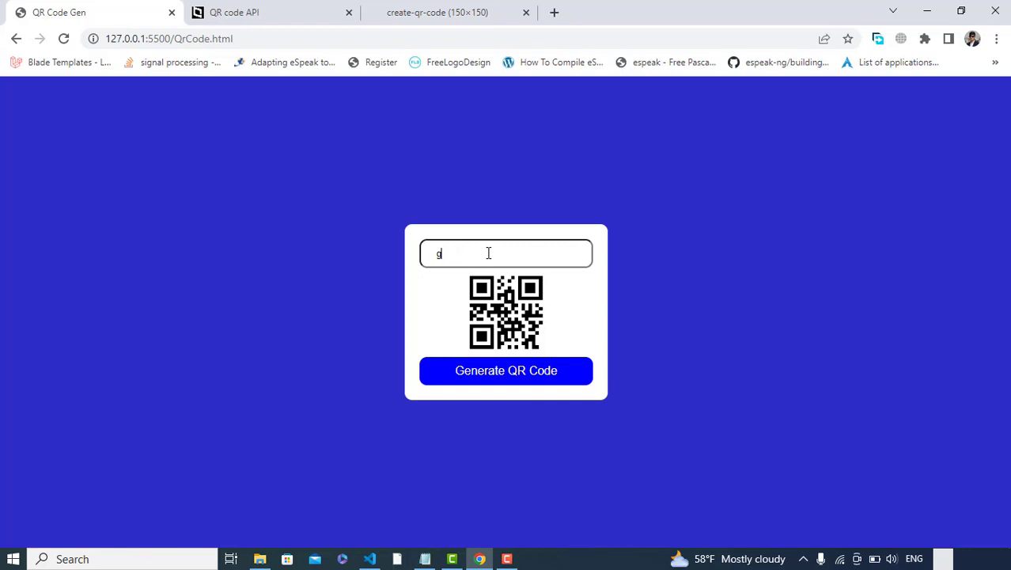
type("oogle.com")
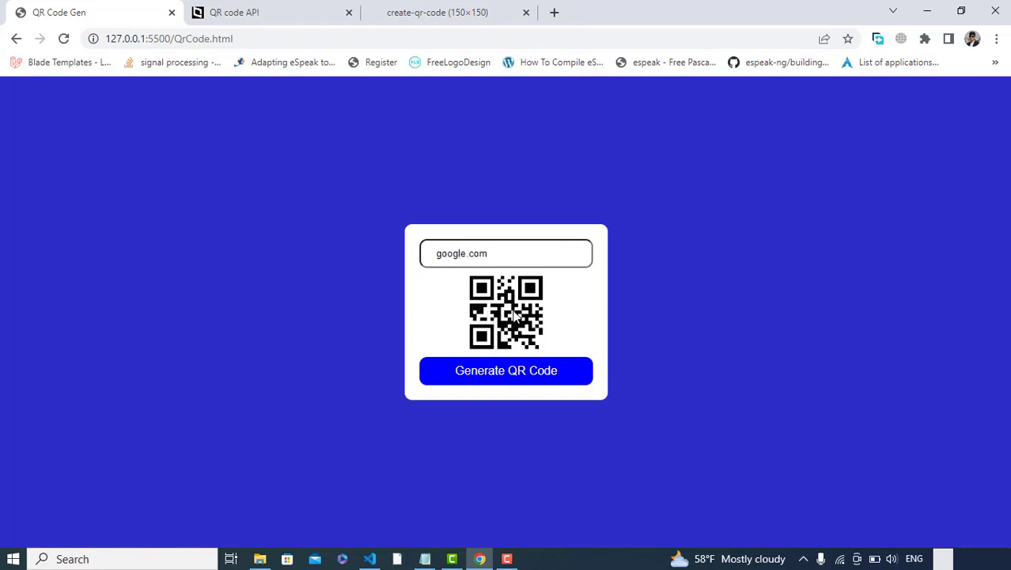
mouse_move(598, 345)
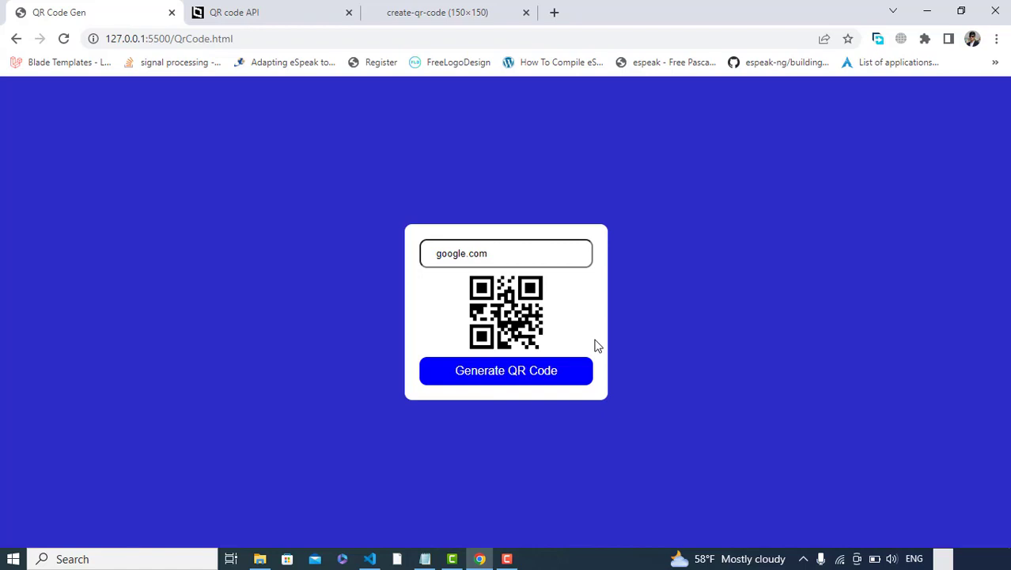
left_click(507, 254)
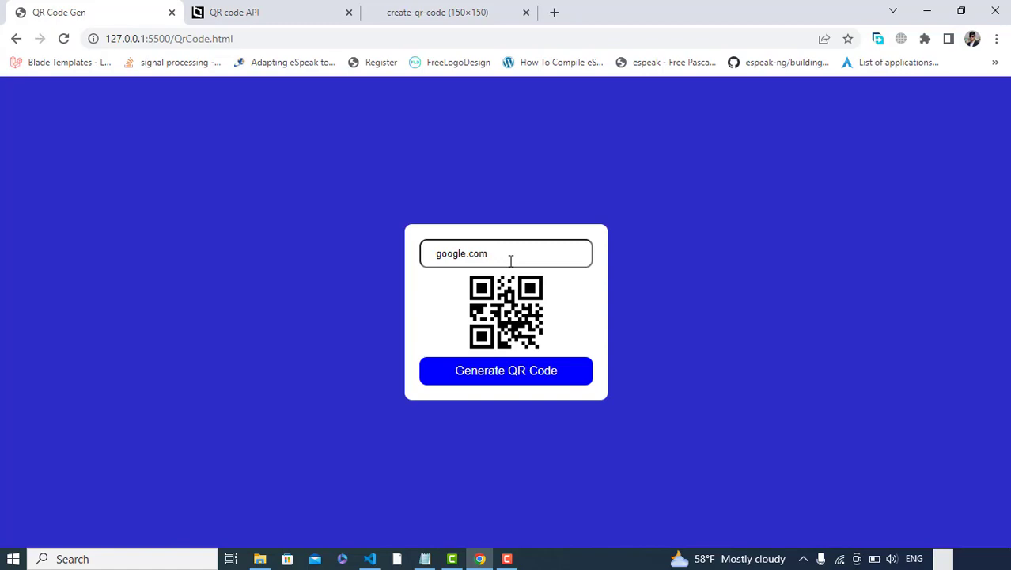
mouse_move(642, 331)
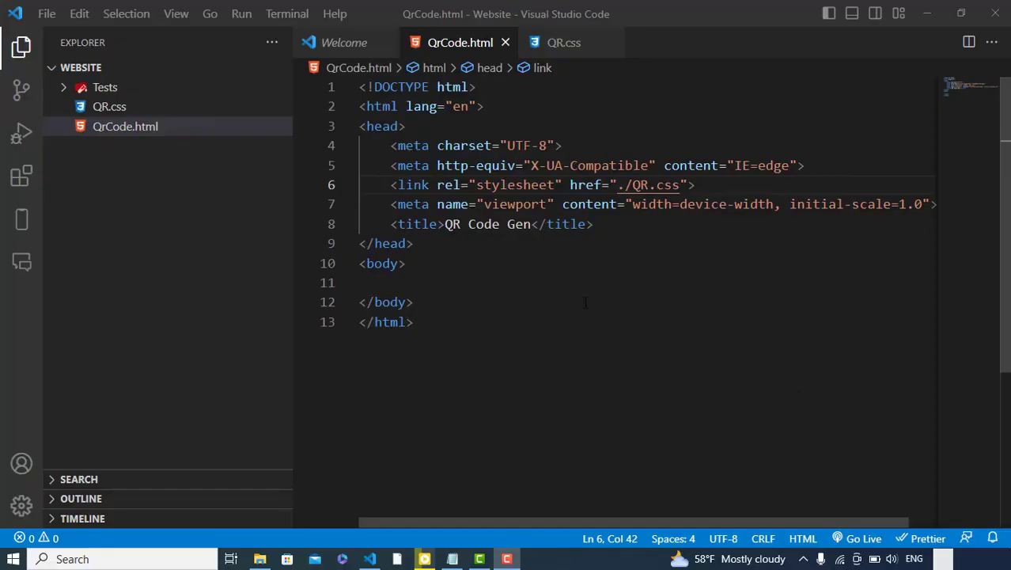
mouse_move(125, 127)
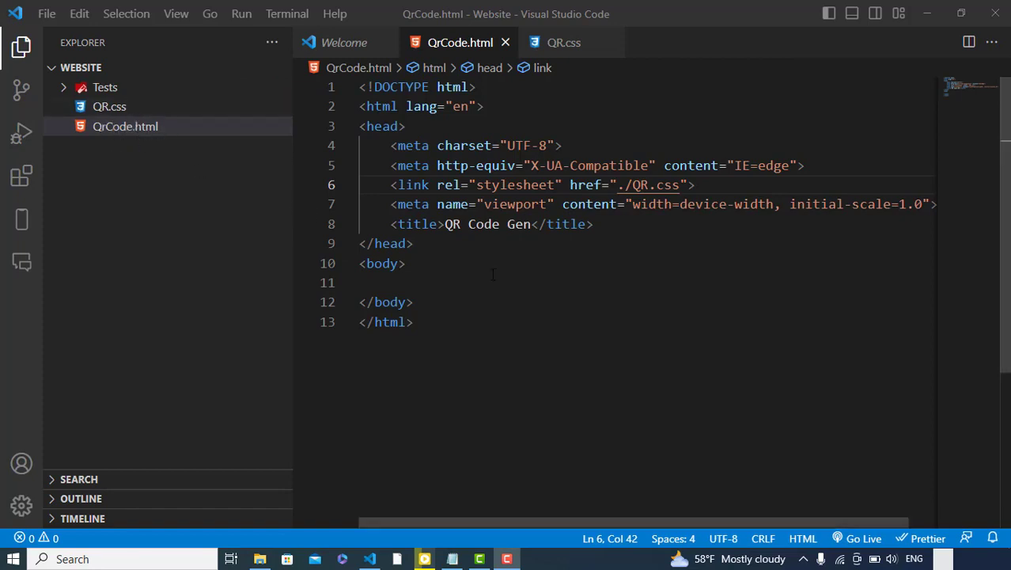
Step: Check the linked QR.css stylesheet and return to QrCode.html's body
left_click(412, 244)
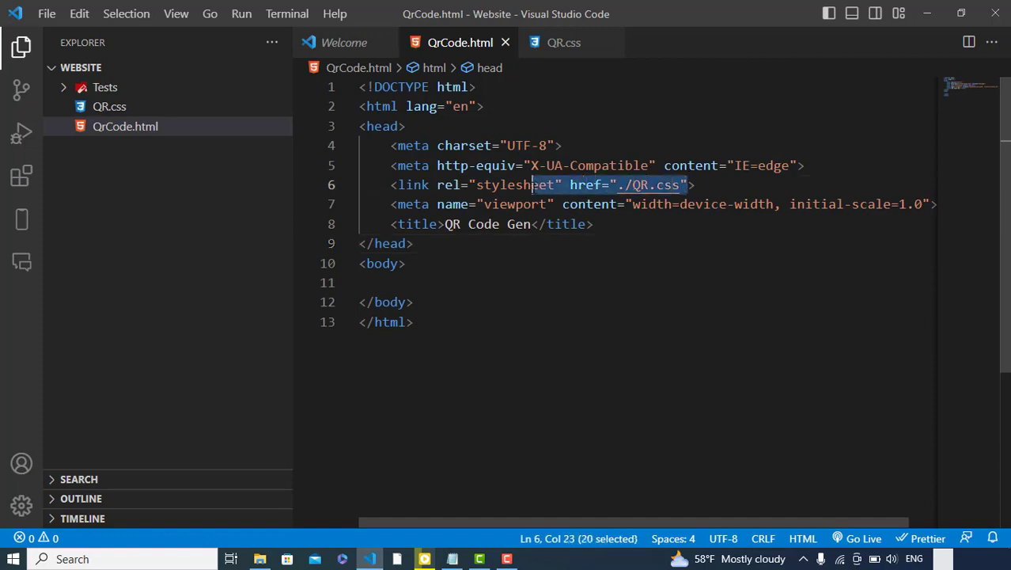
left_click(563, 41)
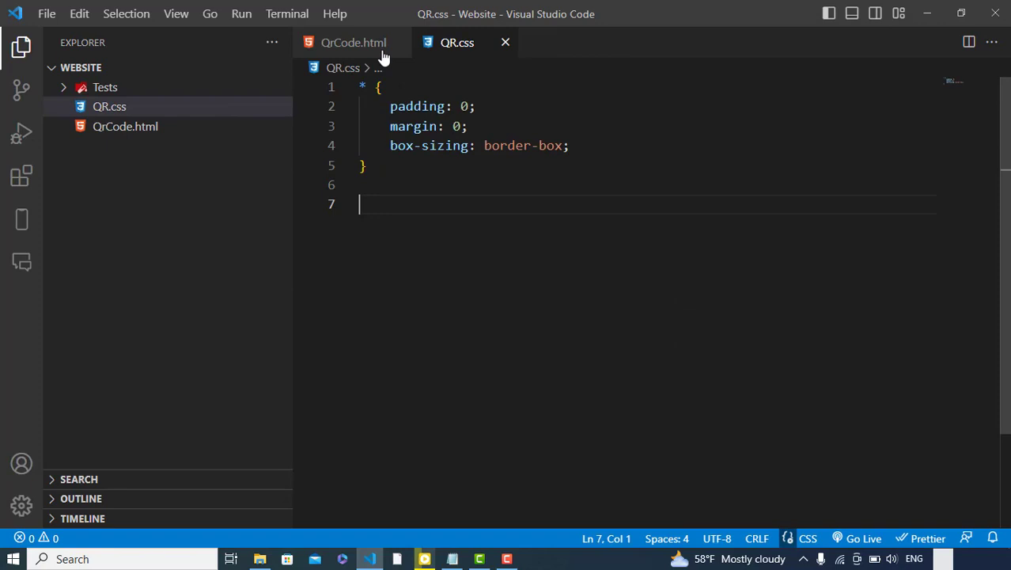
left_click(355, 41)
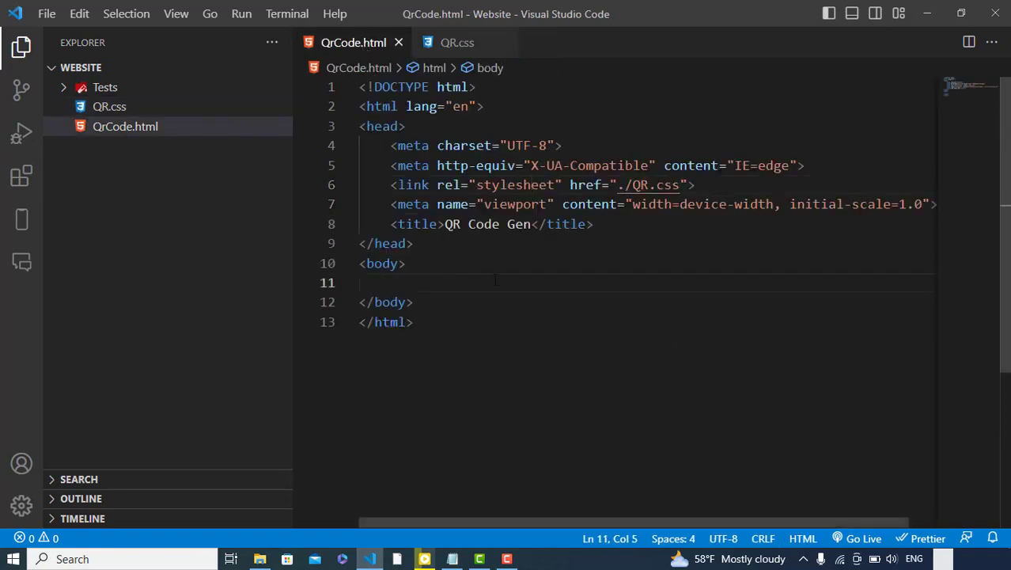
Step: Add div.wrapper containing div.cart with a text input inside
type(".wrapper\">")
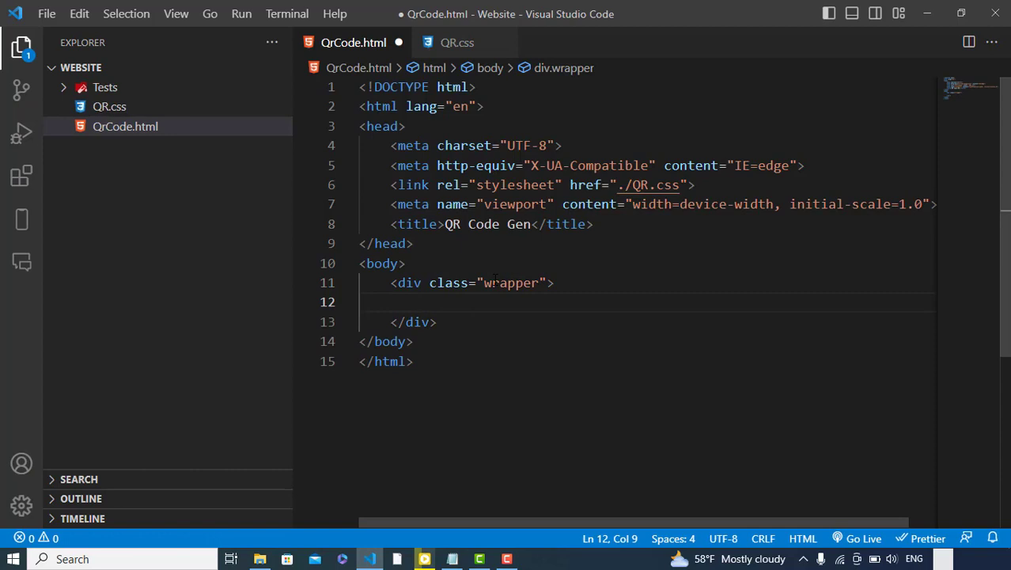
type("input type=\"text\">")
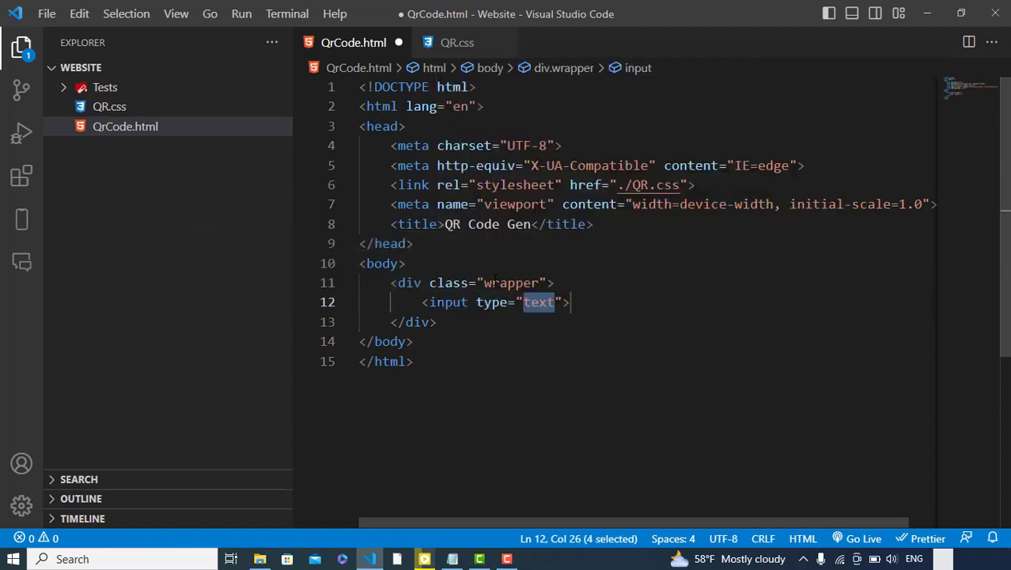
key("Enter")
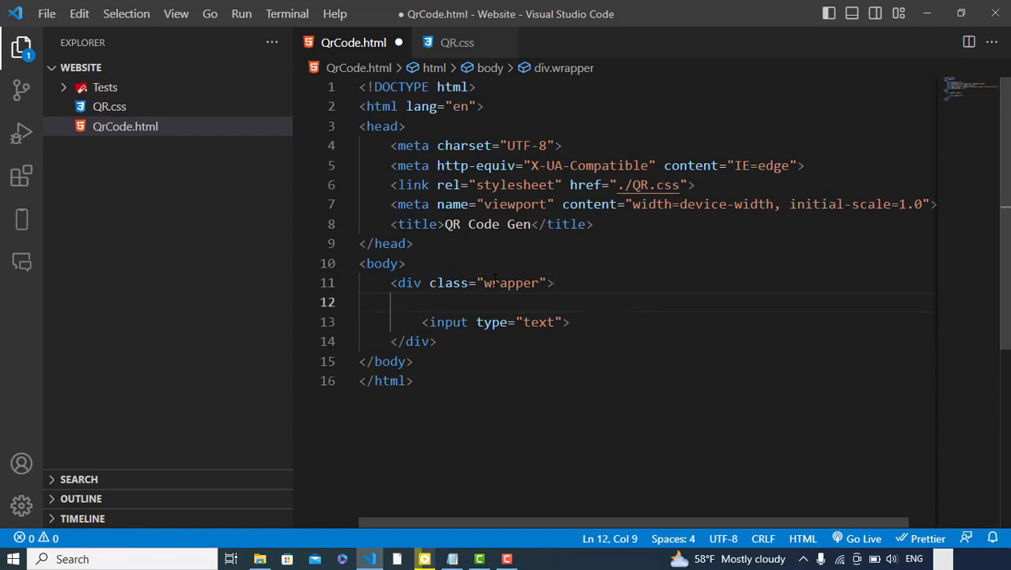
type(".cart\">")
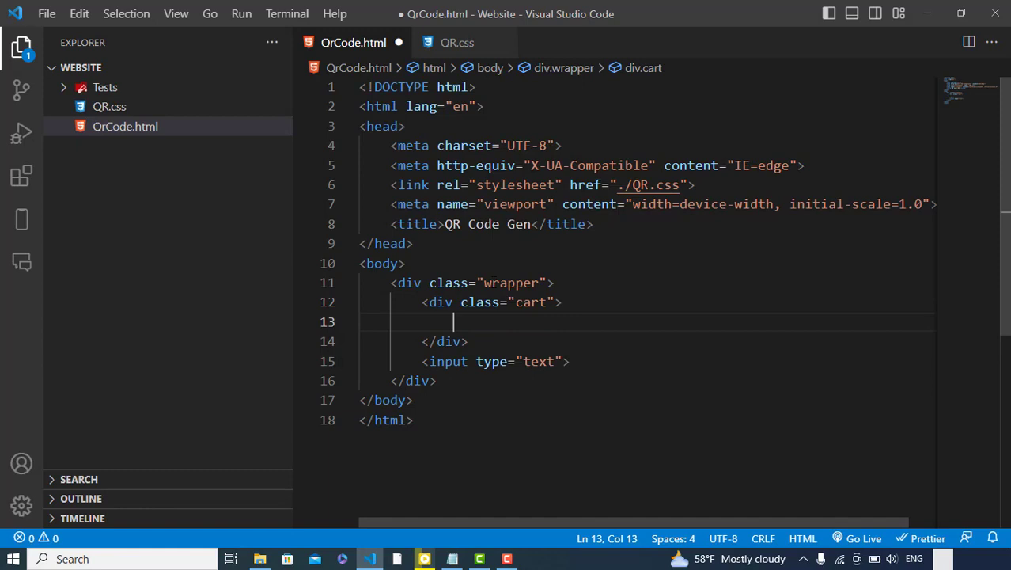
key("Delete")
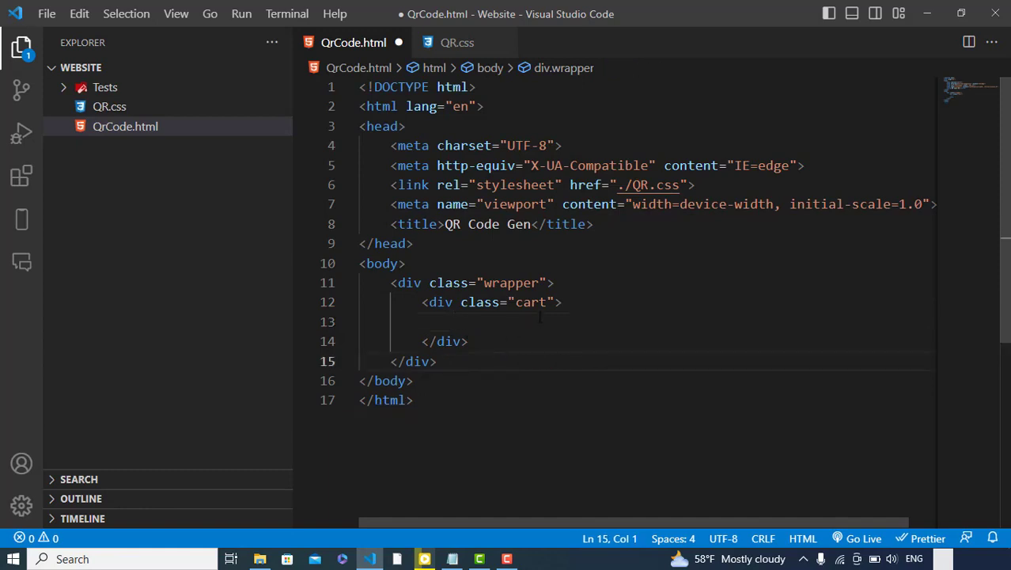
type("<input type=\"text\">")
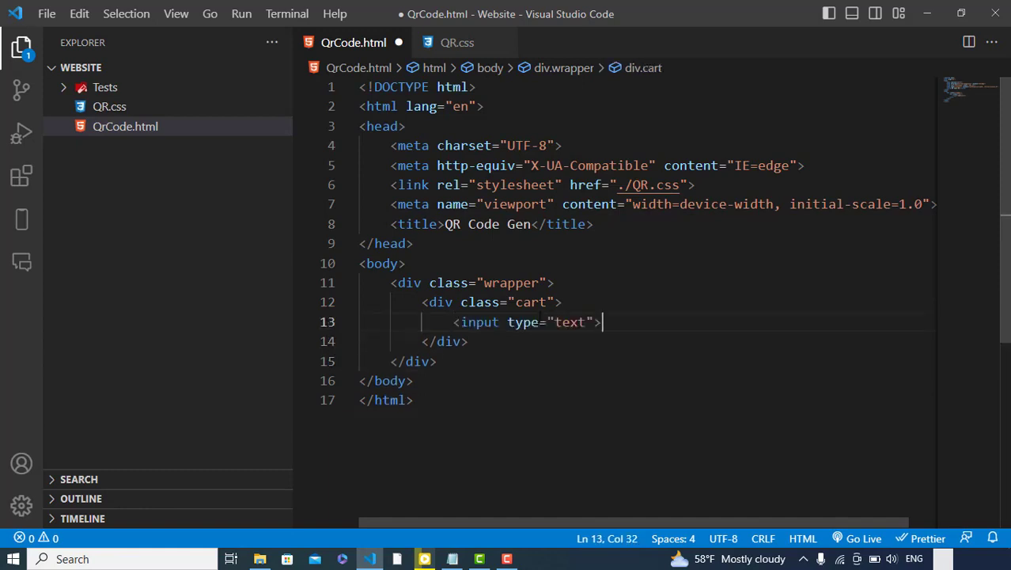
Step: Add a div holding an img and a 'Generate QR Code' button after the input
key("Enter")
type("<div>")
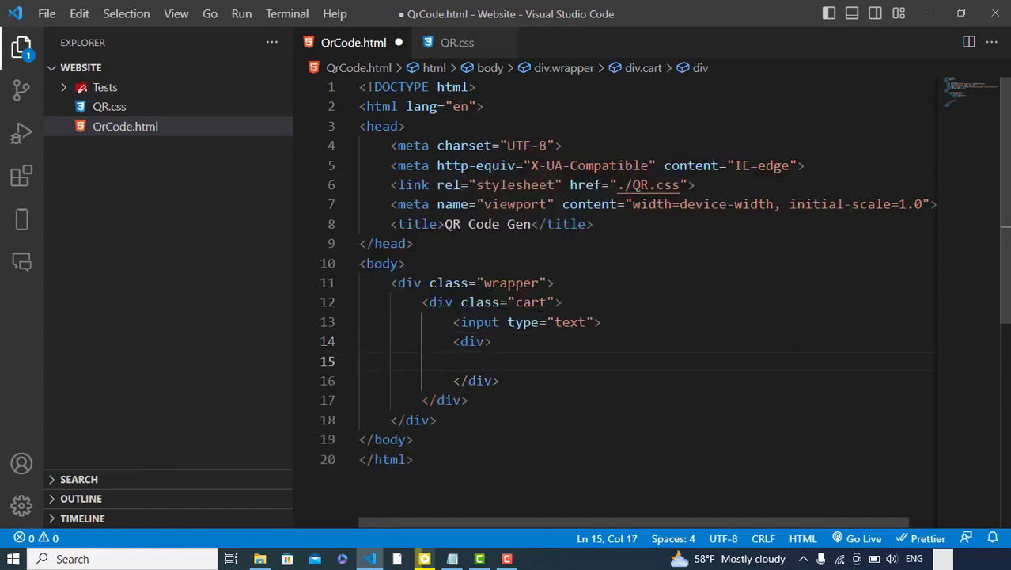
type("img src=\"\" alt=\"\">")
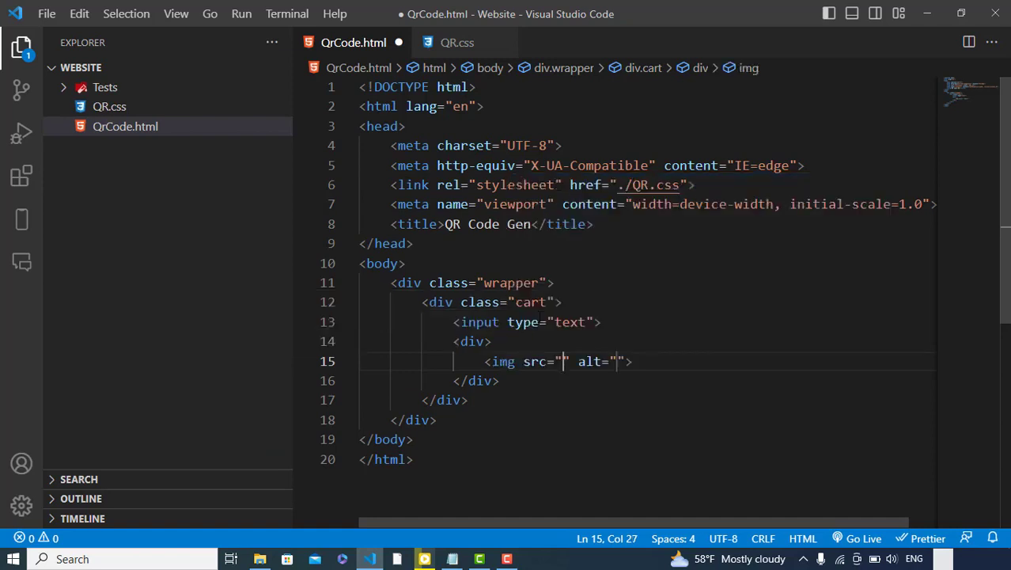
key("Enter")
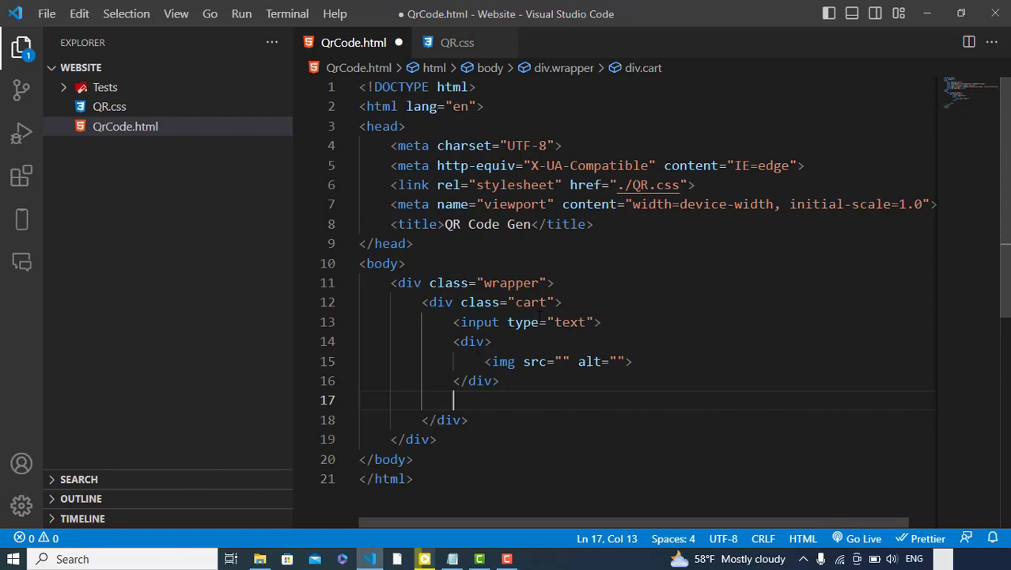
type("button></button>")
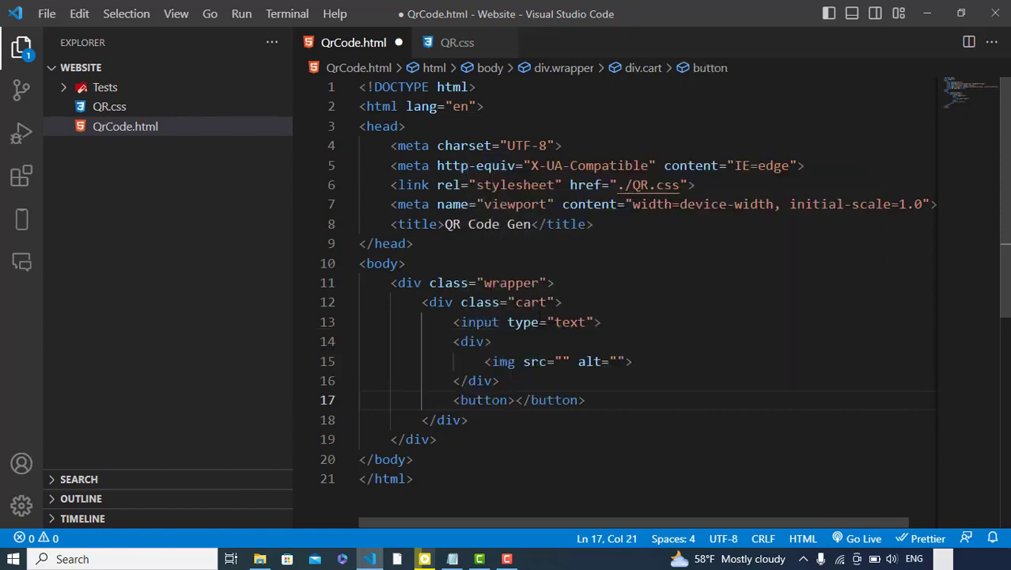
type("Generate QR")
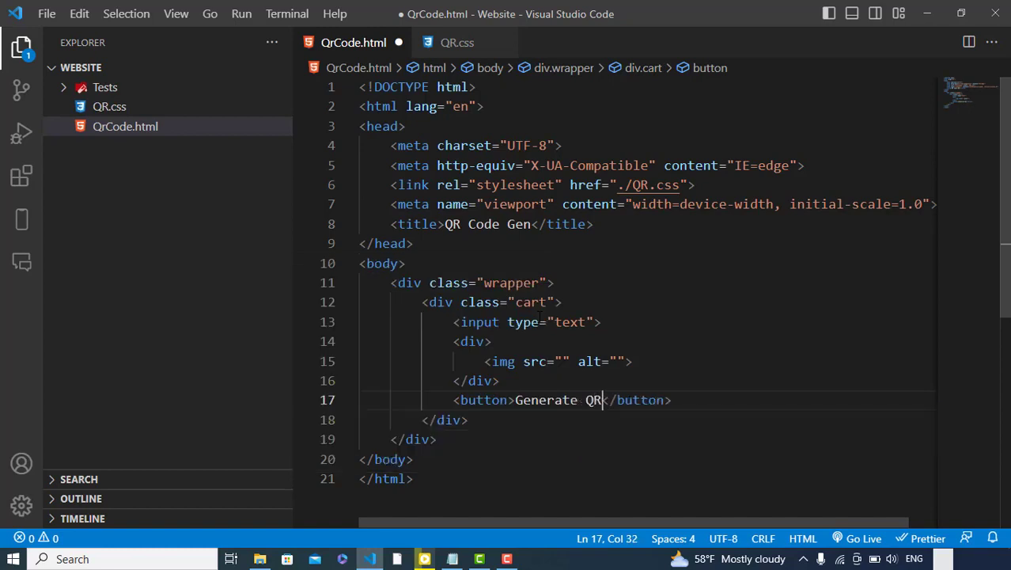
type("Code")
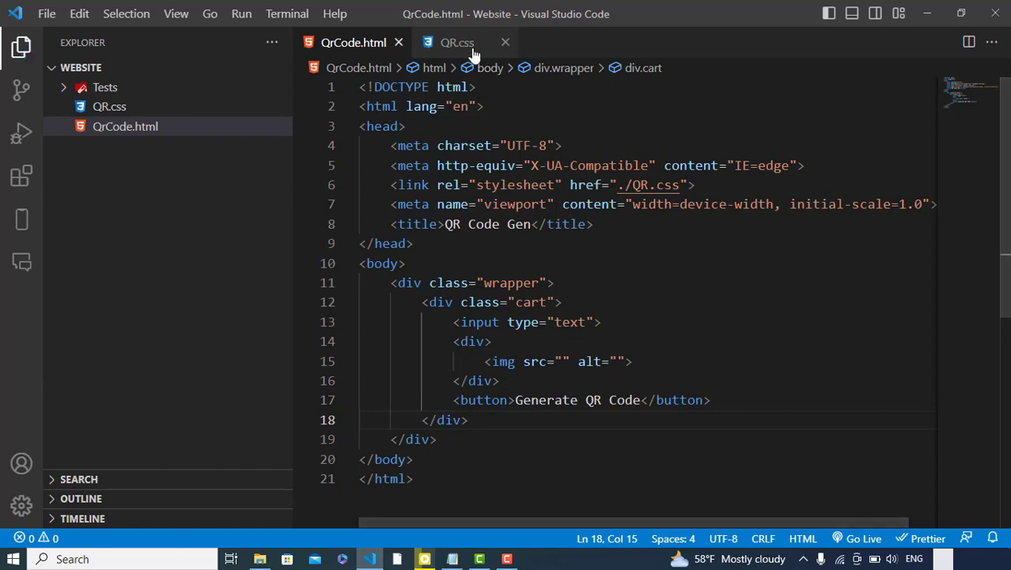
Step: Start the .wrapper rule in QR.css with display flex, centered alignment and rgb(45,45,200) background
left_click(456, 41)
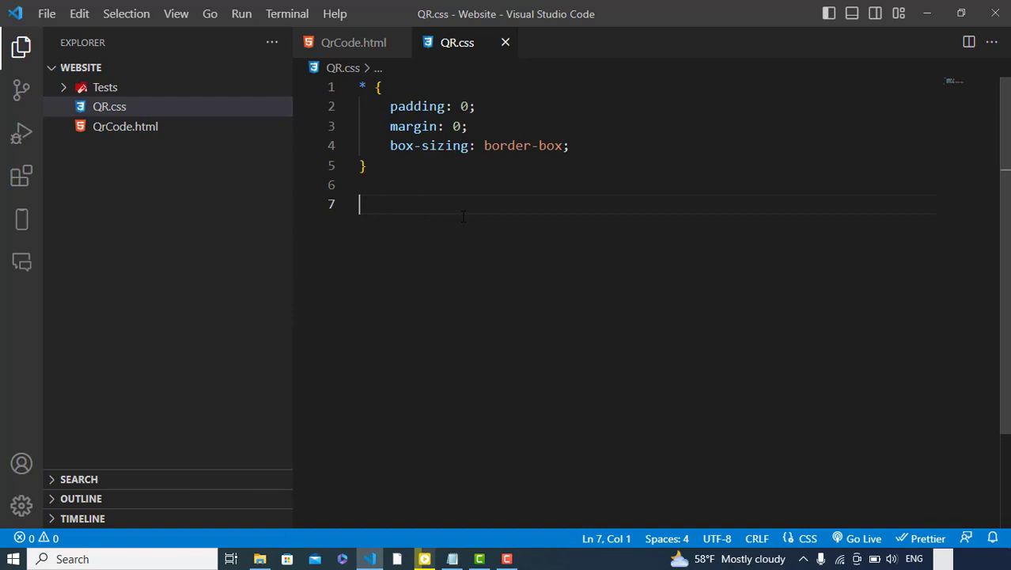
type(".wrapper {")
type("wi")
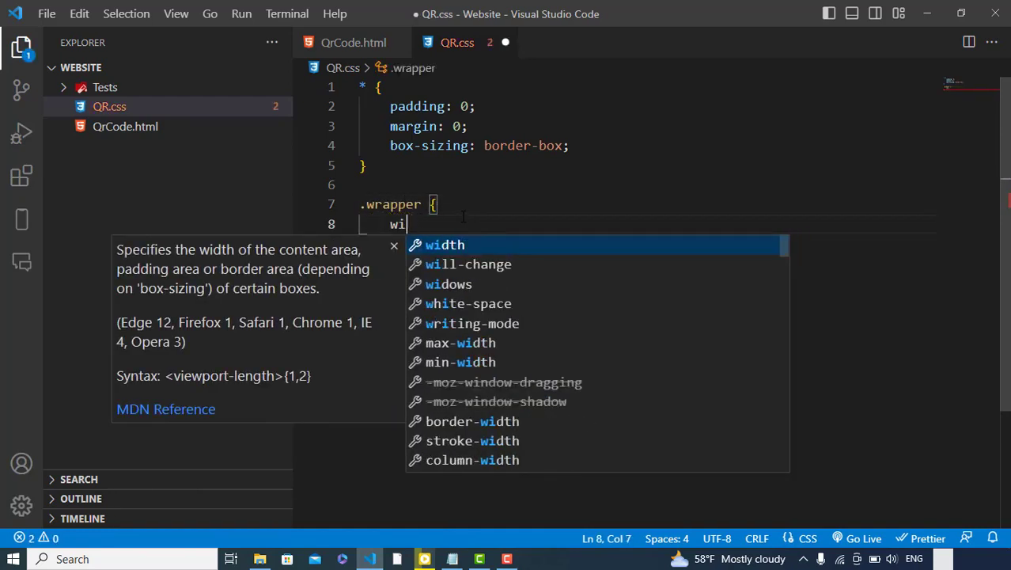
type("display: flex;")
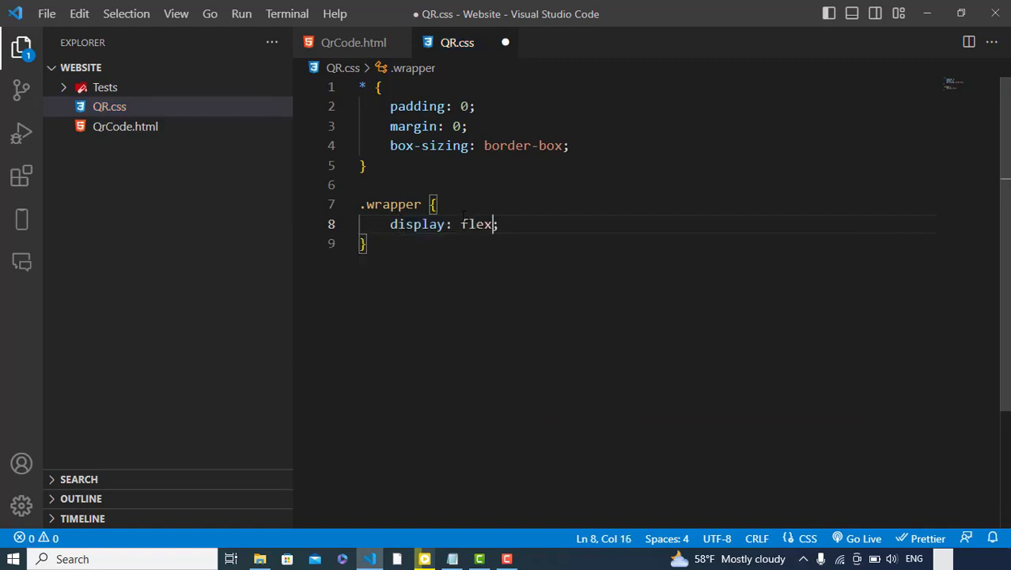
type("align-items: center;")
type("justify-content: center;")
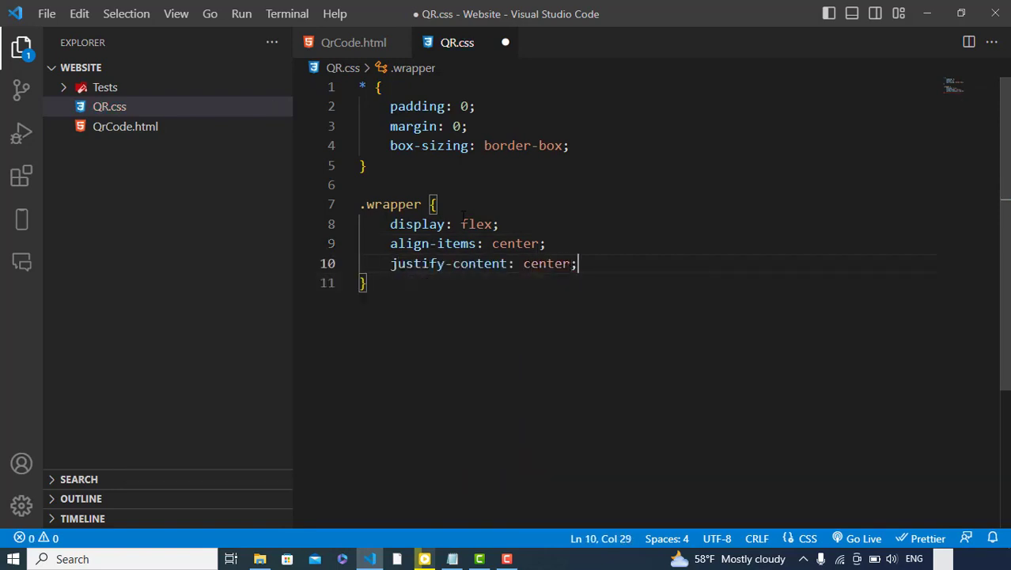
type("background-color: rgb(45, 45, 200);")
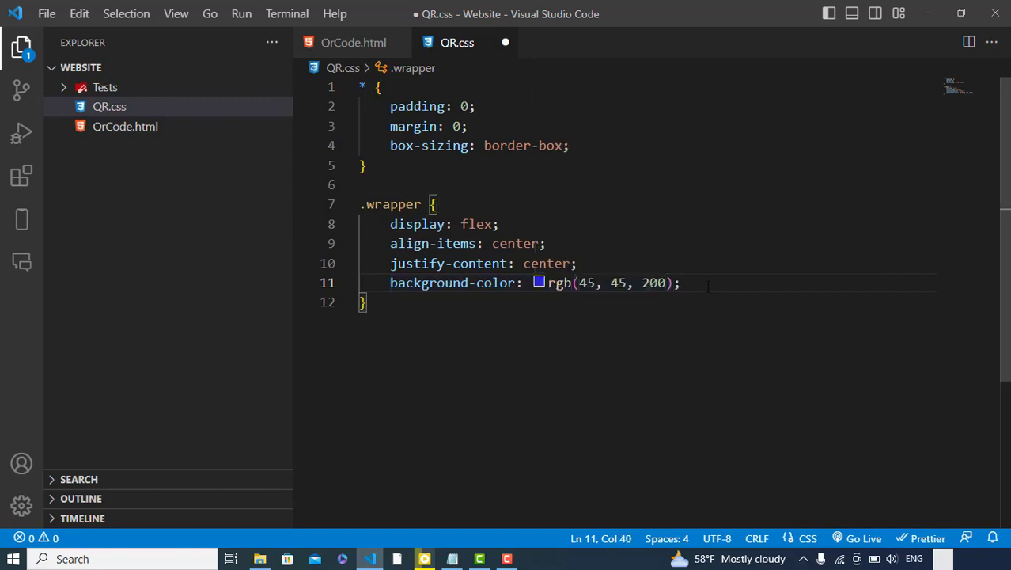
Step: Give .wrapper a 100vh height, save, and begin the .cart rule
key("ctrl+s")
type("heigh")
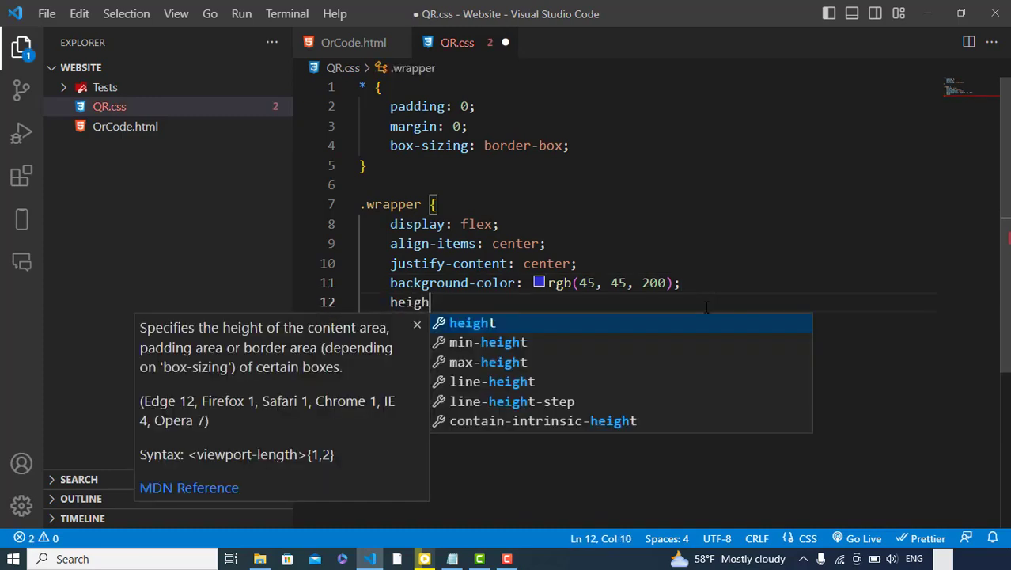
type("t: 100vh;")
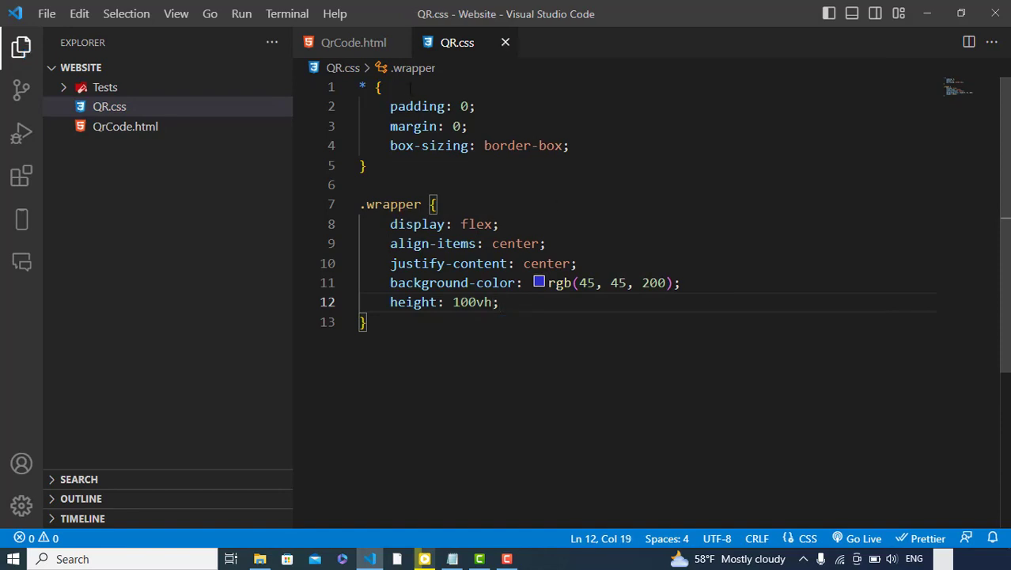
type(".cart {")
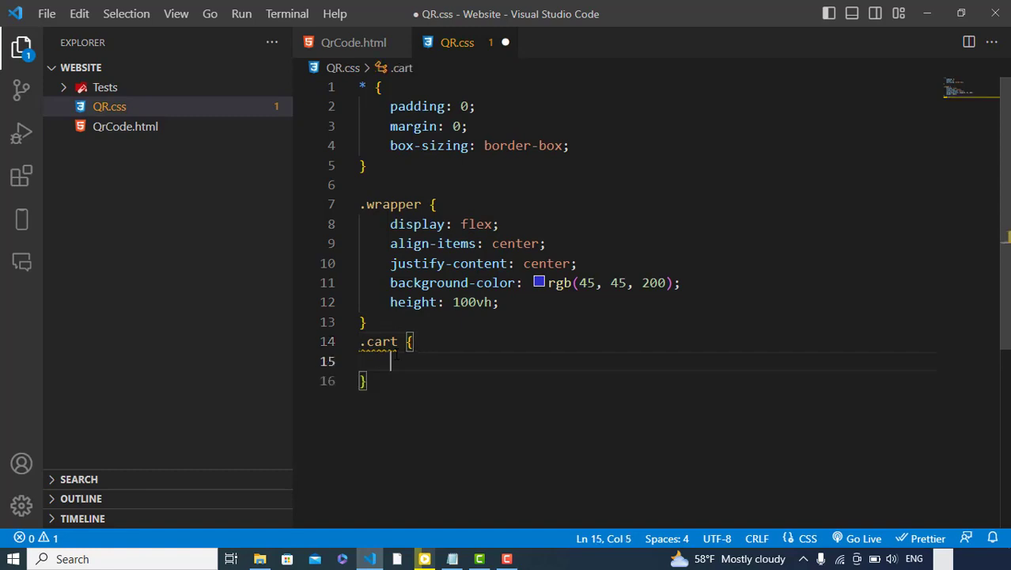
Step: Style .cart with 20% width, white background, 20px padding and 10px border-radius
type("width: ;")
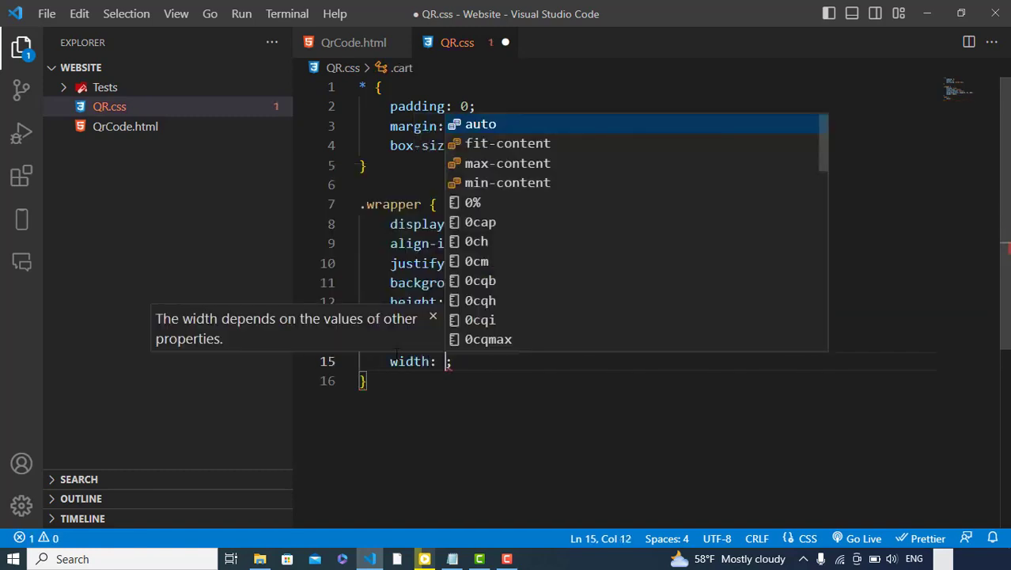
type("20%")
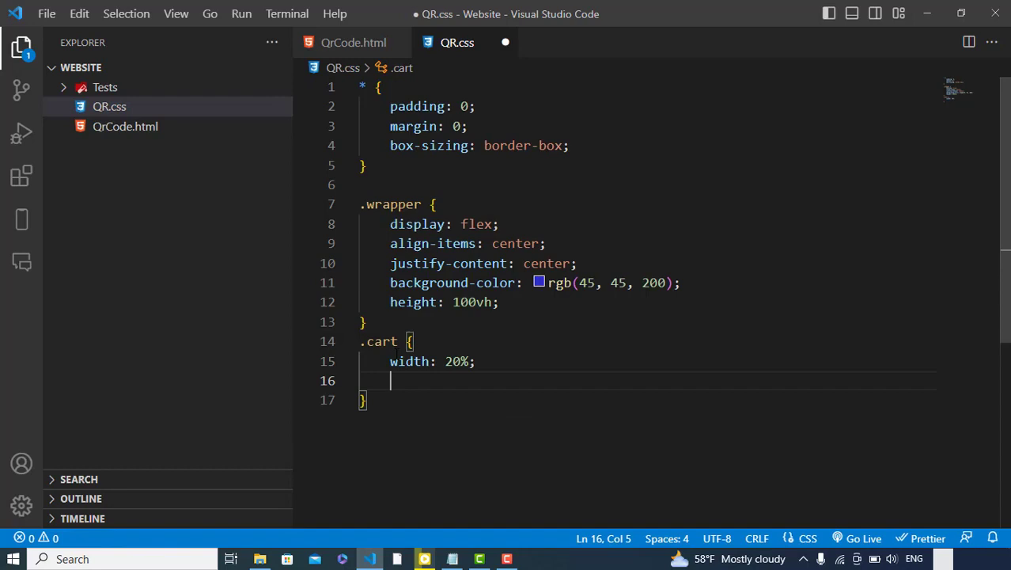
type("background-color: whi;")
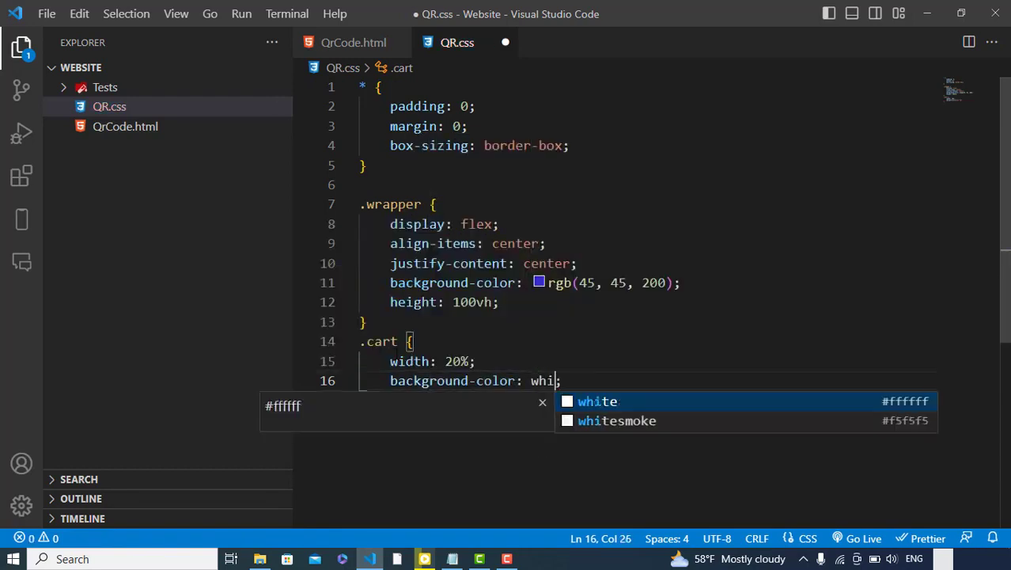
type("padding: 20px;")
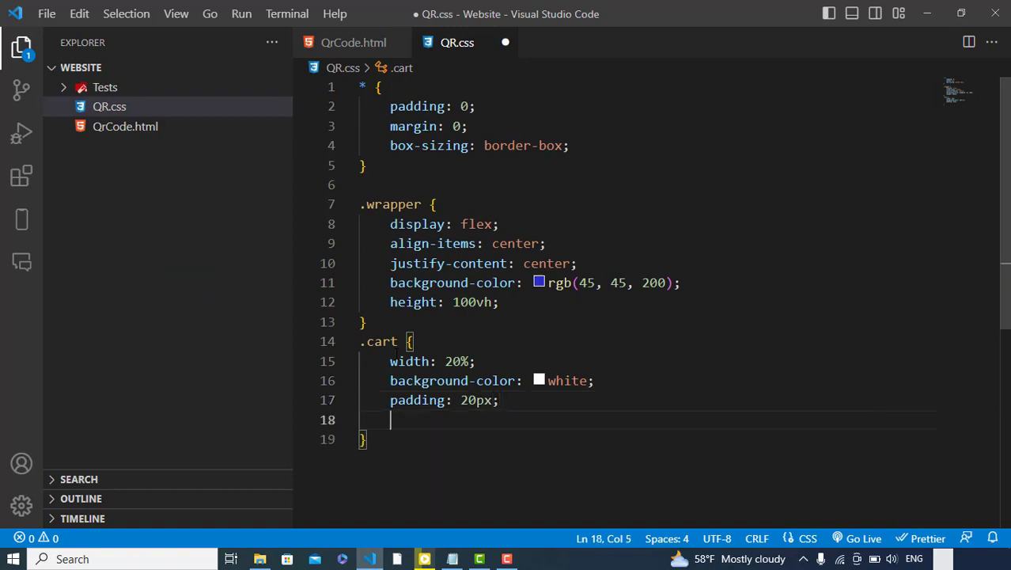
type("border-radius: 10px;")
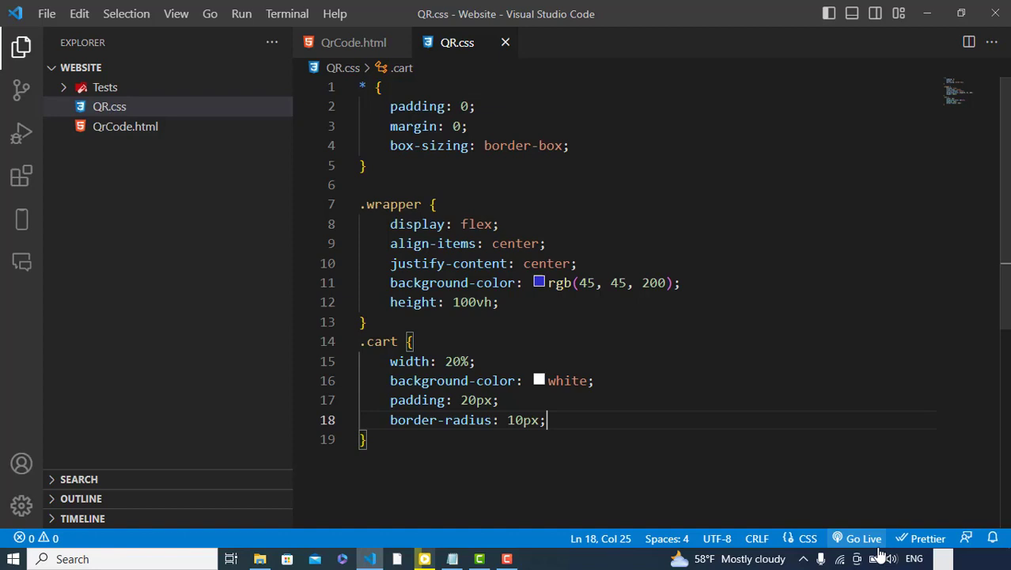
Step: Go Live and view QrCode.html in Chrome as a white card centered on blue
left_click(864, 538)
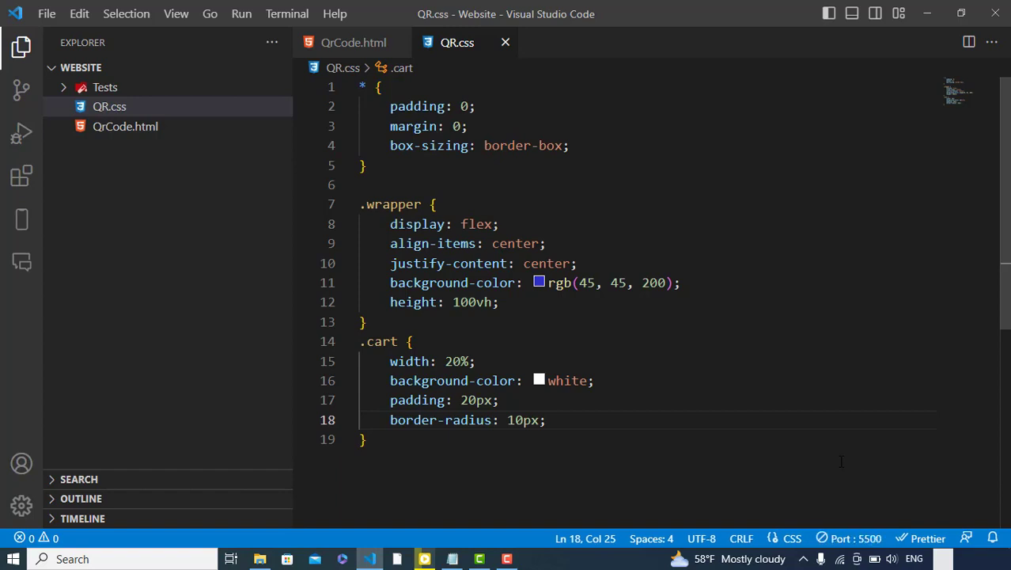
left_click(535, 558)
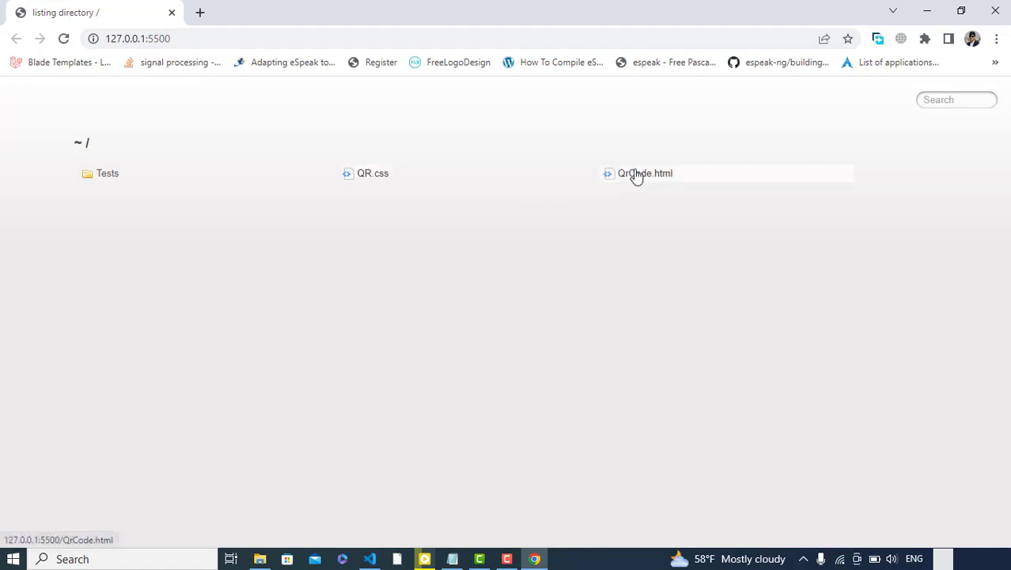
left_click(645, 172)
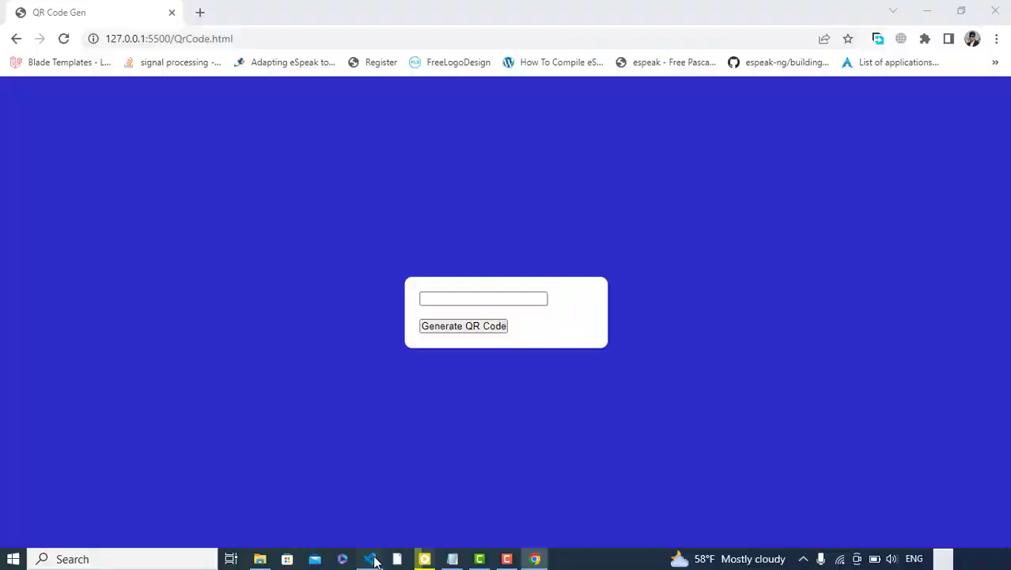
left_click(371, 558)
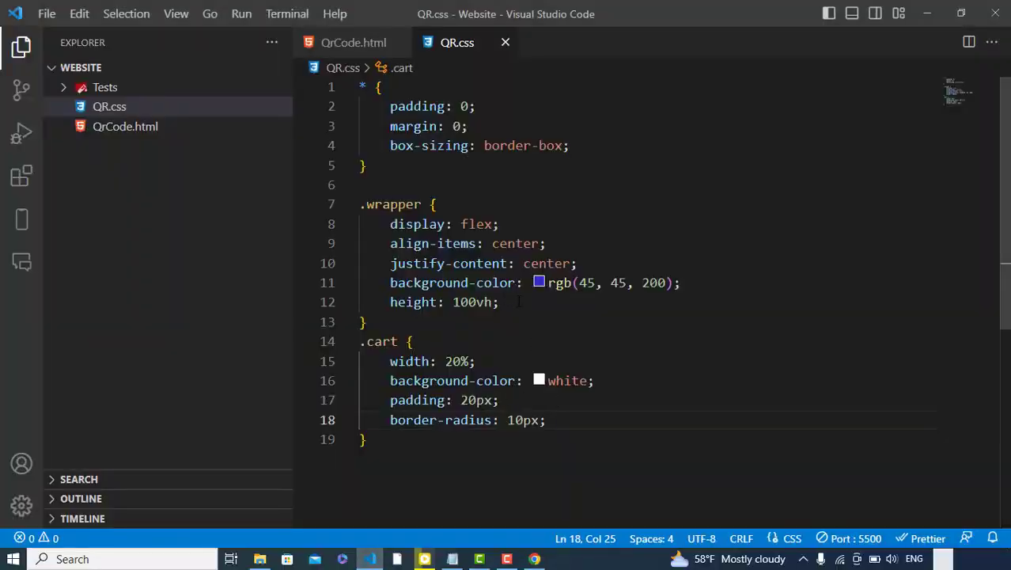
Step: Add an empty .cart input rule, give the input placeholder 'Text or URL', and save
left_click(499, 301)
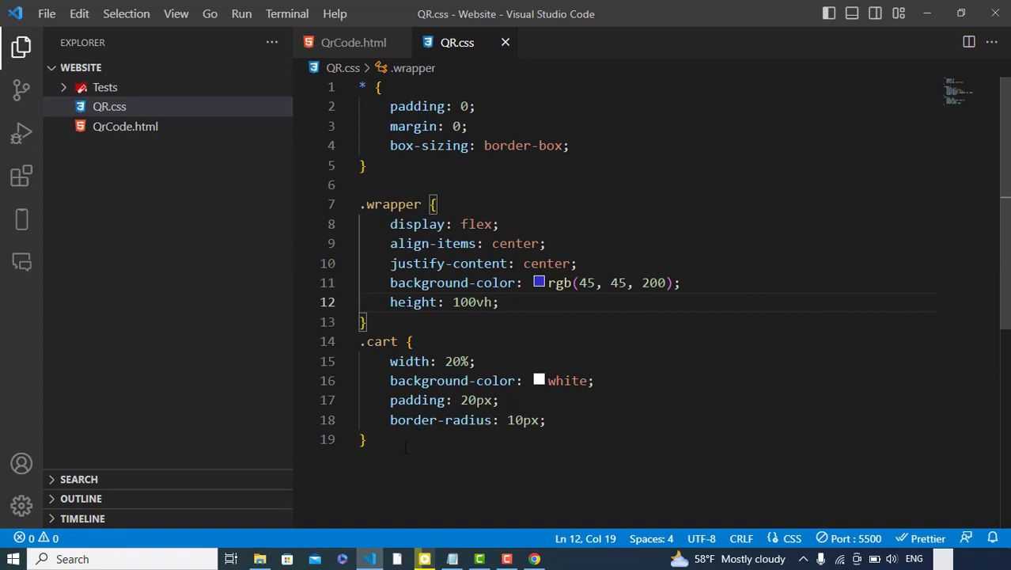
type(".cart input {")
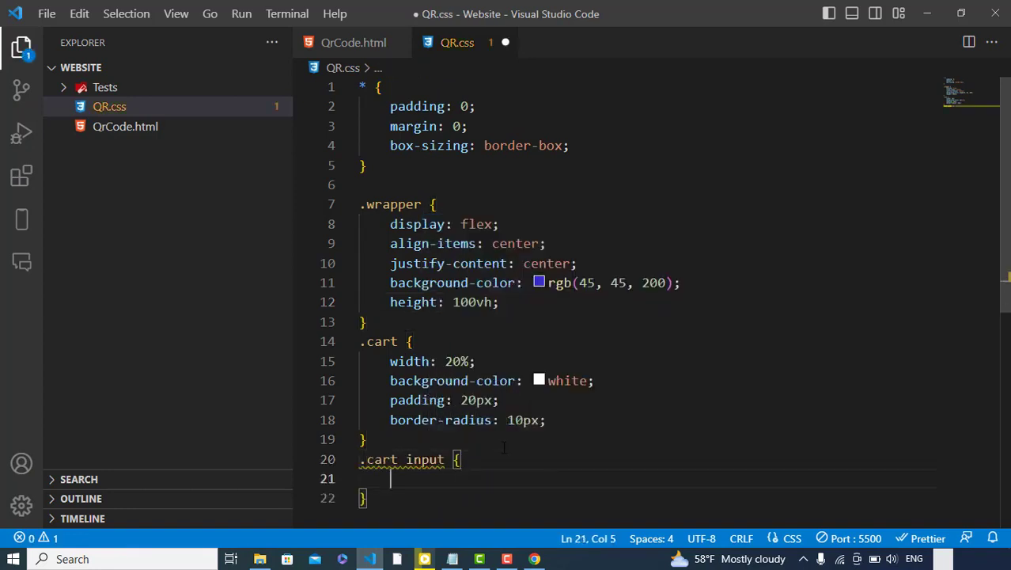
left_click(354, 41)
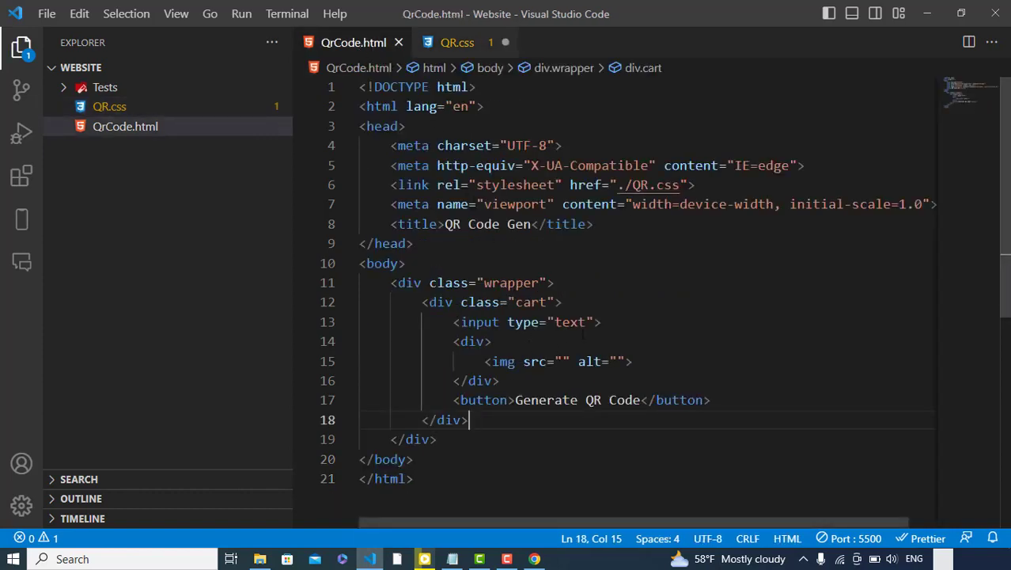
type("placeholder=\"Name")
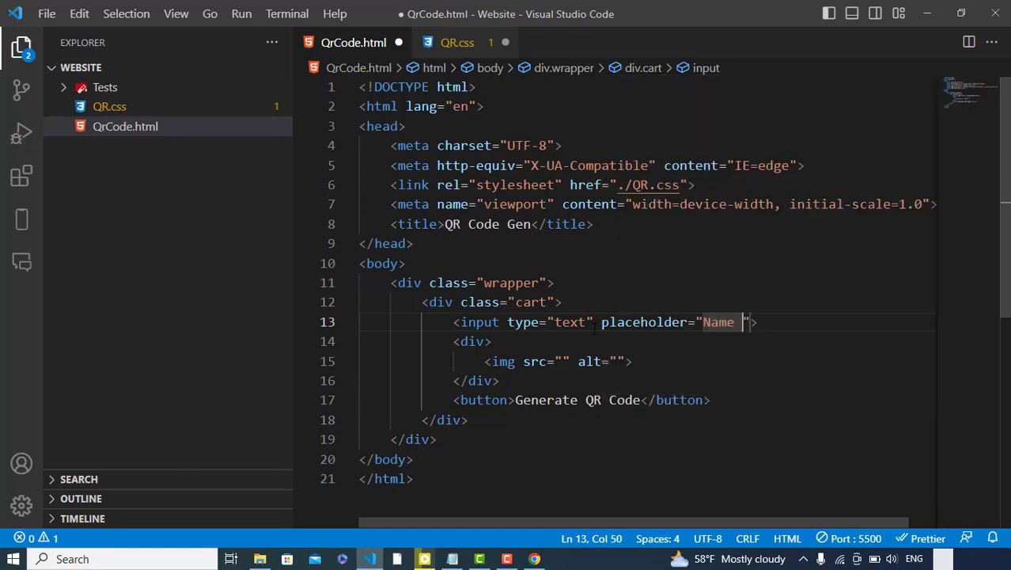
key("Backspace")
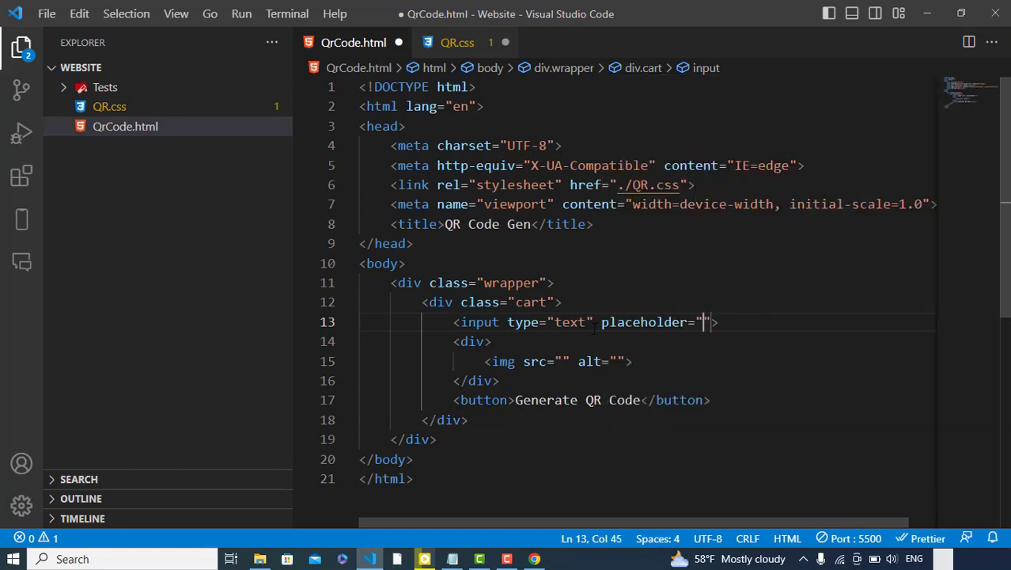
type("Text or")
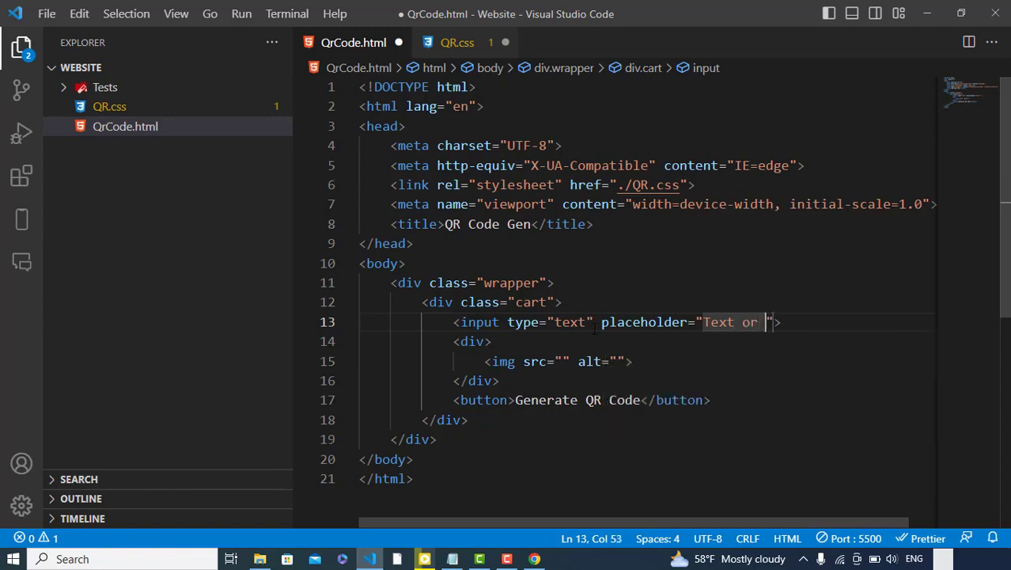
type("URL")
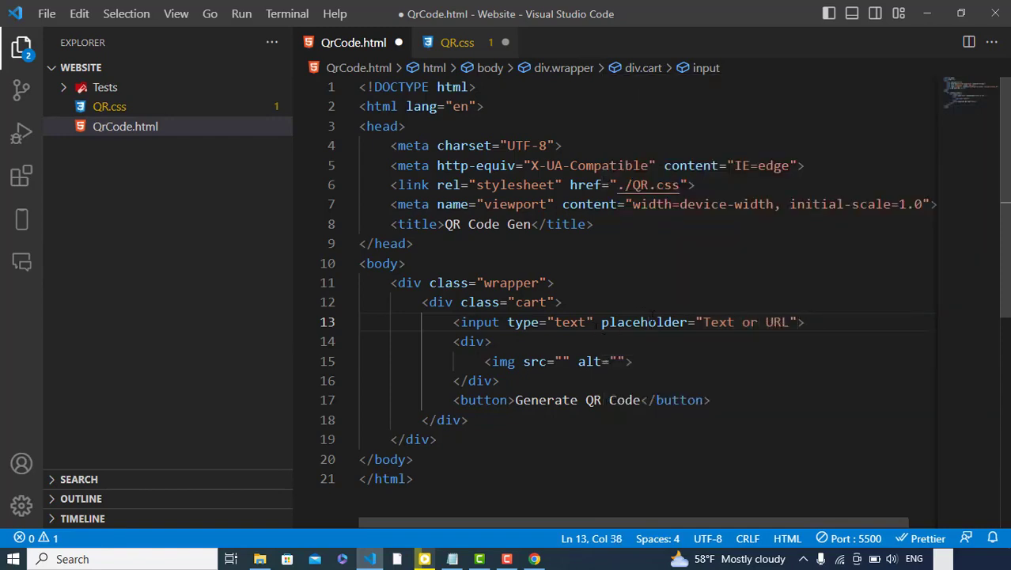
key("ctrl+s")
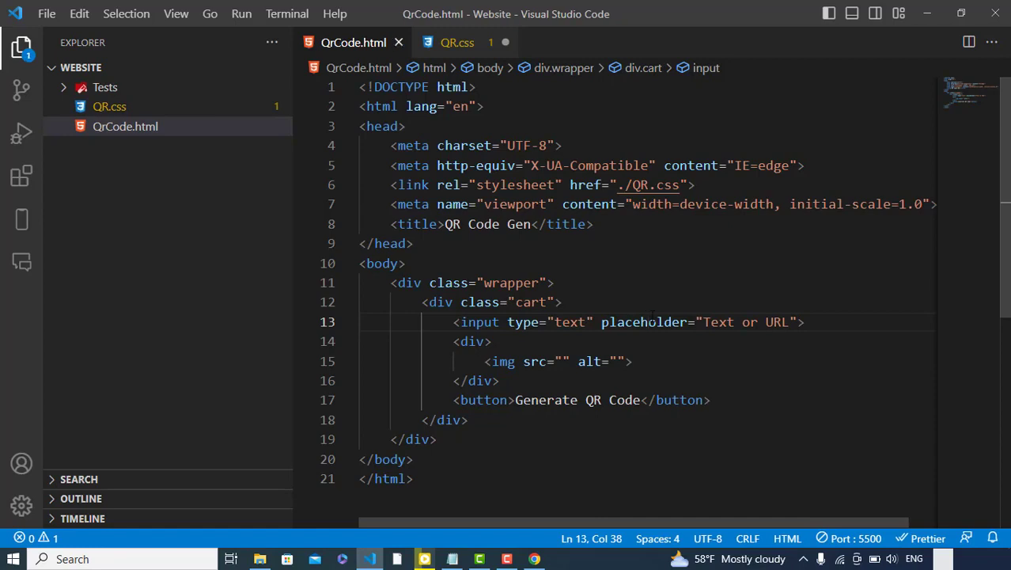
Step: Pad the .cart input 10px 20px in QR.css
left_click(456, 41)
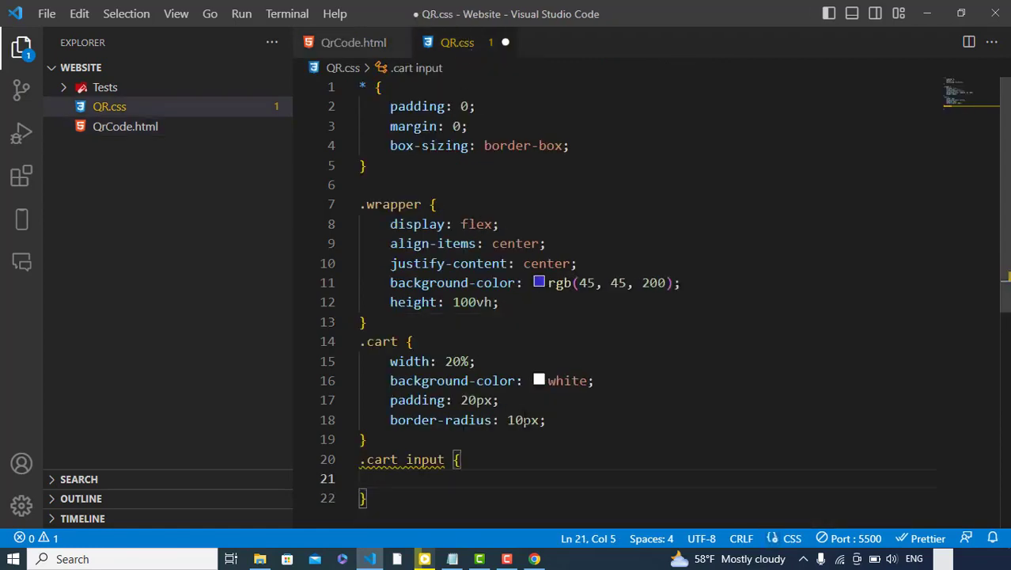
type("padding: 10;")
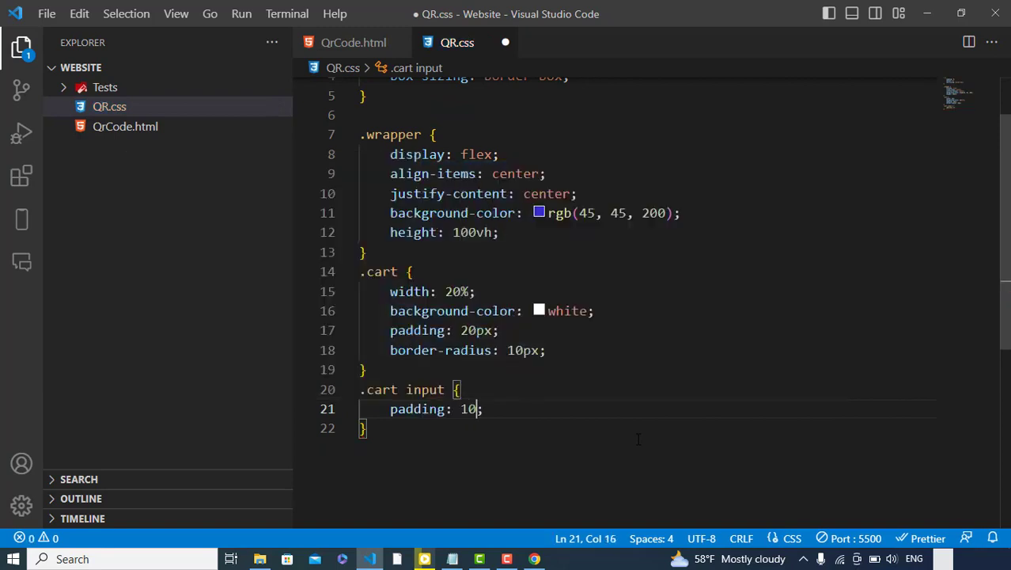
type("20px")
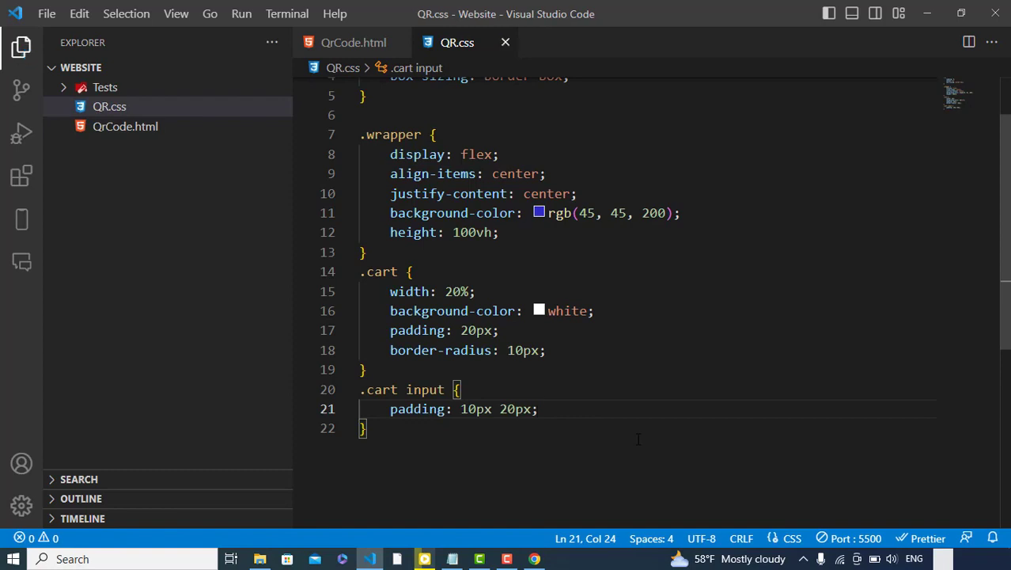
mouse_move(569, 471)
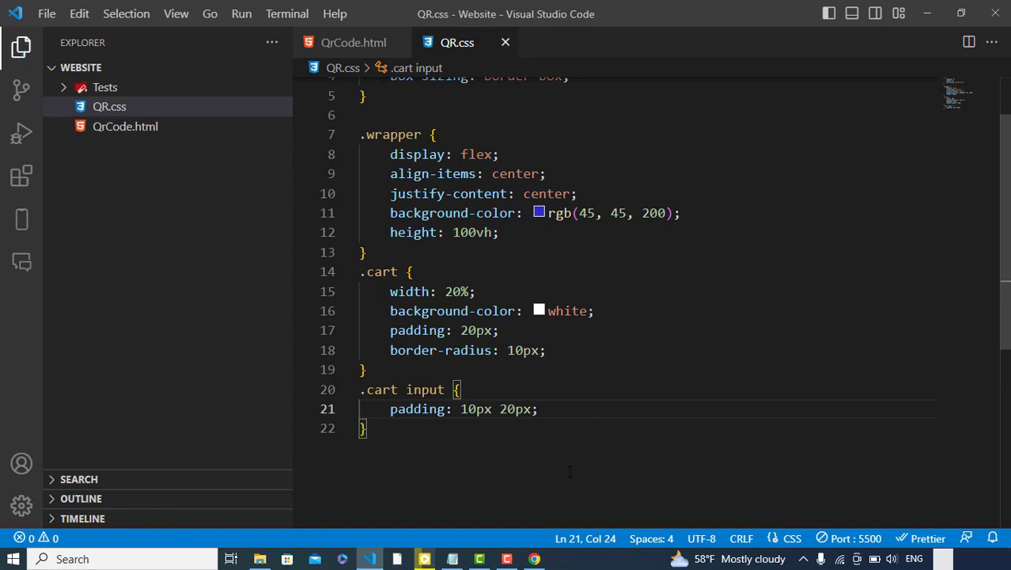
Step: Style .cart button with 100% width, 10px padding, blue background, white 16px text
type(".cart button {")
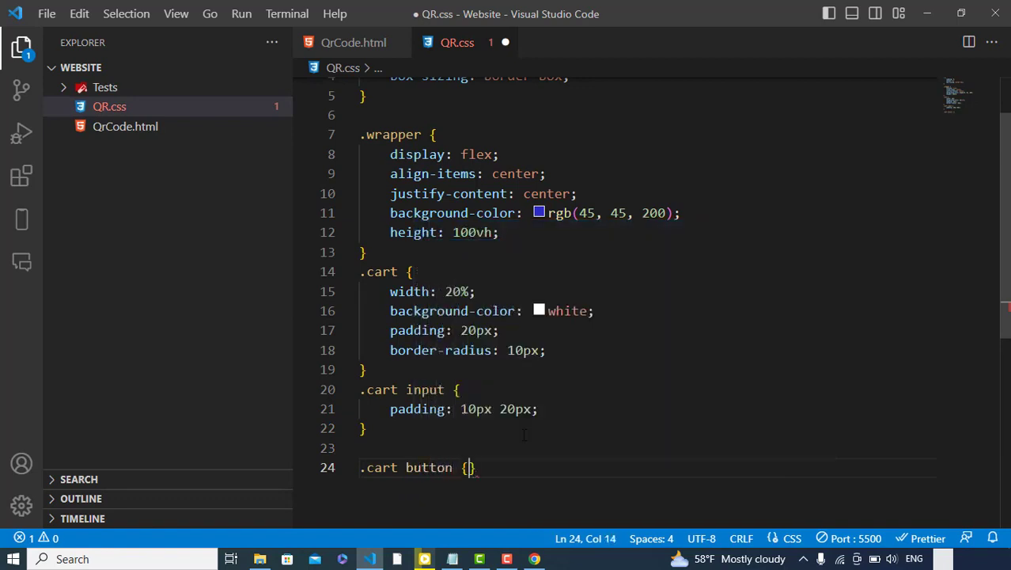
type("width: 100%;")
type("padding: 10px;")
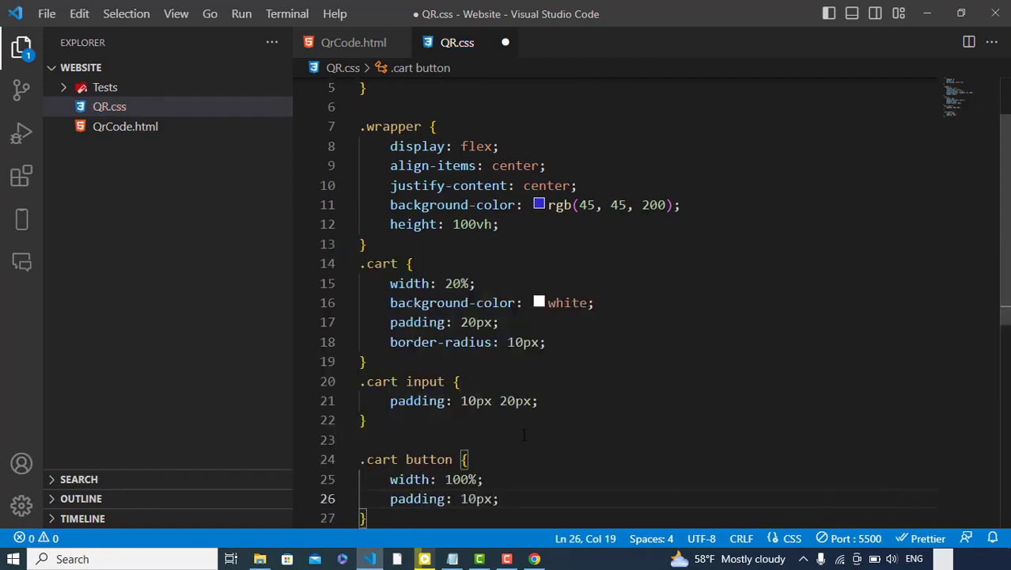
key("Enter")
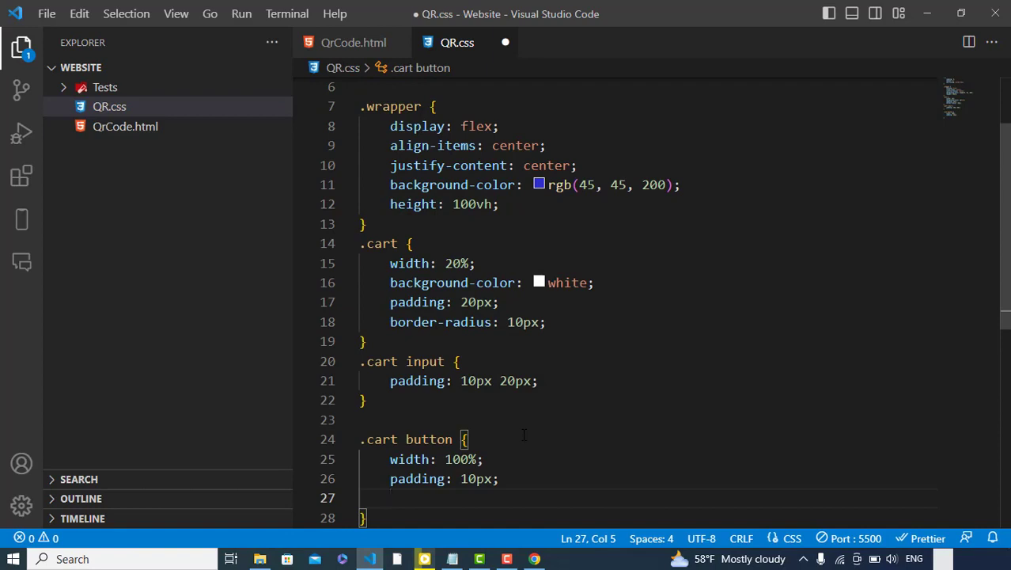
type("background-color: blue;")
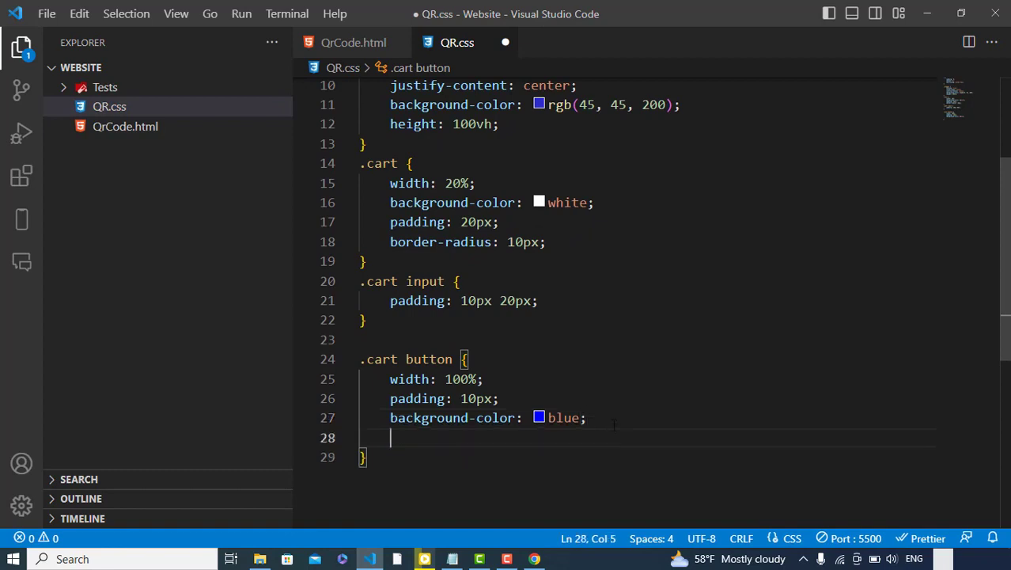
type("color: white;")
type("font-size: 16px;")
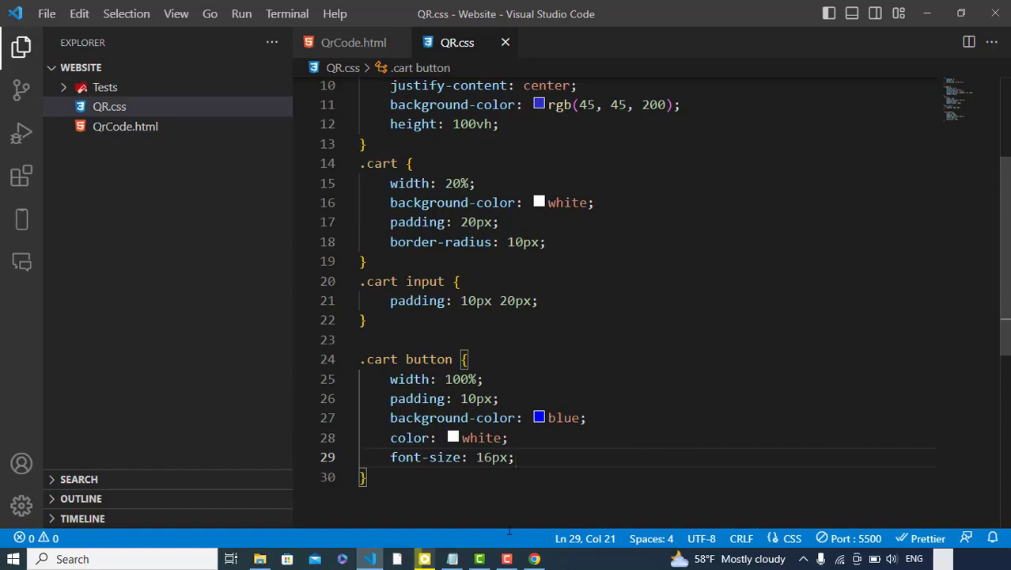
Step: View the restyled page with its blue button in Chrome, then return to the stylesheet
left_click(535, 558)
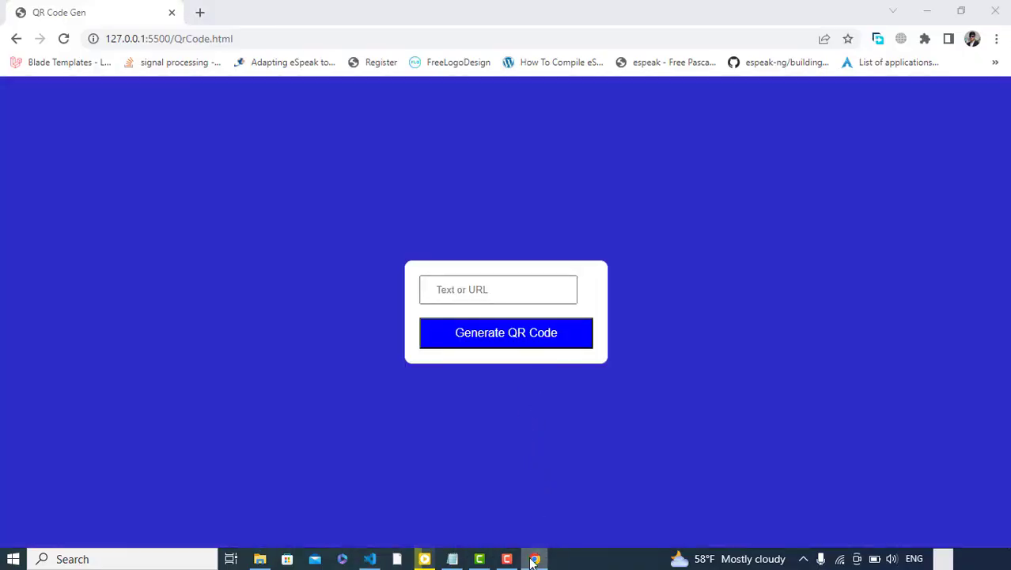
left_click(395, 559)
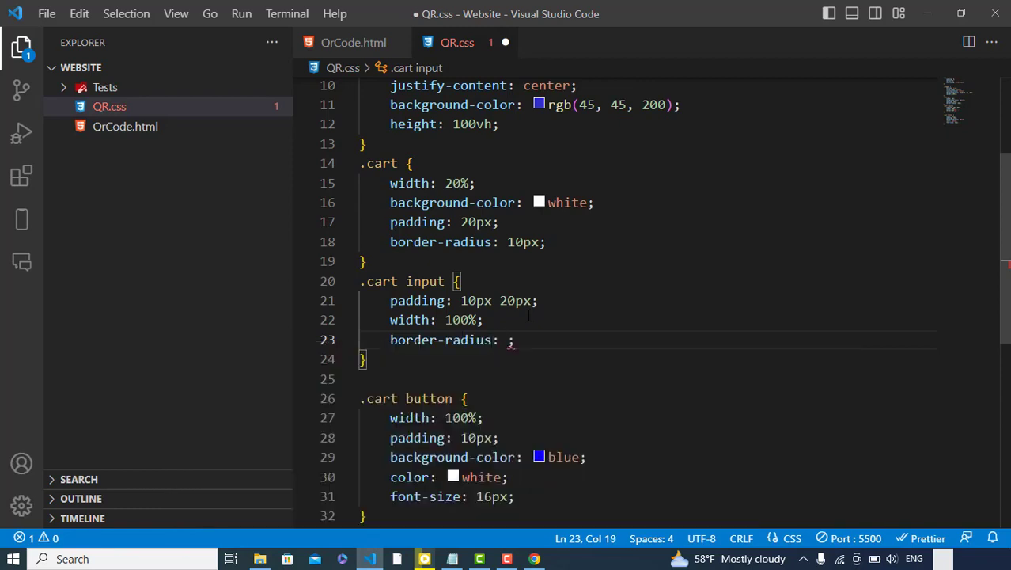
Step: Give .cart input a 10px border-radius and outline 0
type("10px")
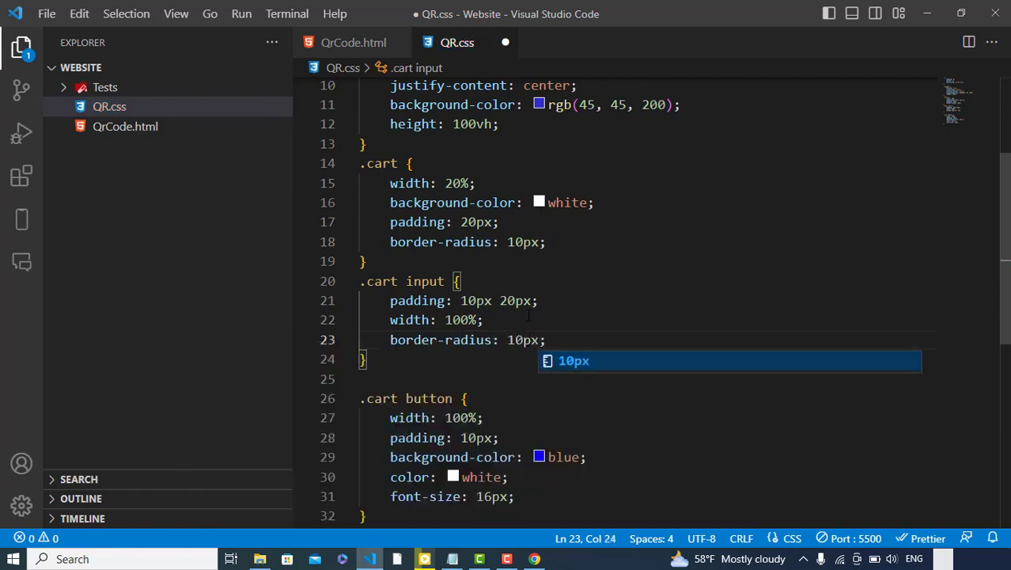
type("border: none;")
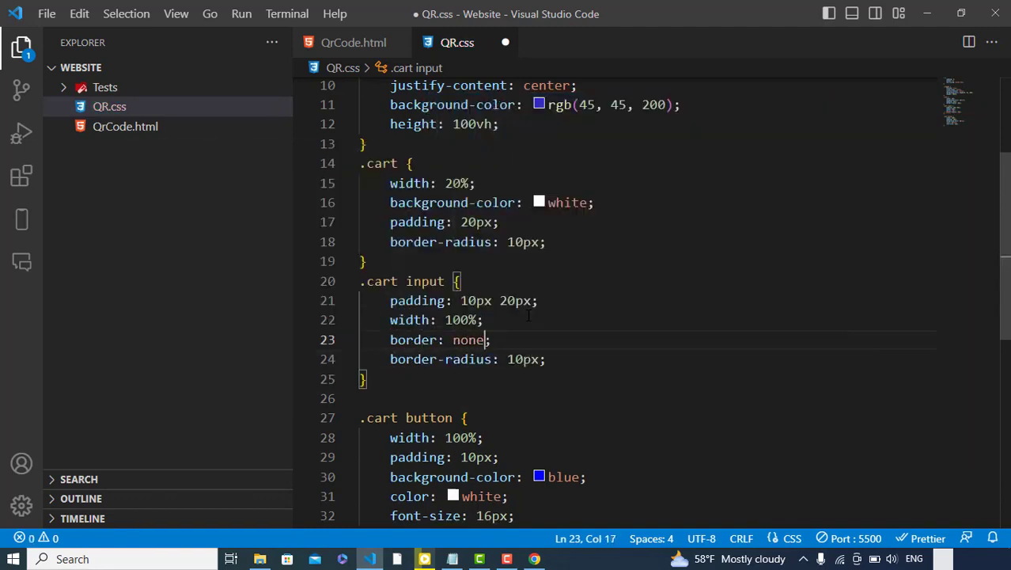
type("outline: 0;")
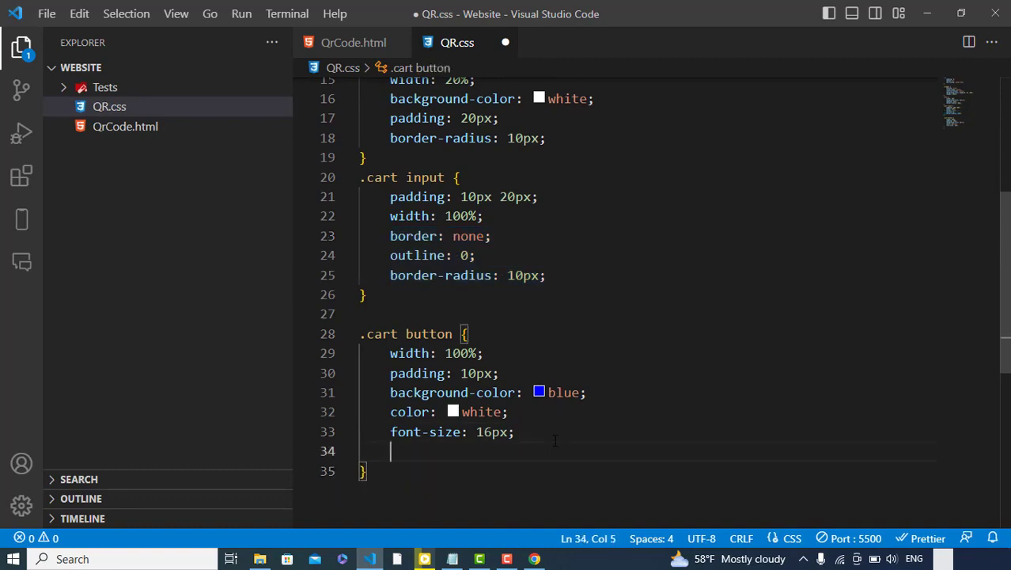
Step: Give .cart button border none, outline 0 and 10px radius, then preview in Chrome
key("Backspace")
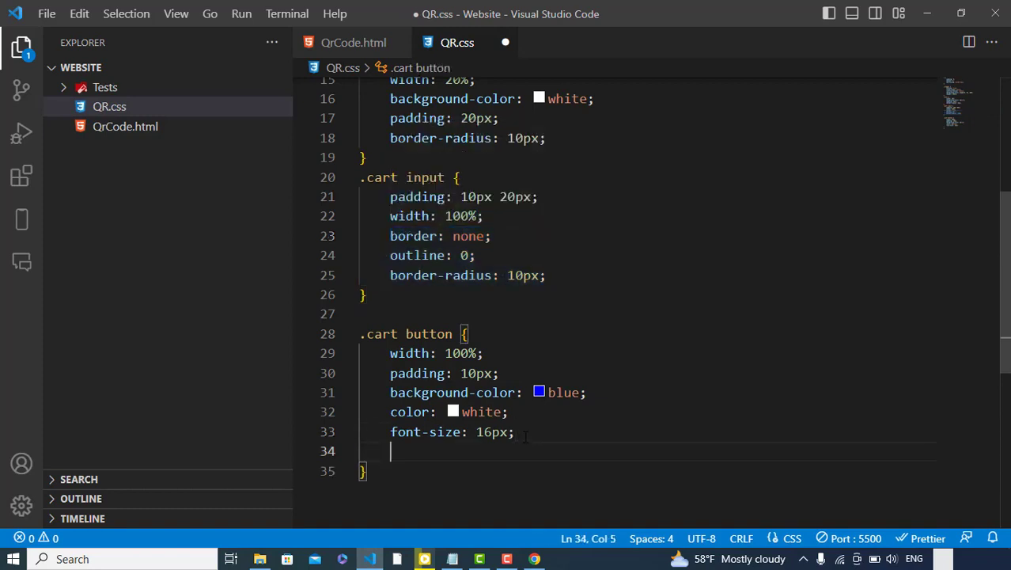
type("border: none;\\n    outline: 0;\\n    border-radius: 10px;")
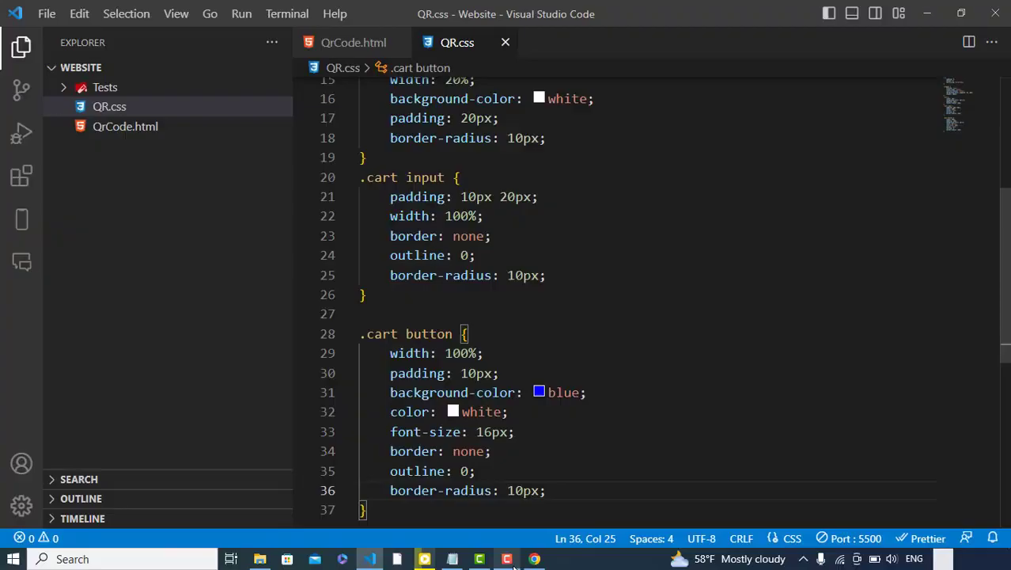
left_click(533, 559)
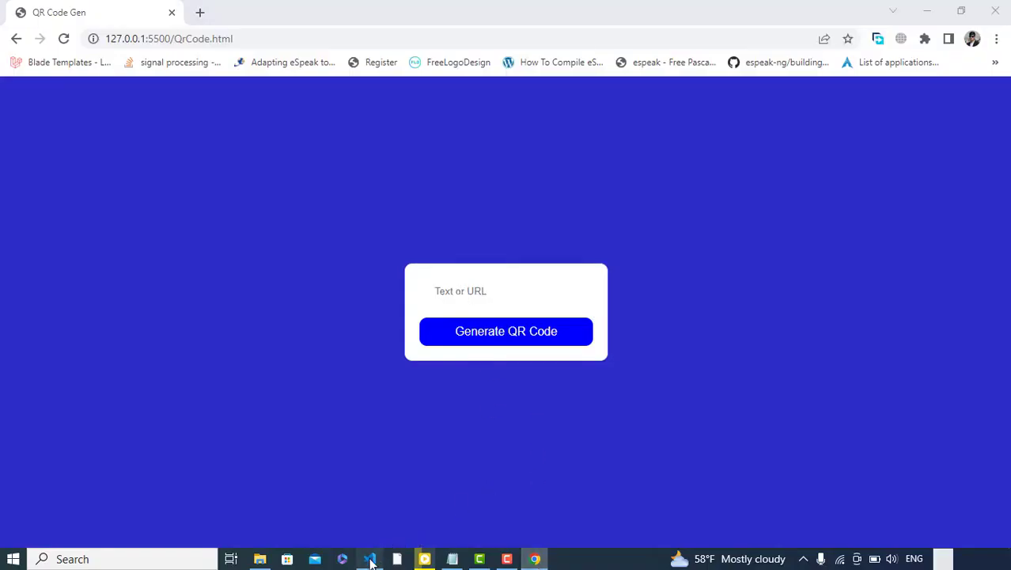
left_click(370, 558)
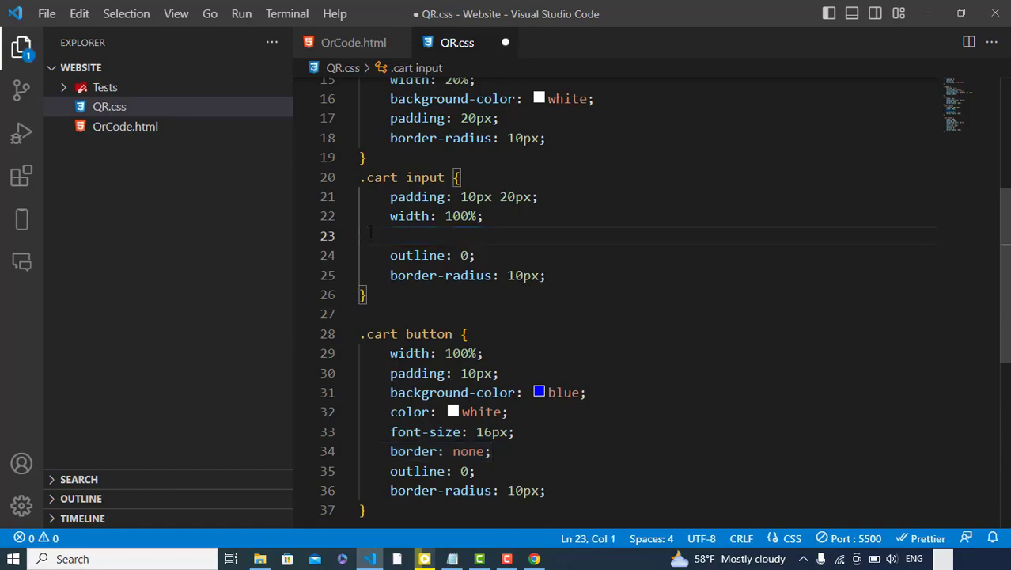
Step: Preview the page, then add cursor: pointer to the .cart button rule
left_click(534, 559)
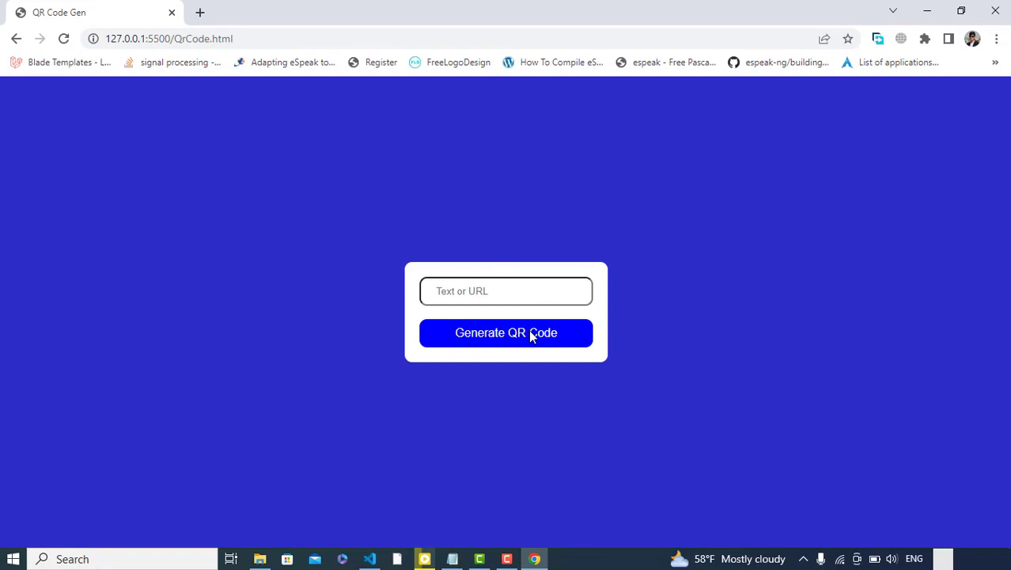
mouse_move(371, 559)
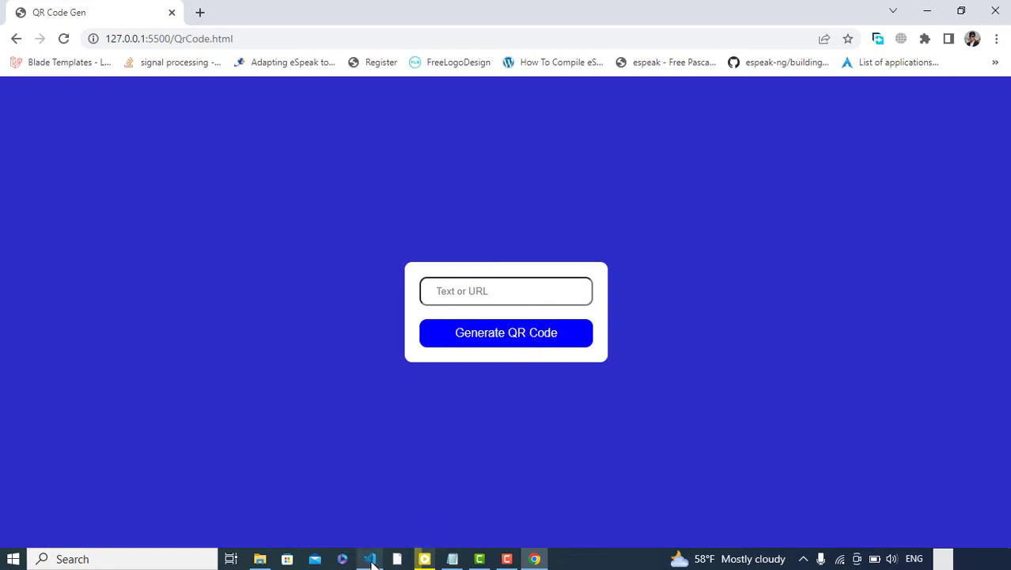
left_click(370, 558)
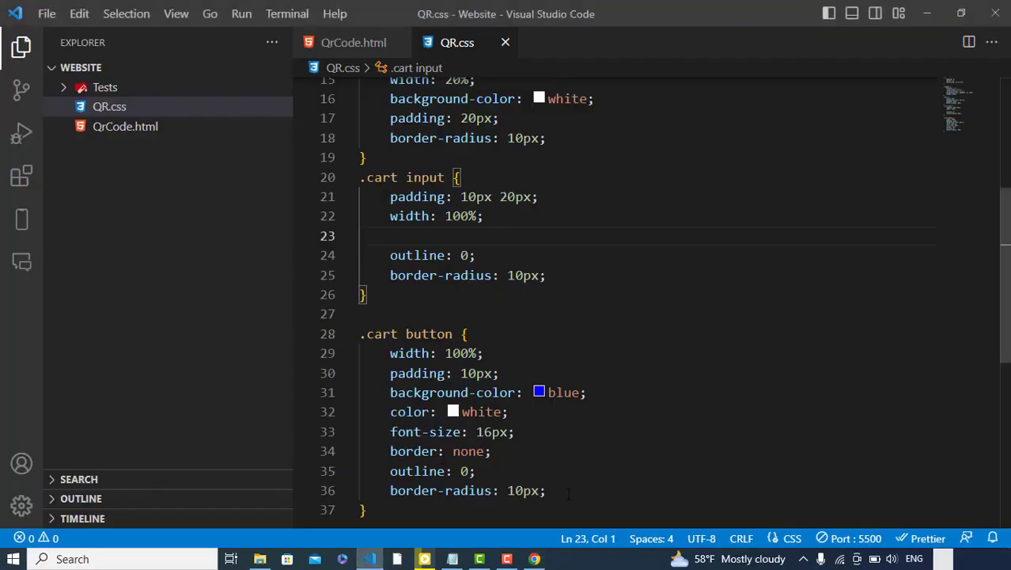
type("curso")
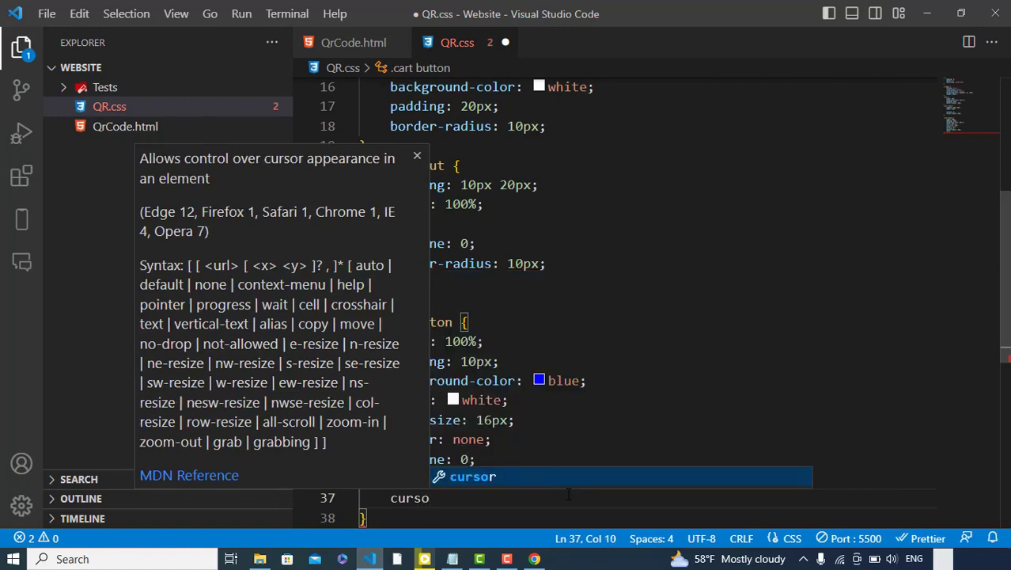
type(": pointer;")
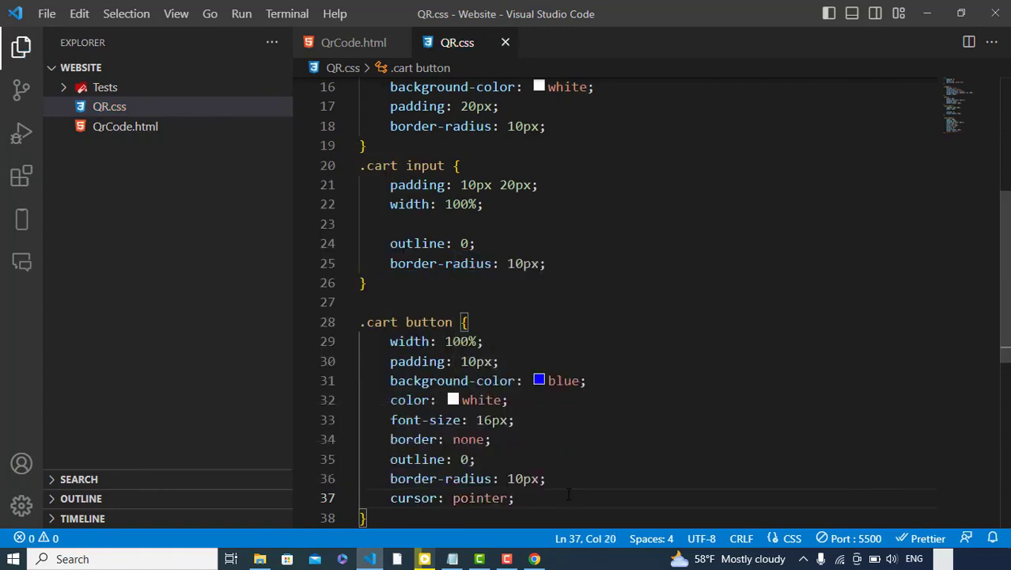
Step: Save, bring up QrCode.html, and switch to the browser
scroll("down", 3)
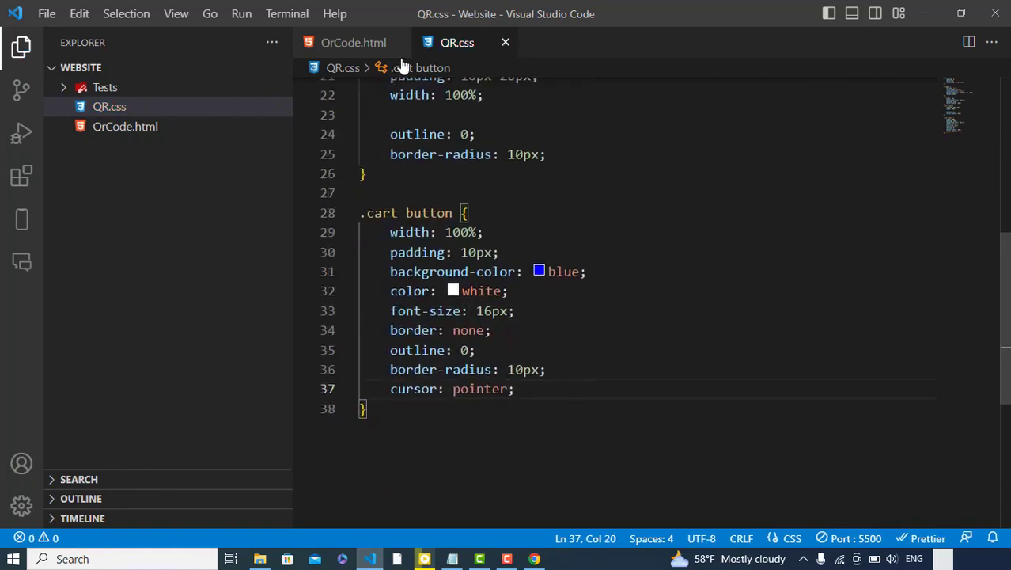
left_click(354, 41)
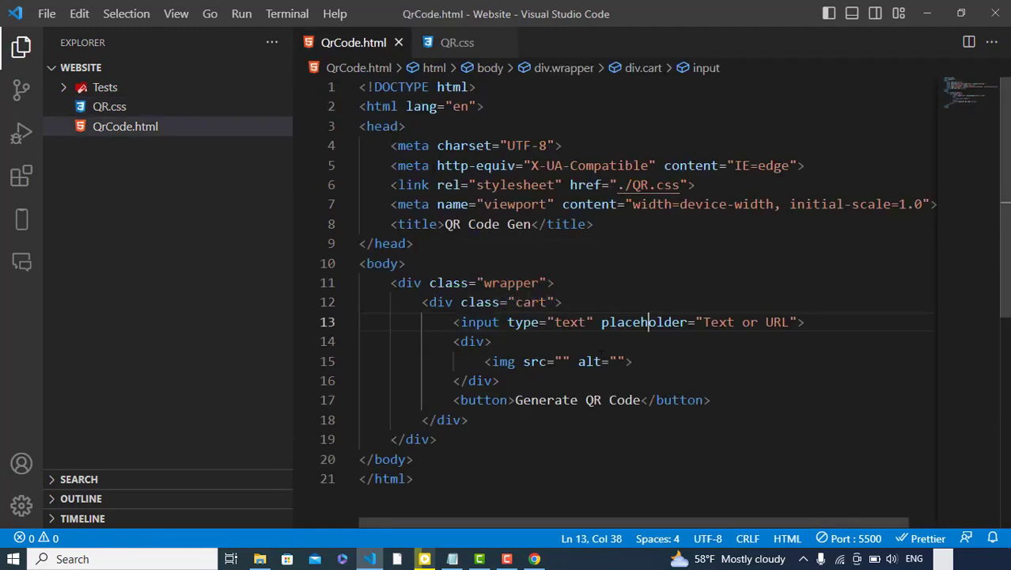
left_click(535, 558)
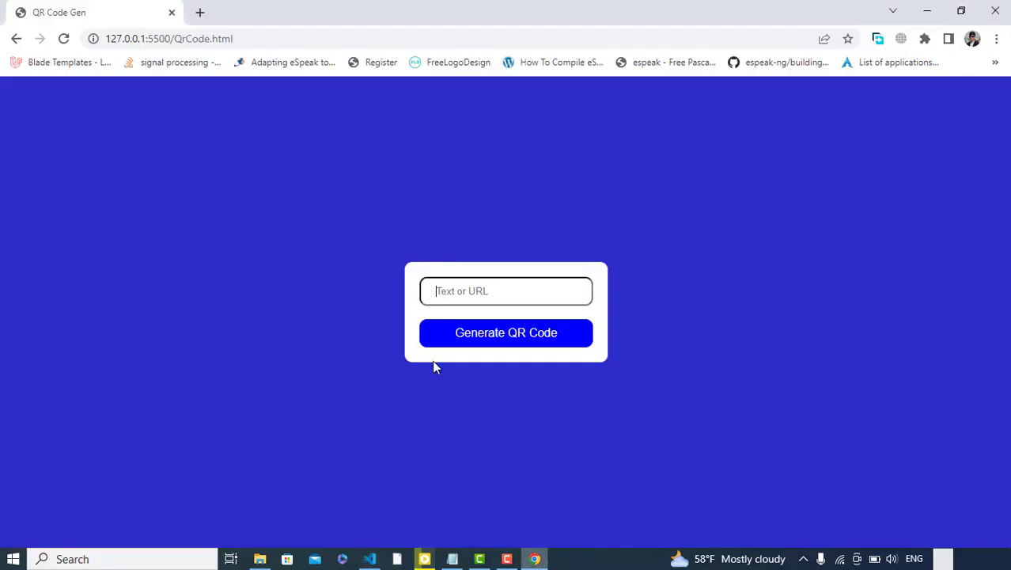
Step: Search 'qr code api' in a new tab and look over the goQR.me API page
left_click(376, 13)
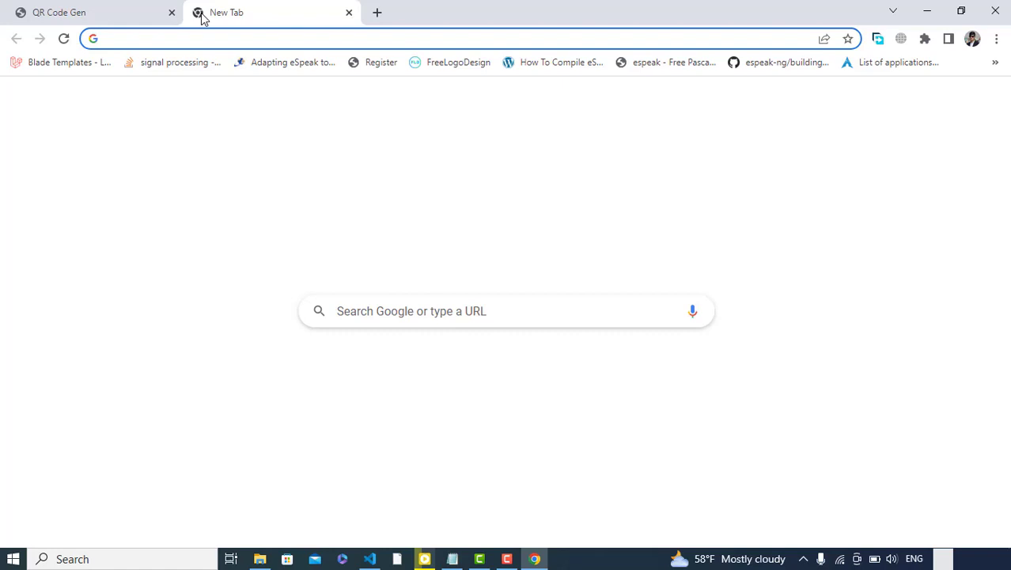
type("qr code api")
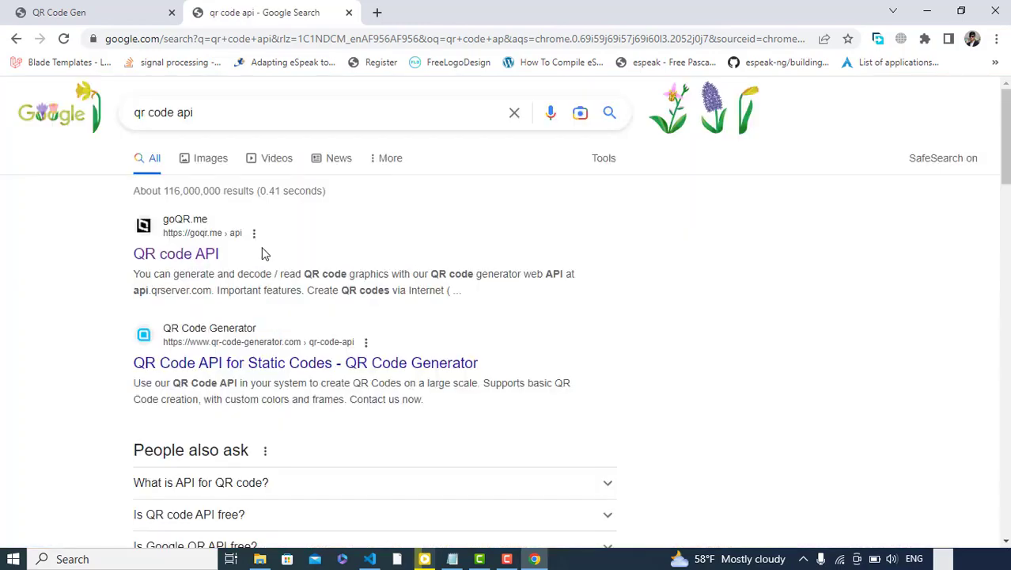
mouse_move(224, 253)
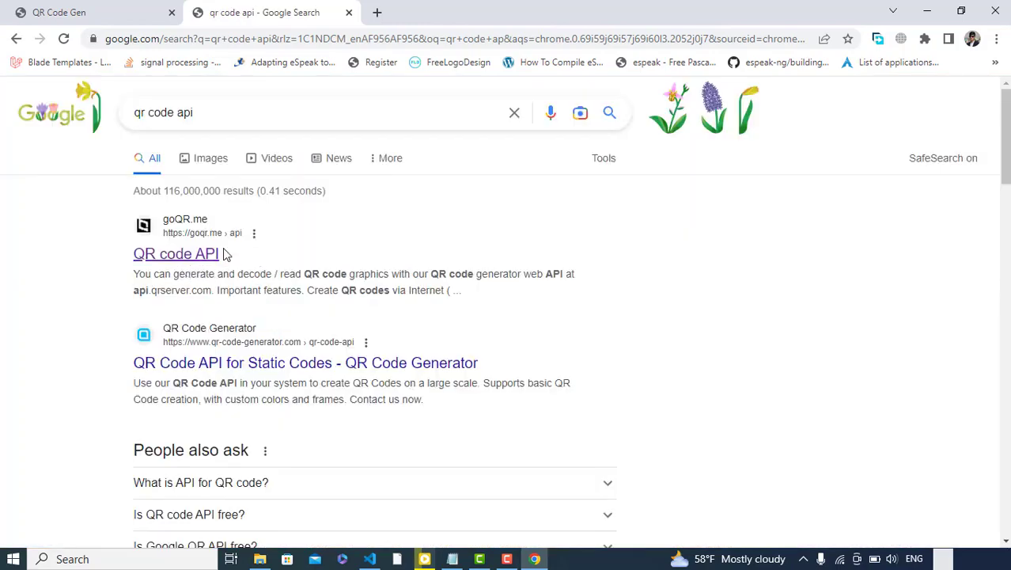
left_click(176, 253)
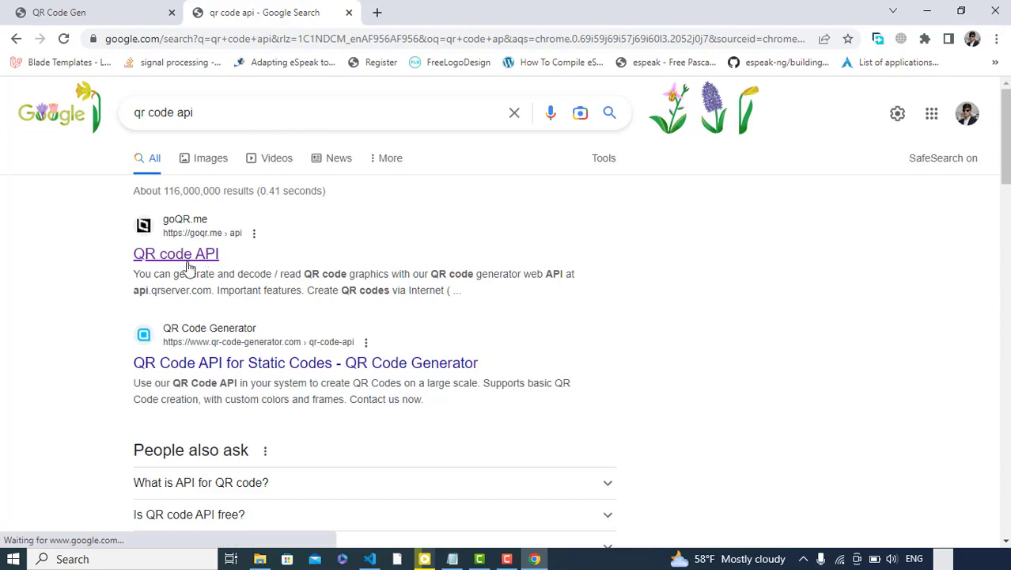
left_click(176, 253)
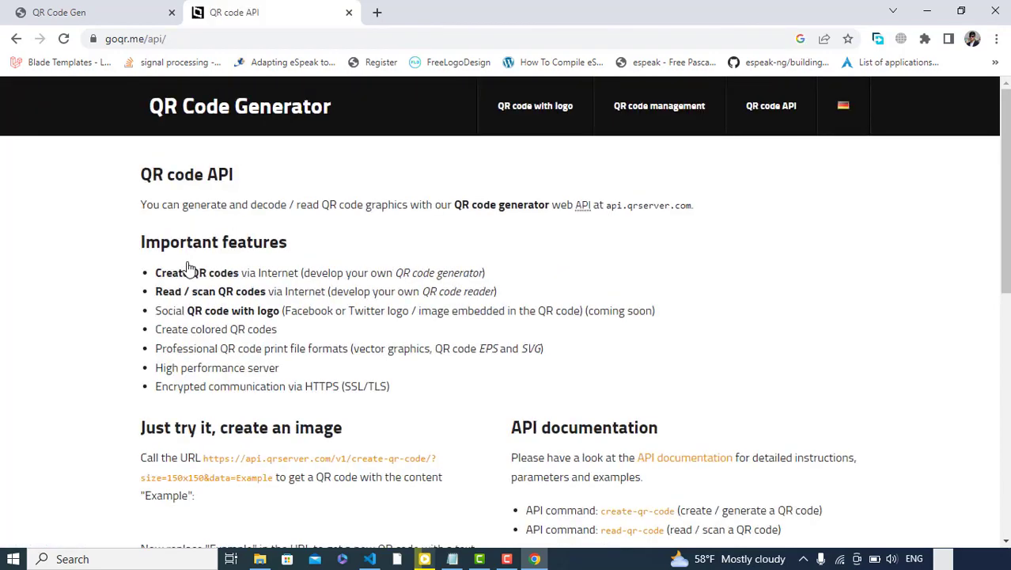
scroll("down", 3)
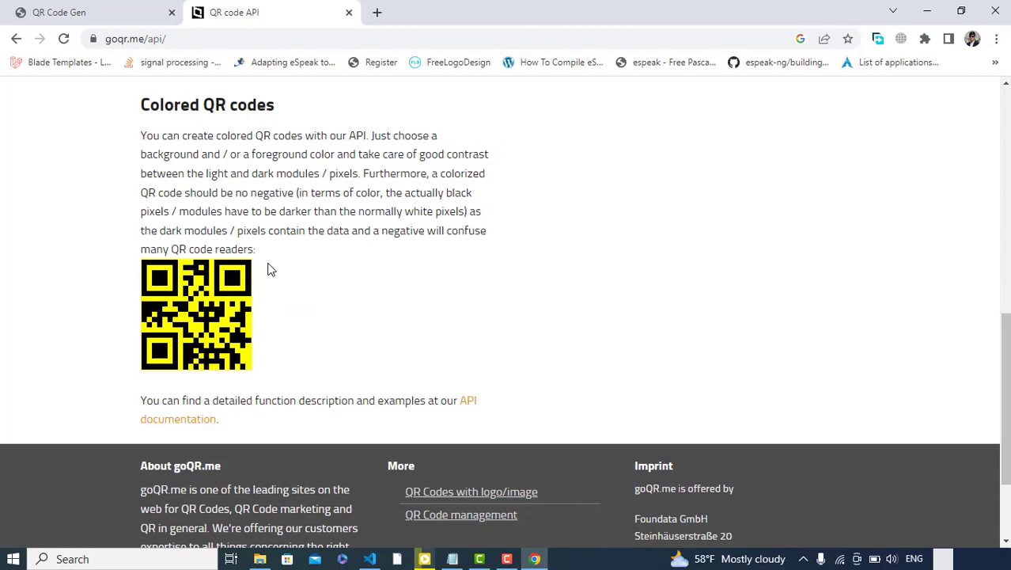
scroll("up", 3)
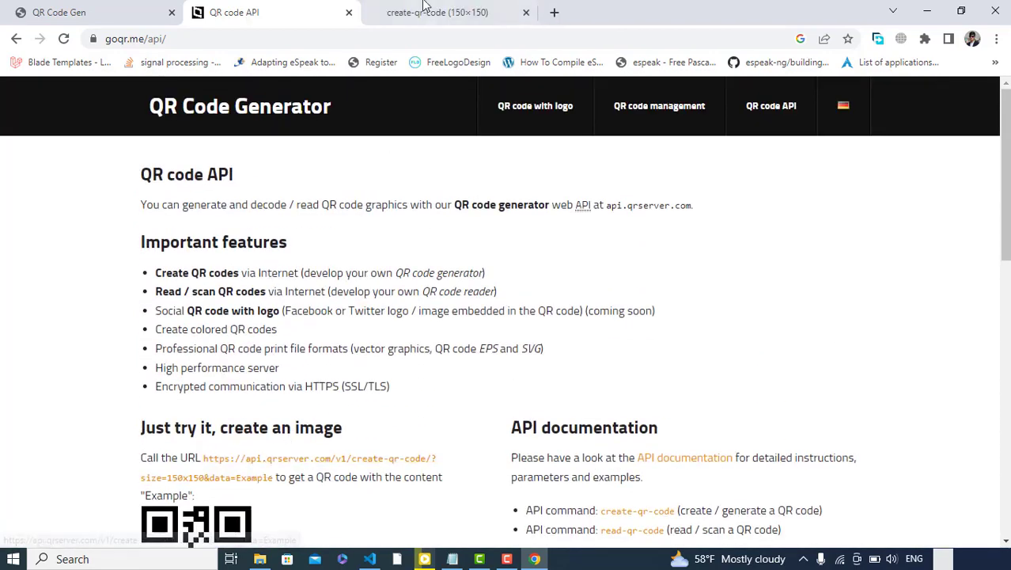
Step: Edit the example request URL to data=google.com and select the full URL
left_click(437, 12)
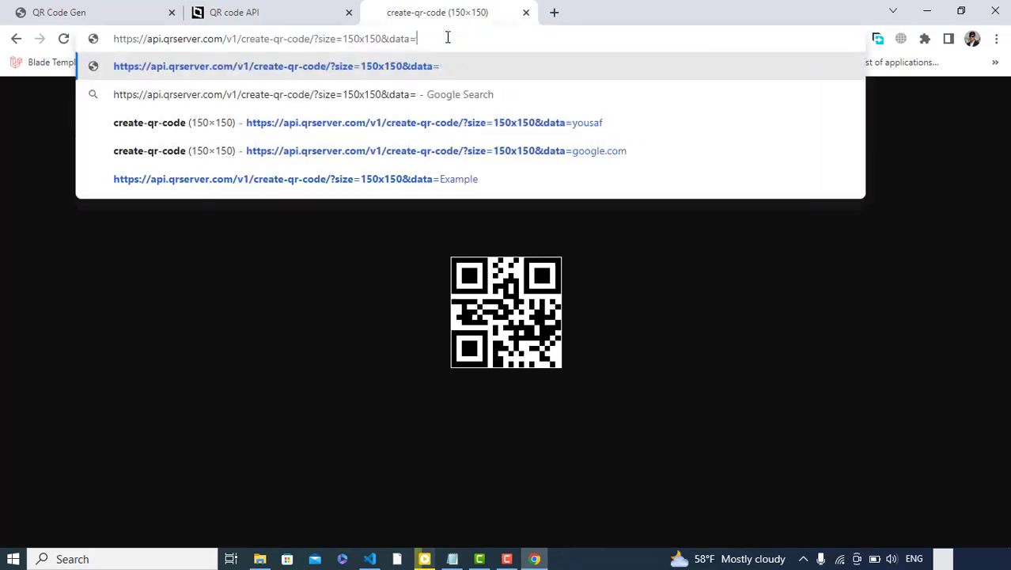
type("google.com")
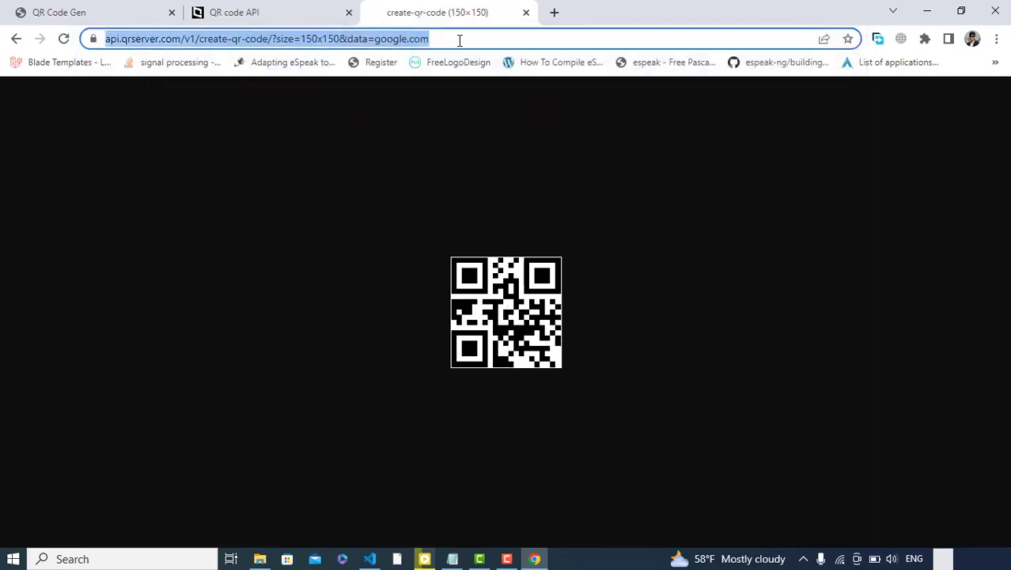
left_click(369, 559)
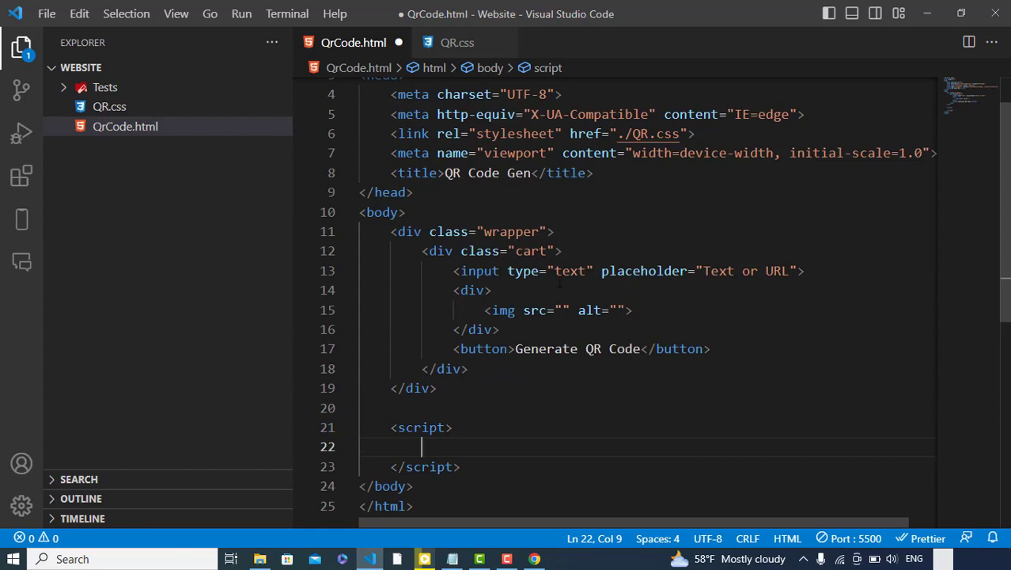
mouse_move(627, 392)
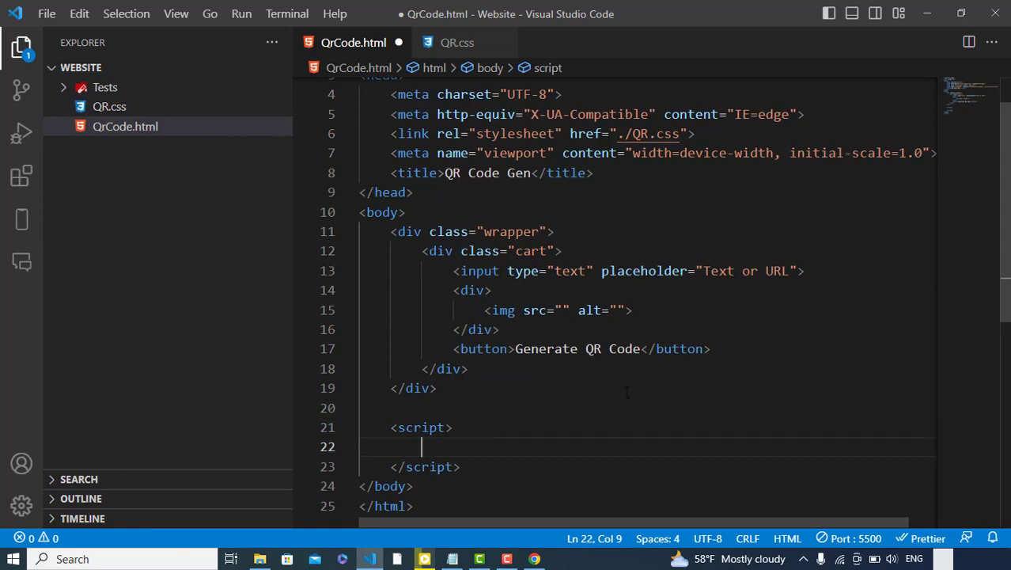
Step: Declare const valueBox = document.querySelector('.input') and give the text input class="input"
type("const")
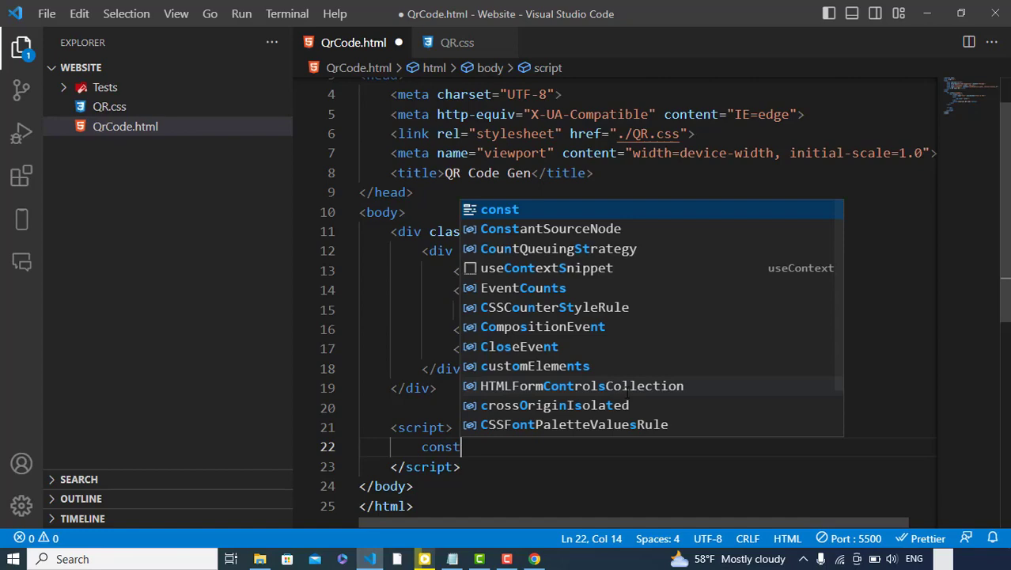
type("i")
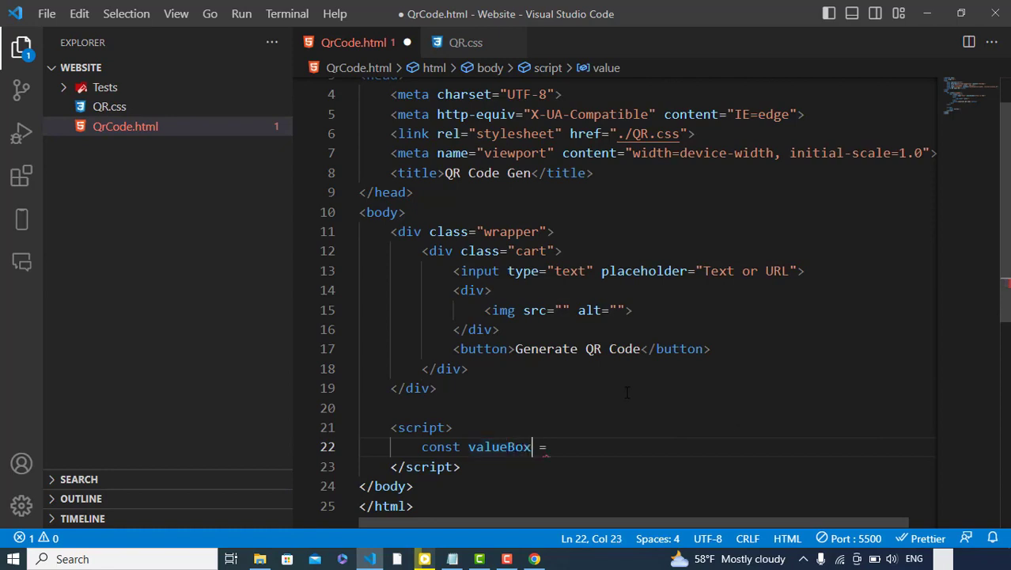
type("document.")
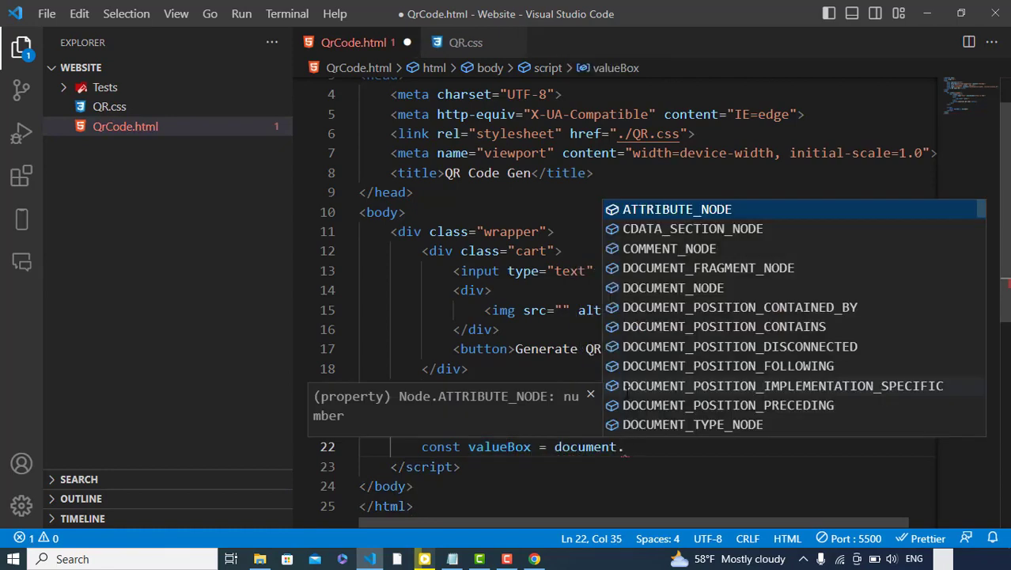
type("querySelector")
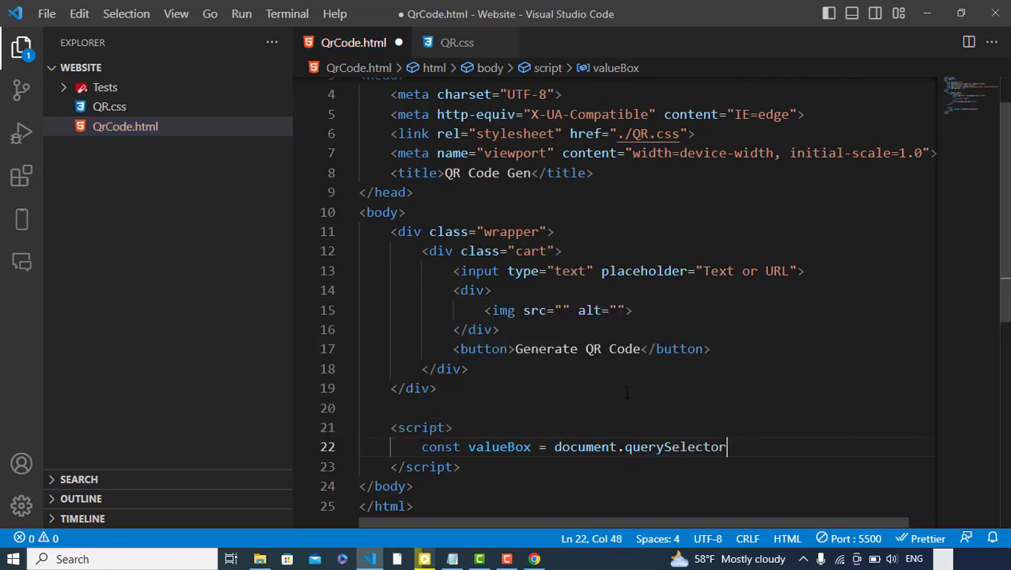
left_click(799, 271)
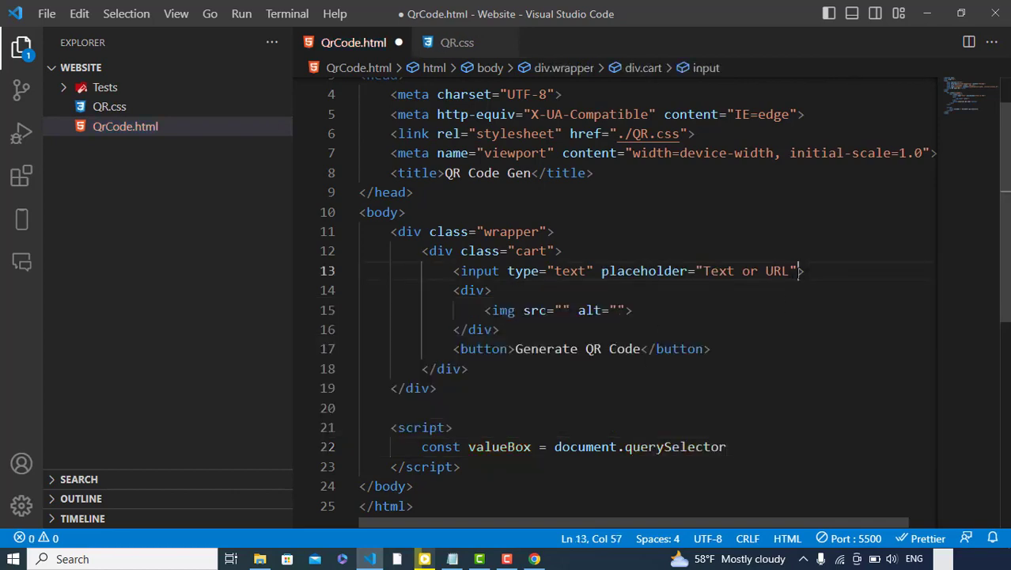
type("na")
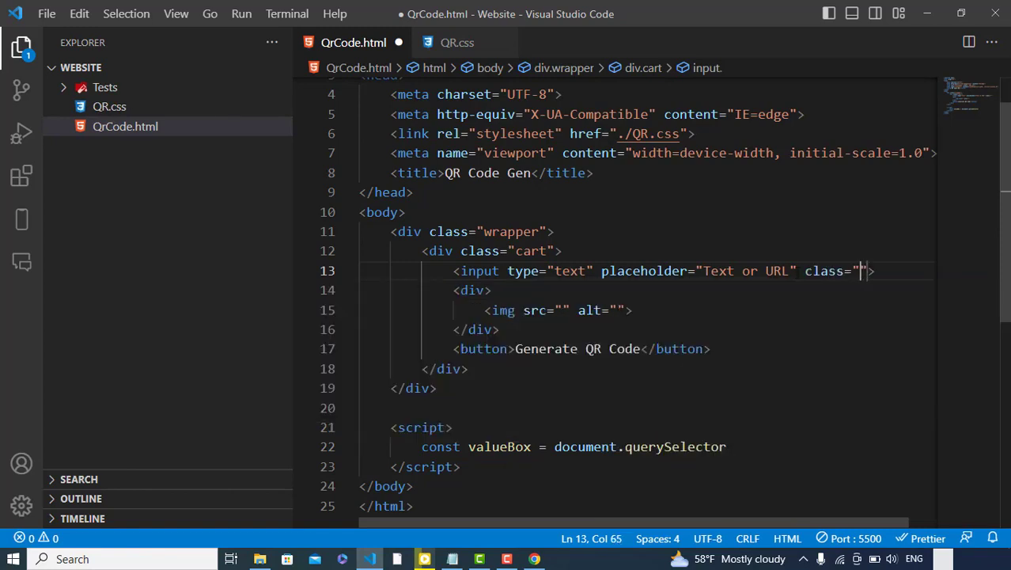
type("input")
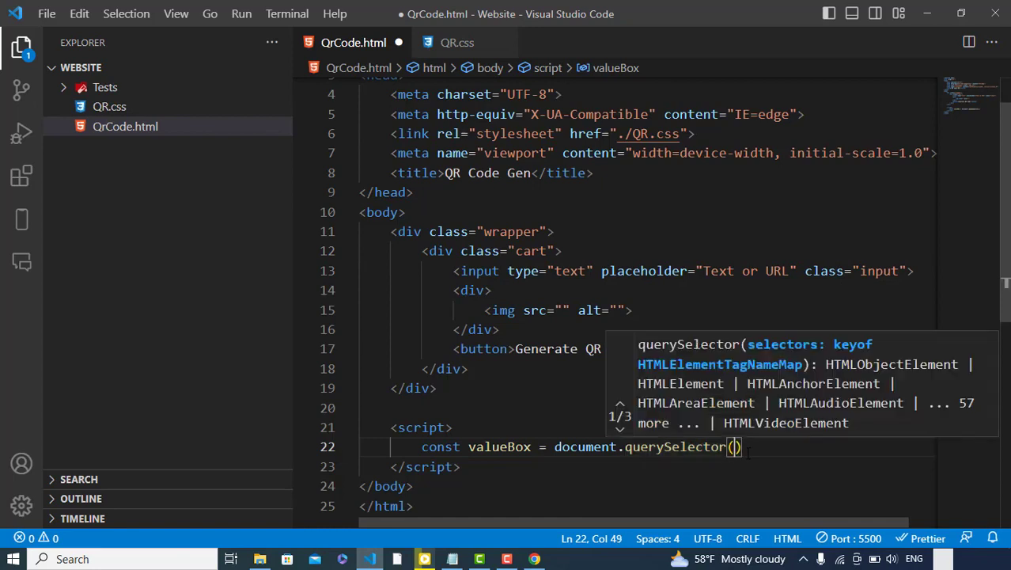
type("'.in'")
left_click(647, 311)
type(" id=\"")
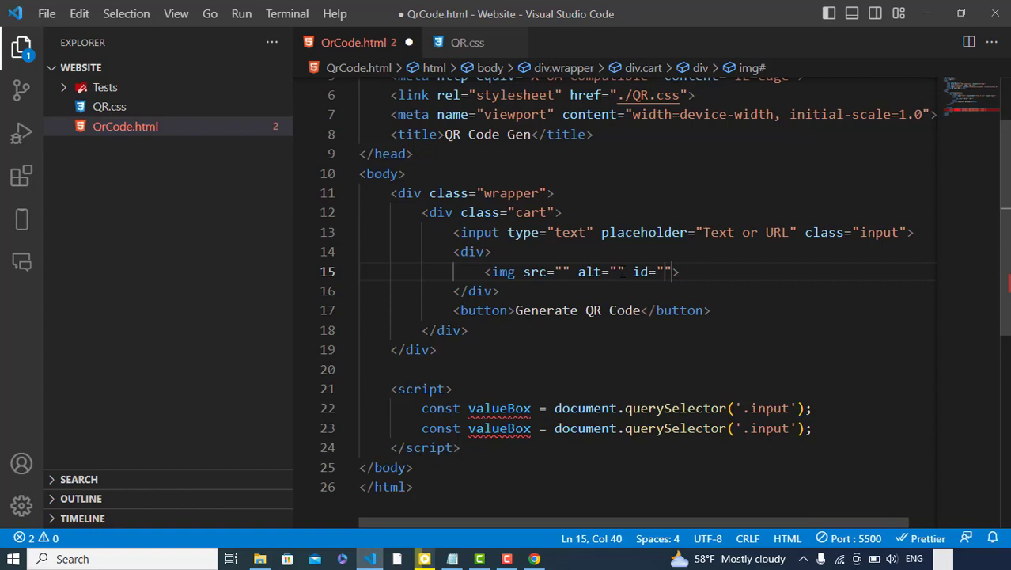
Step: Give the image id="img" and declare const img = document.getElementById('img');
type("img")
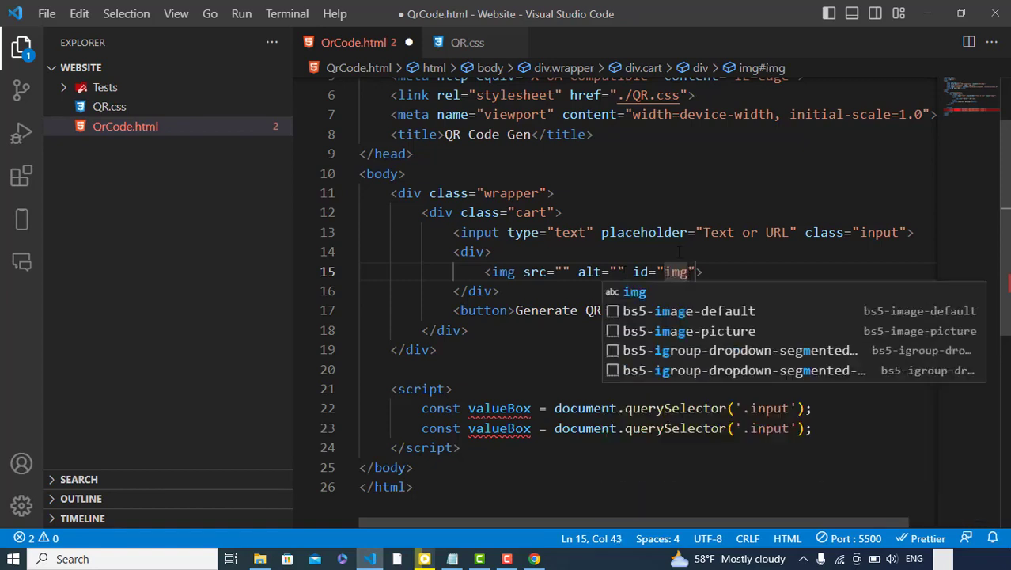
key("Escape")
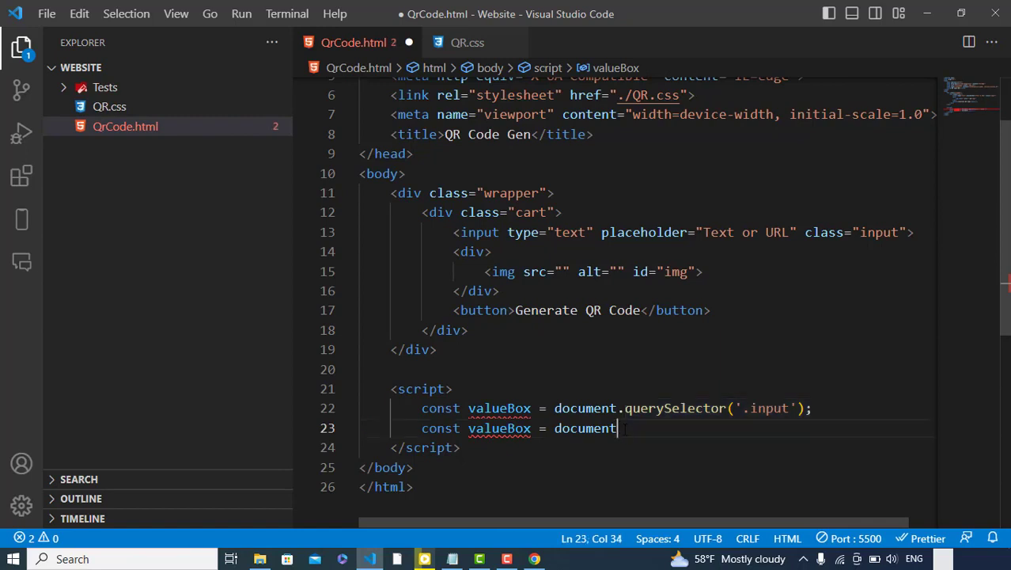
type(".getElementById")
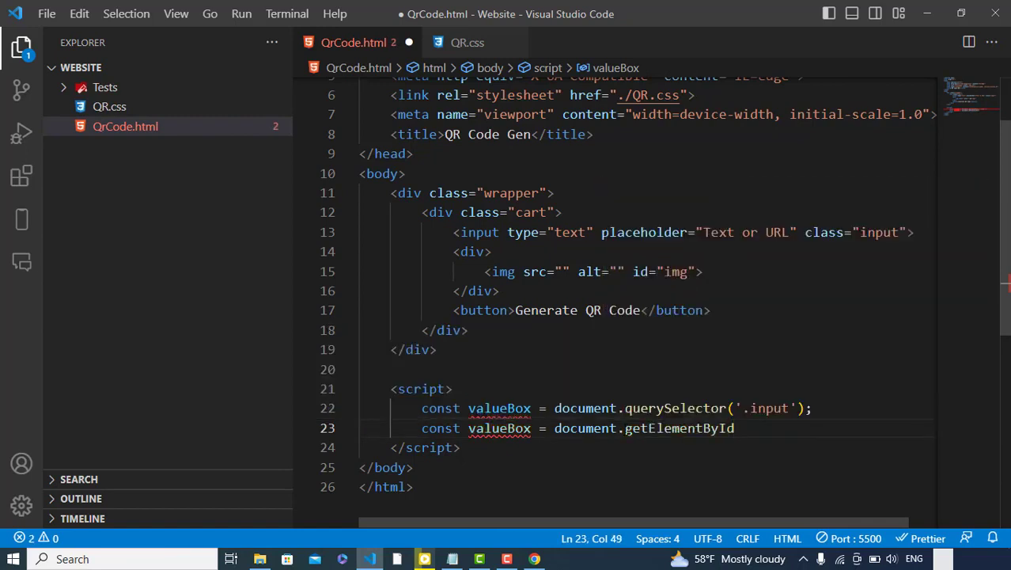
type("('img')")
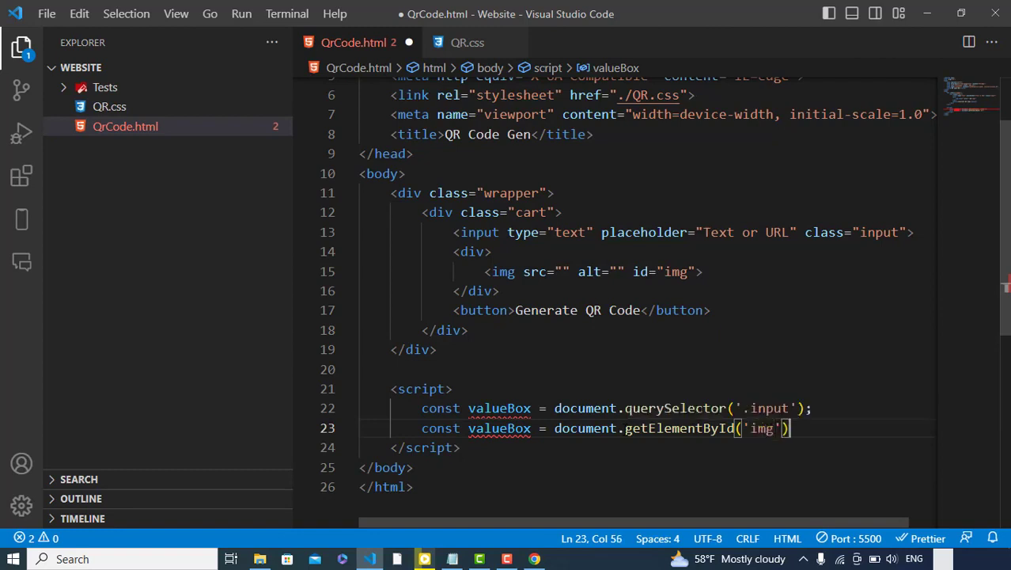
type(";")
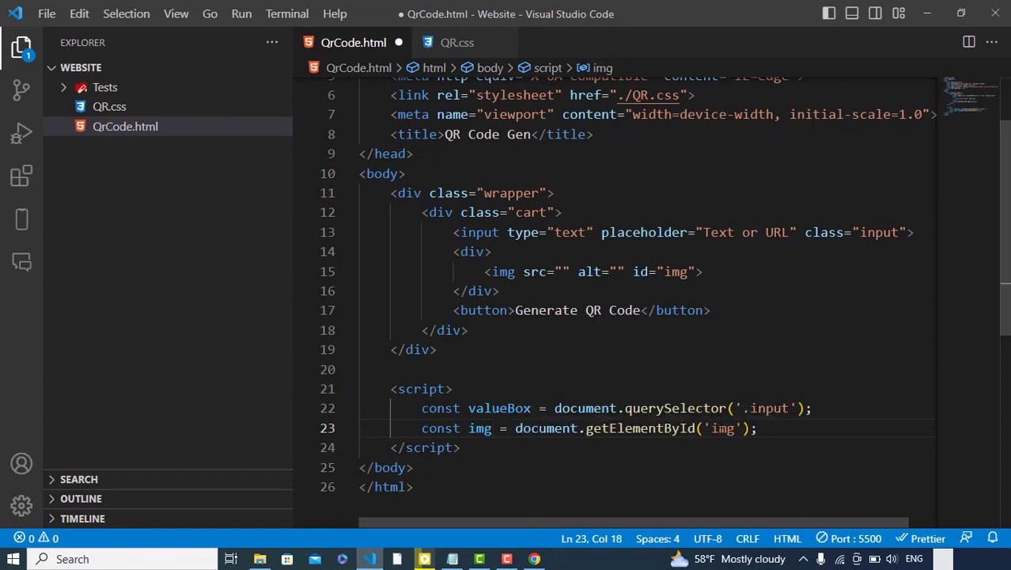
key("Enter")
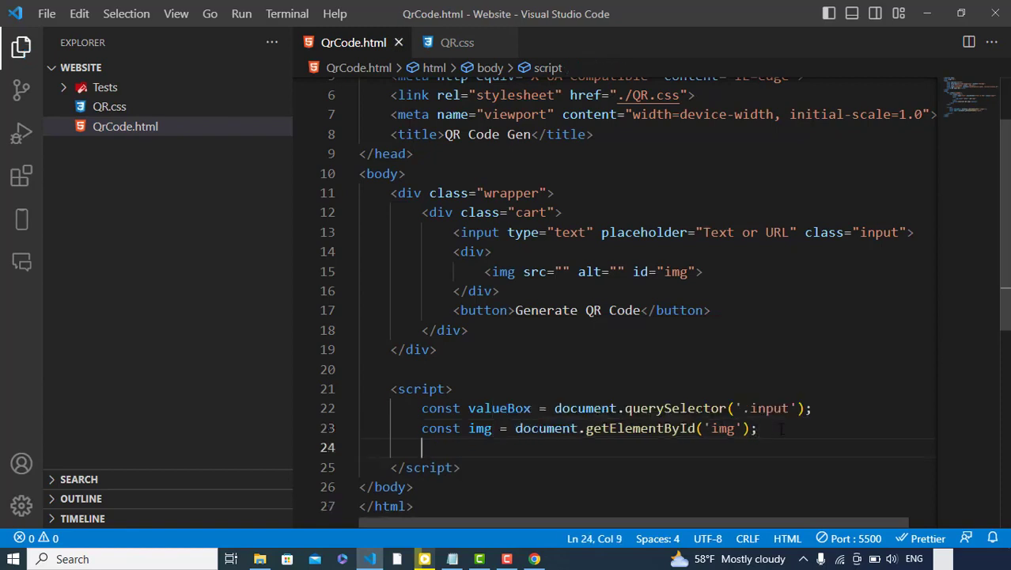
Step: Write function GenerateCode() setting img.src to the pasted QR API URL plus valueBox.value
type("function")
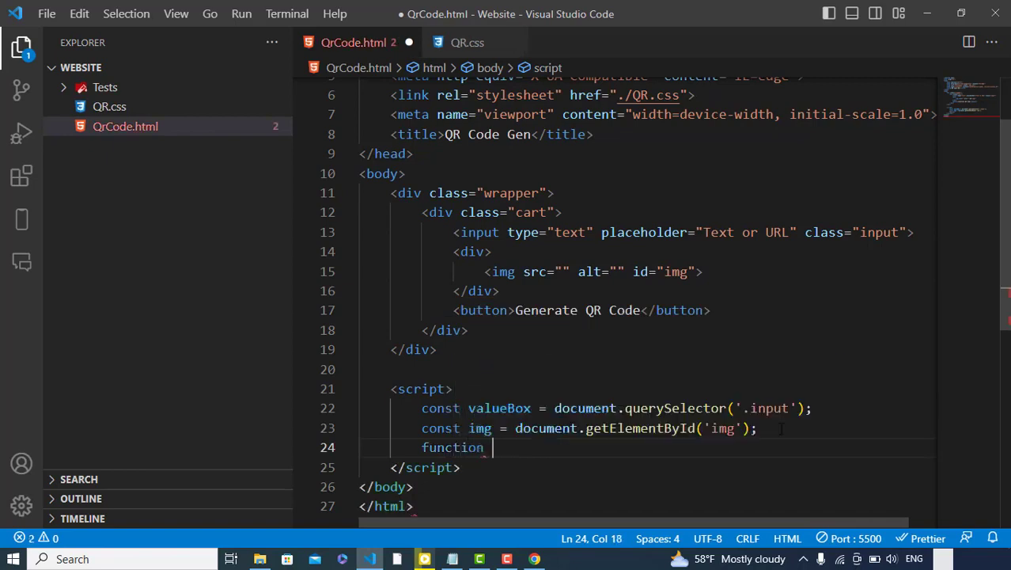
type("gene")
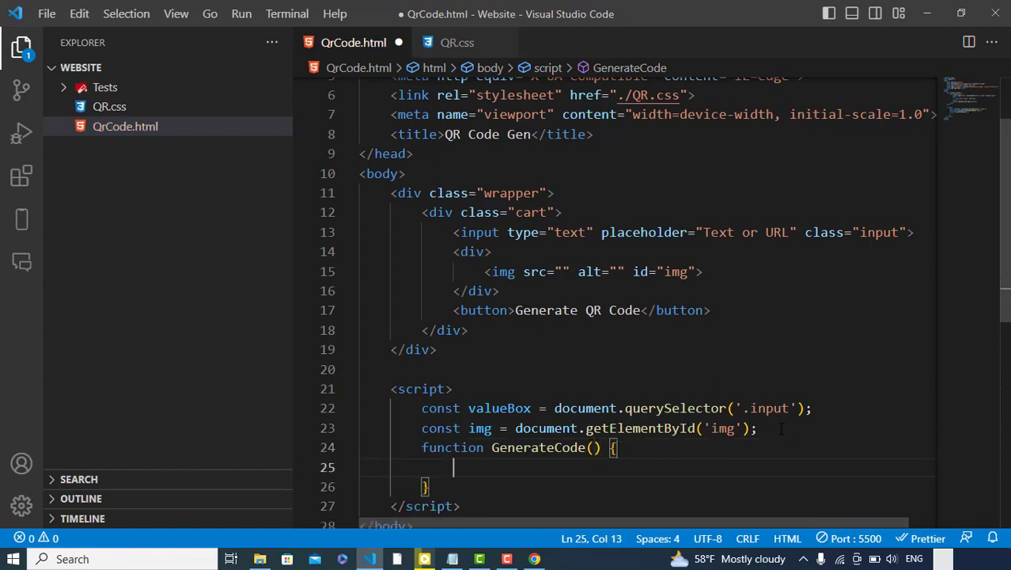
scroll("down", 3)
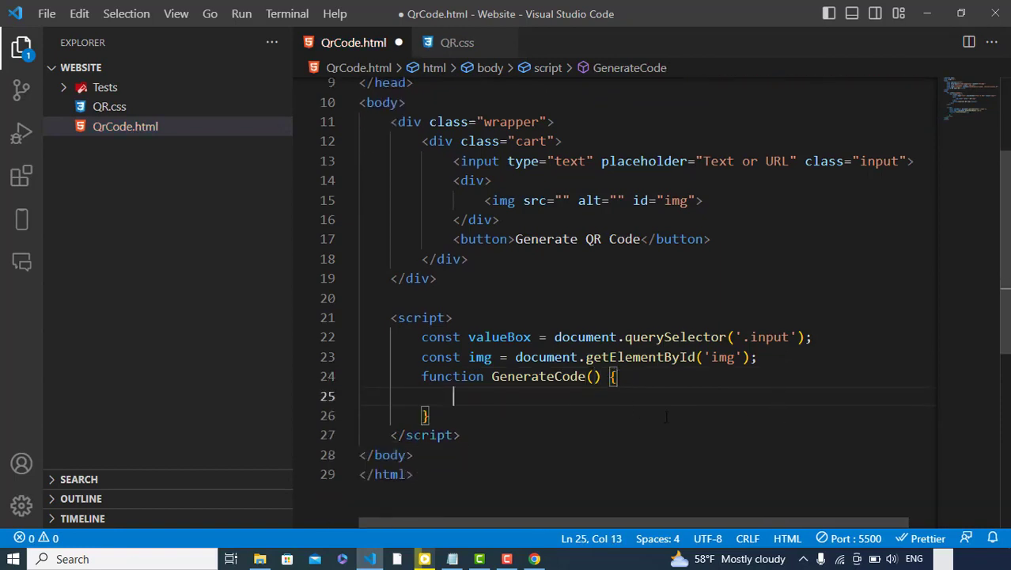
type("img.src =")
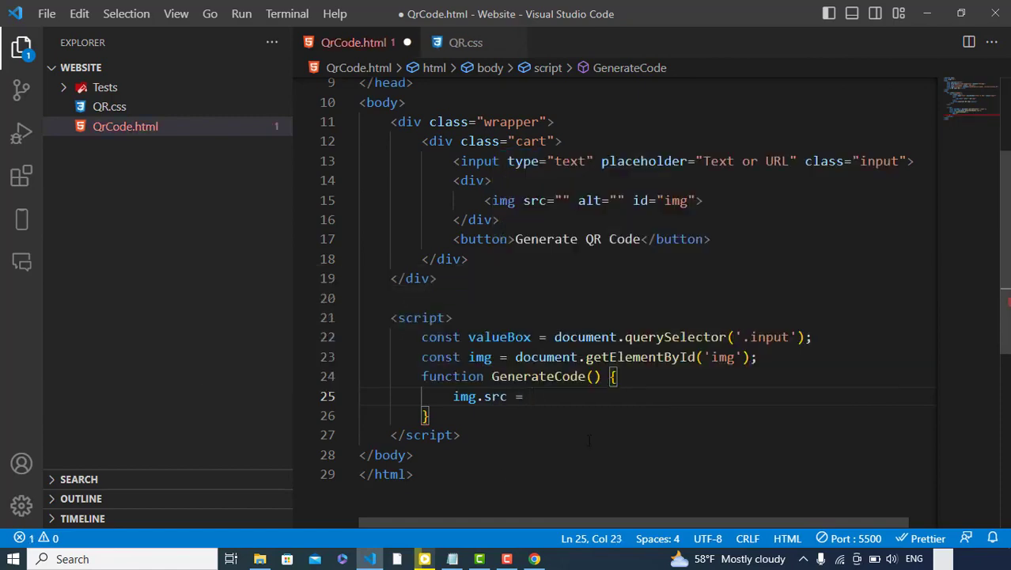
left_click(534, 559)
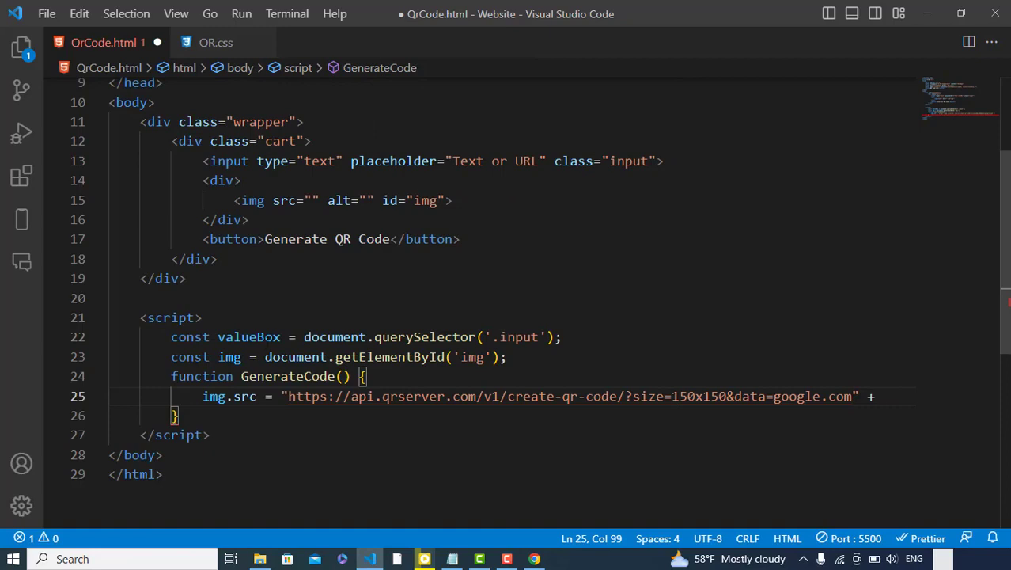
type("valueBox.vl")
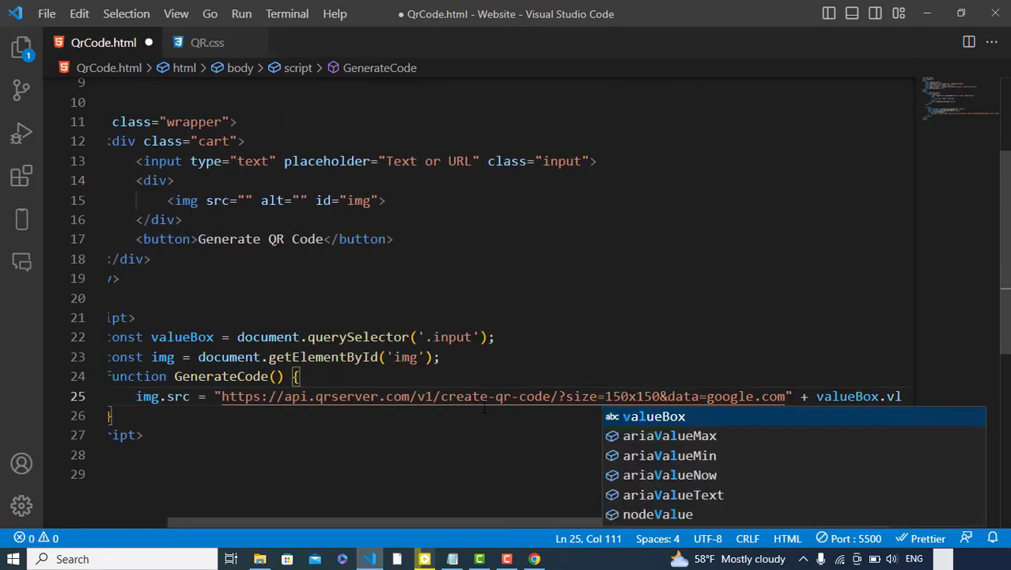
type("u")
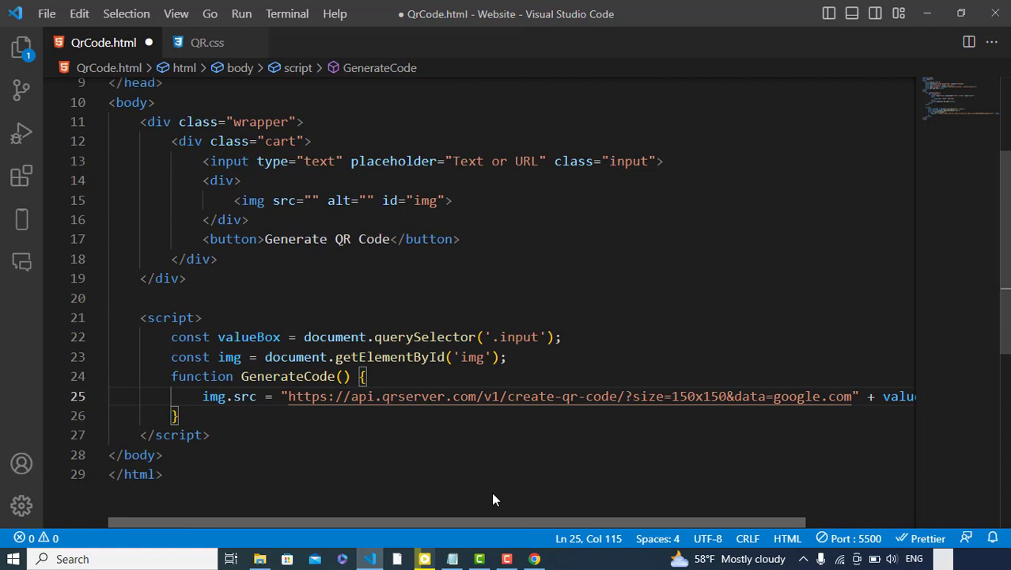
scroll("right", 3)
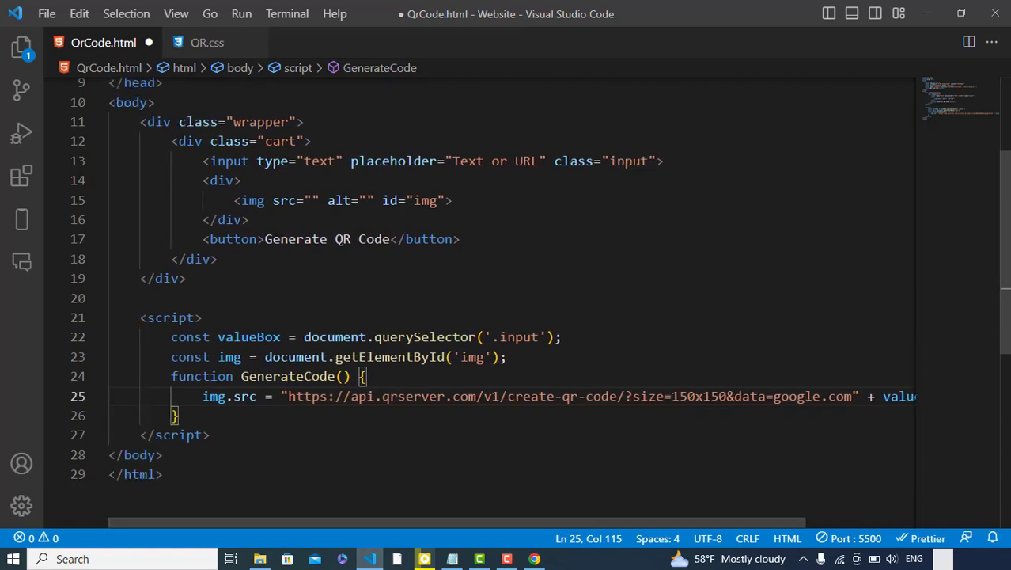
type("onclick=\"")
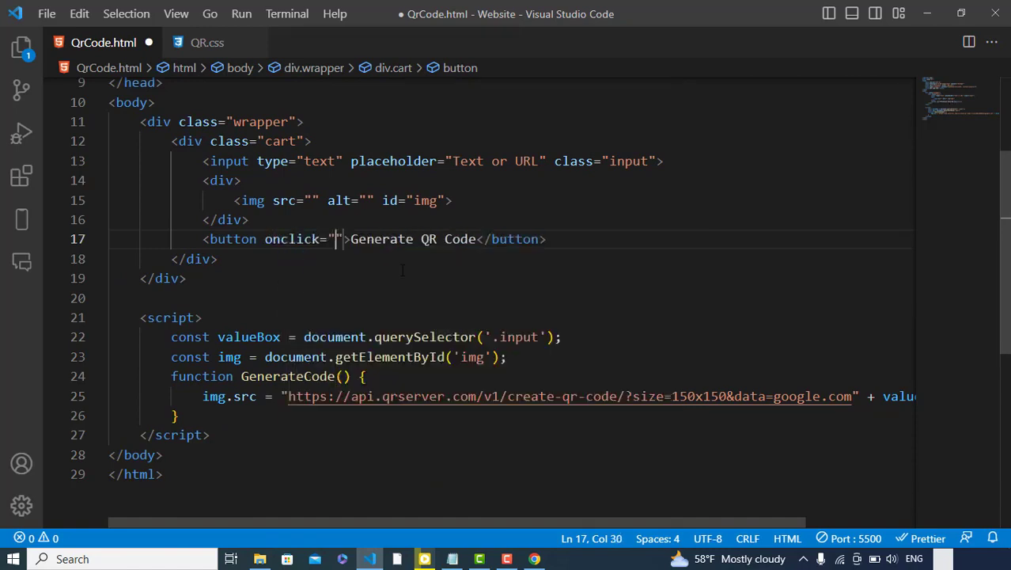
Step: Make the button's onclick call GenerateCode() and give the image's wrapper div class="imgBox"
type("GenerateCode(")
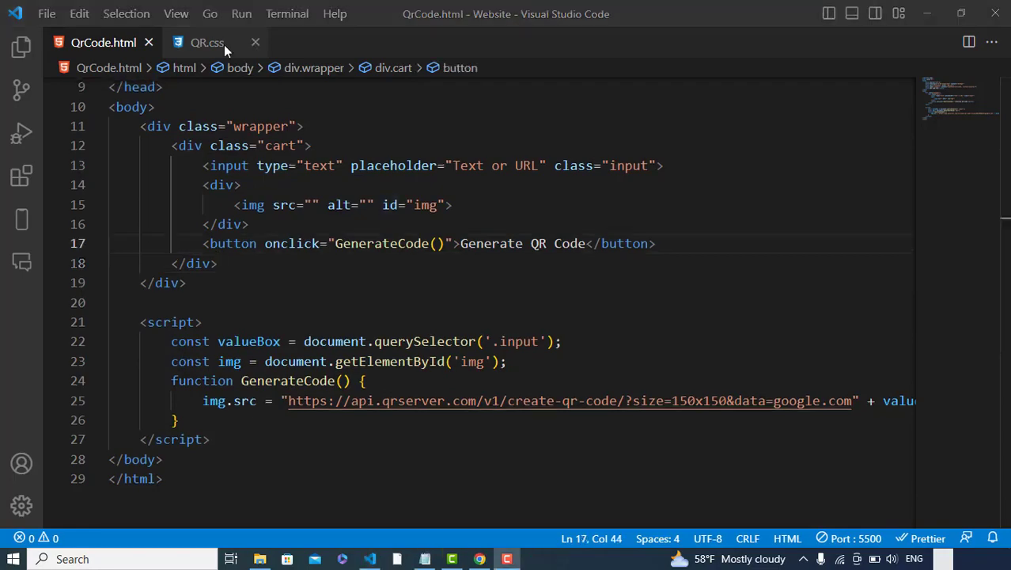
left_click(241, 184)
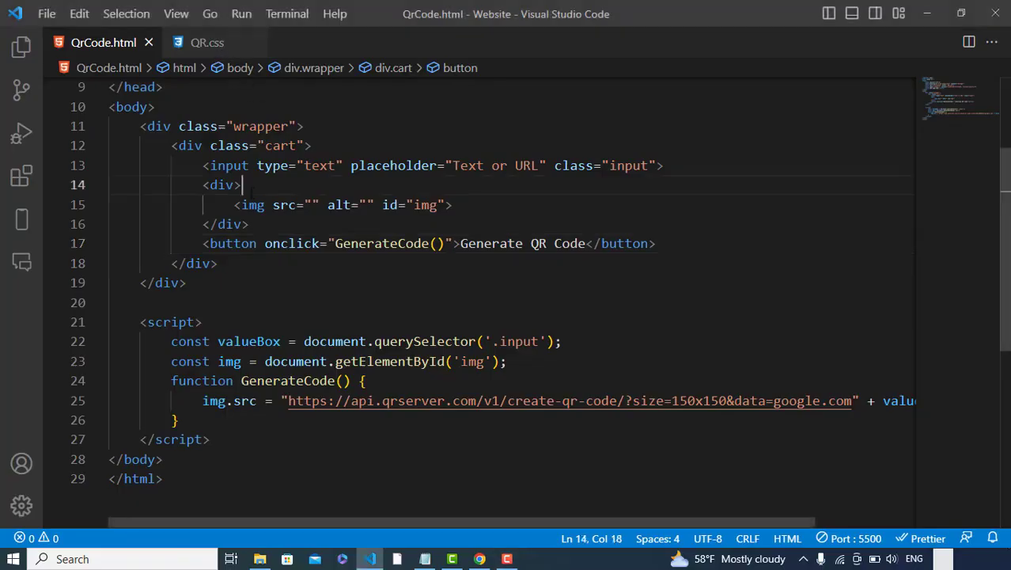
type("class=\"\"")
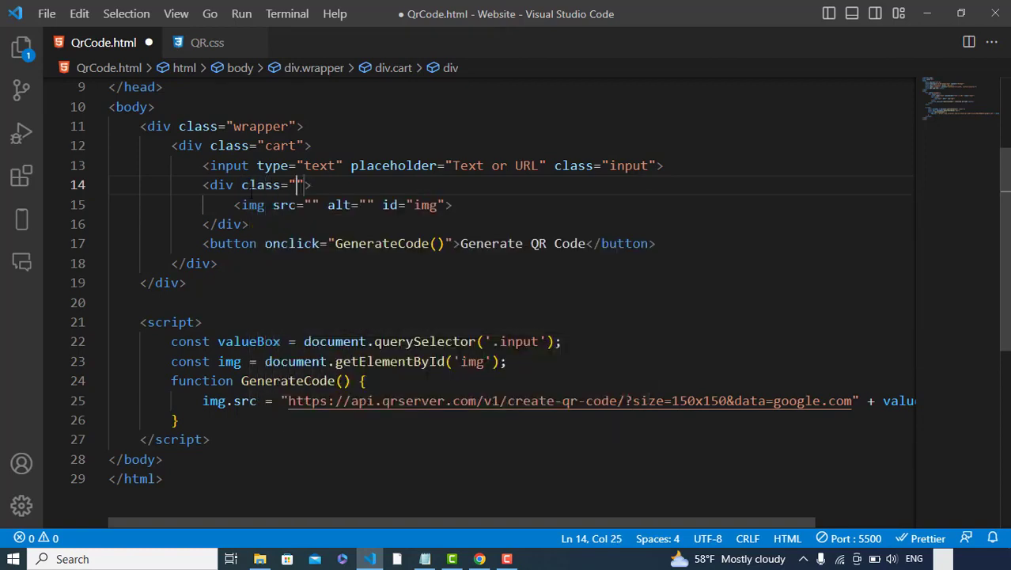
type("imgBox")
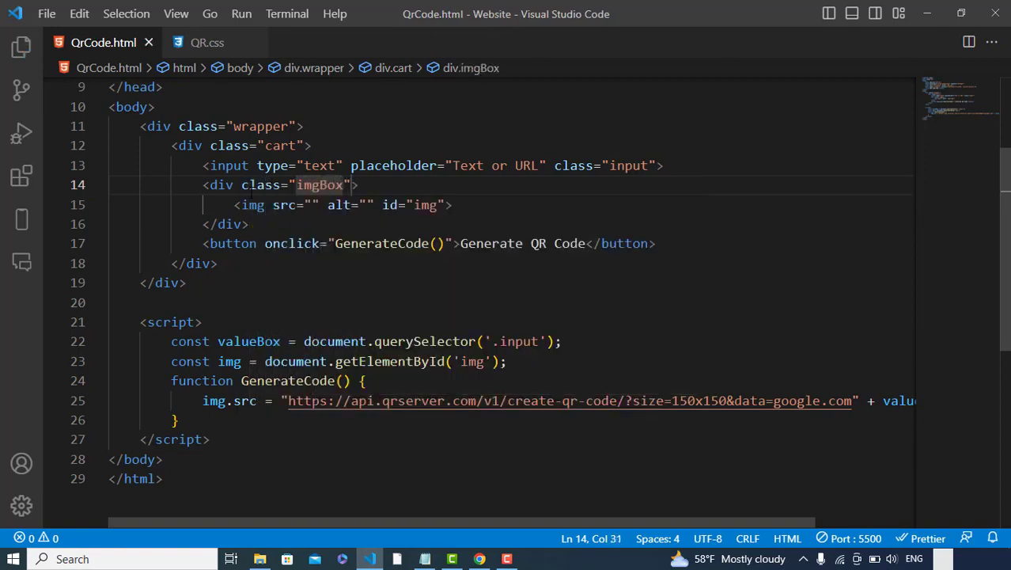
left_click(207, 41)
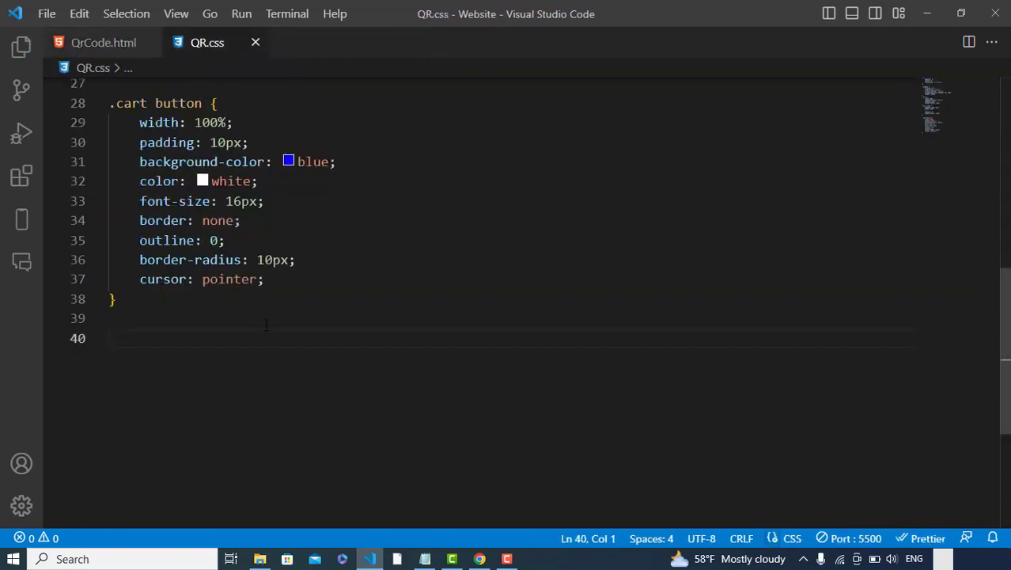
Step: Add an .imgBox rule with max-height: 0, overflow: hidden and margin: 10px auto
type(".imgBox")
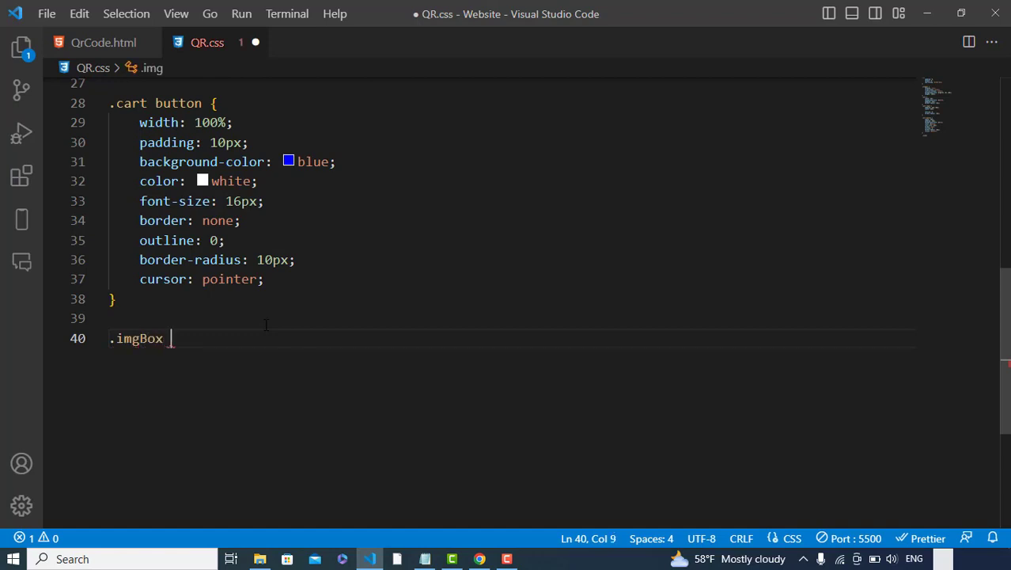
type("{ max-h")
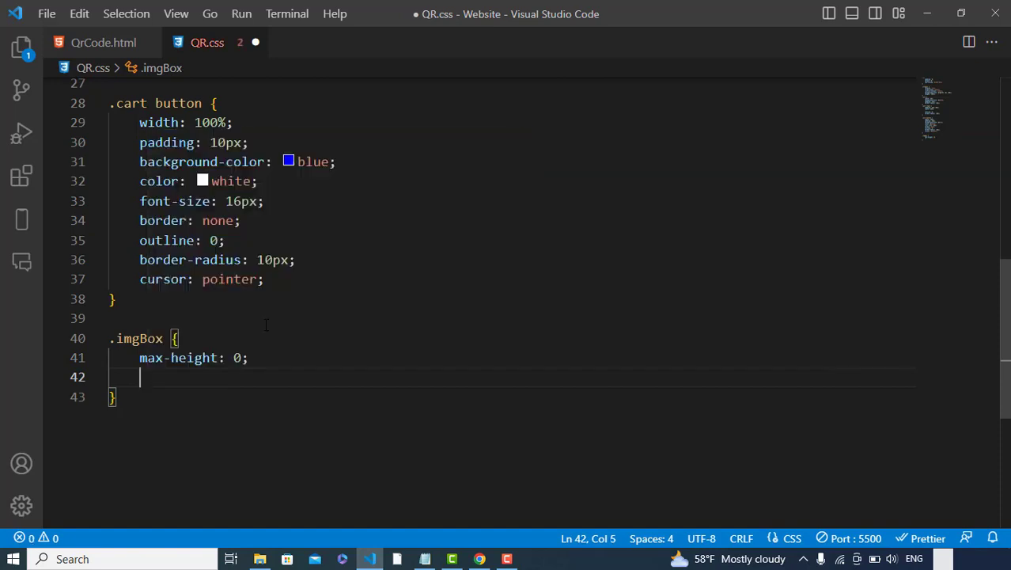
type("overflow: hidden;")
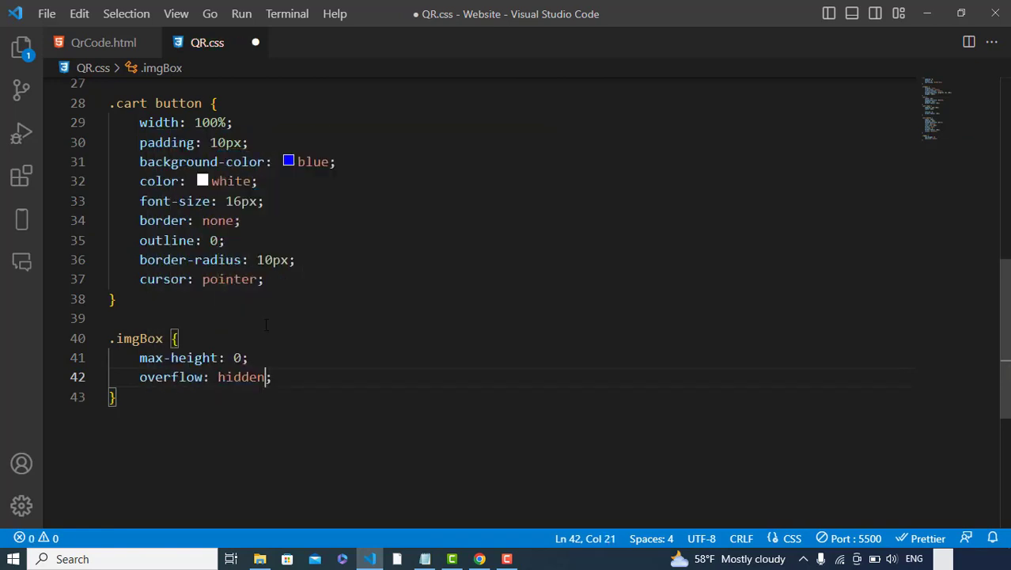
type("margin: ;")
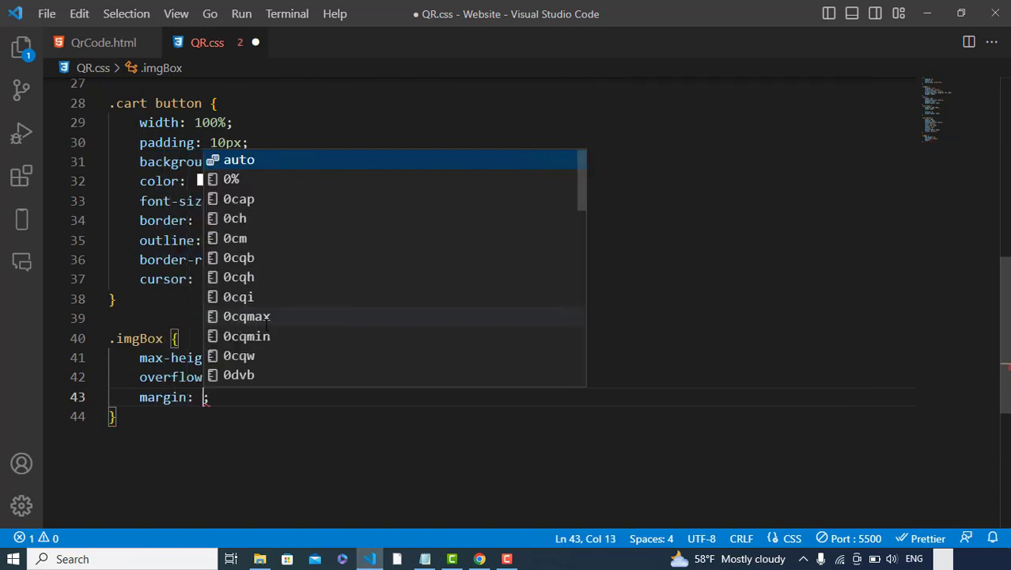
type("1")
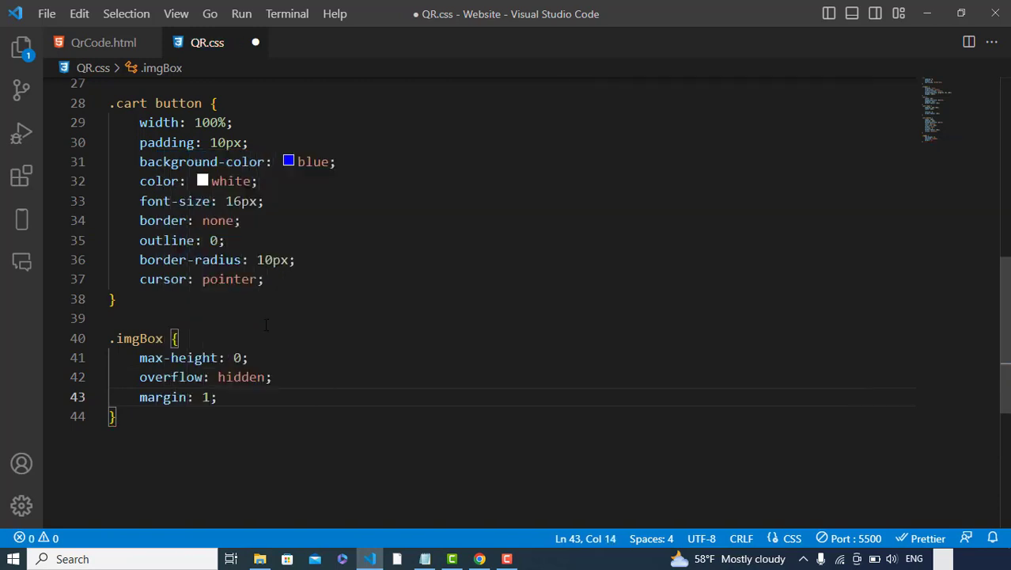
type("0px")
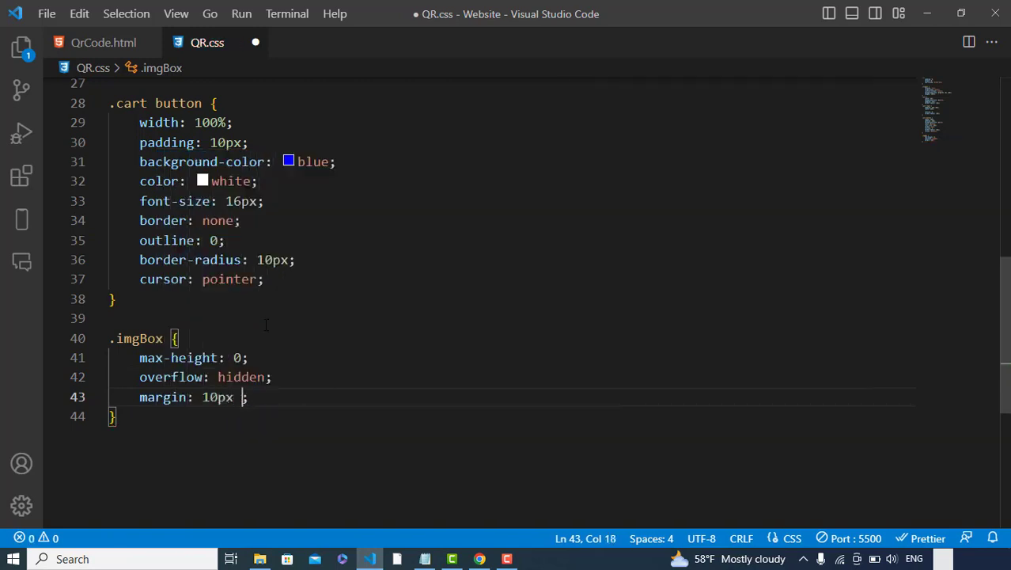
type("auto")
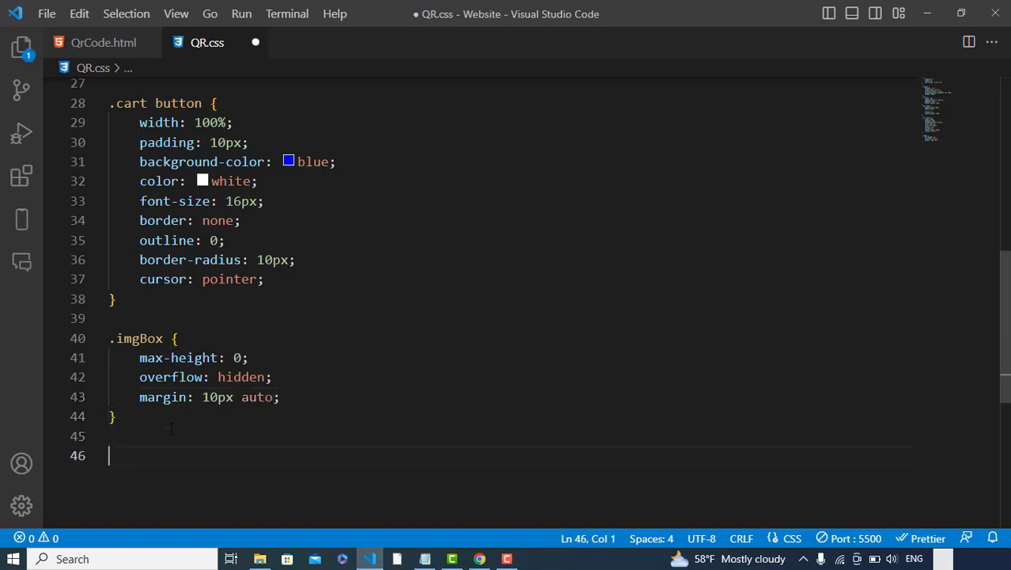
Step: Add an #img rule with width: 100px and height: 100px
type("#img {")
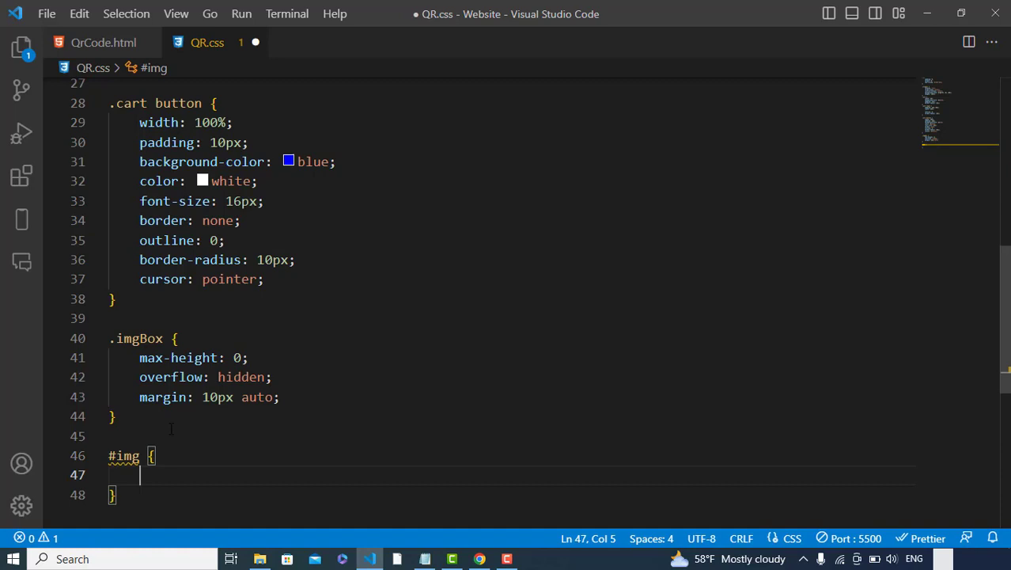
type("widh")
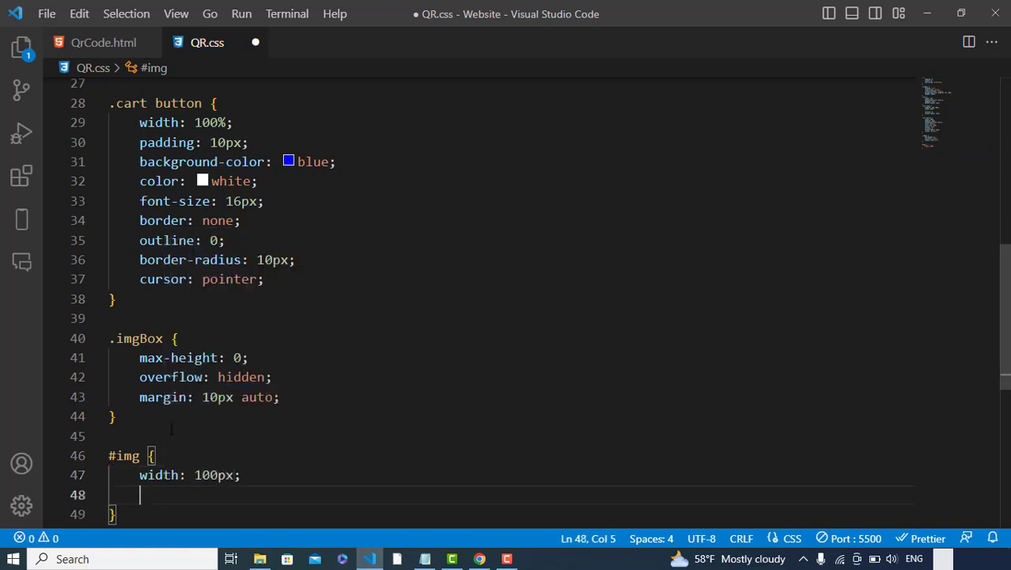
type("height: ;")
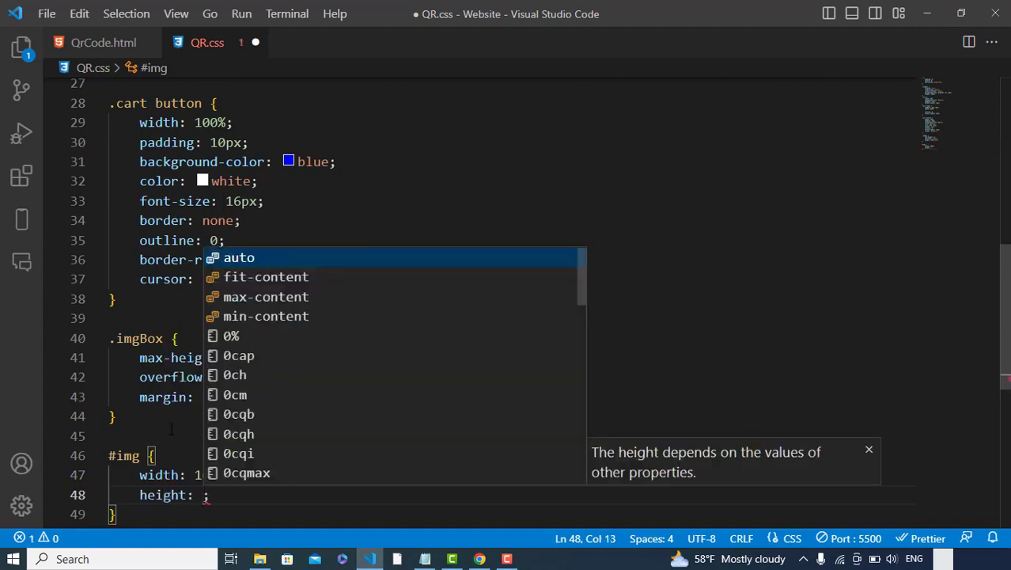
type("100px")
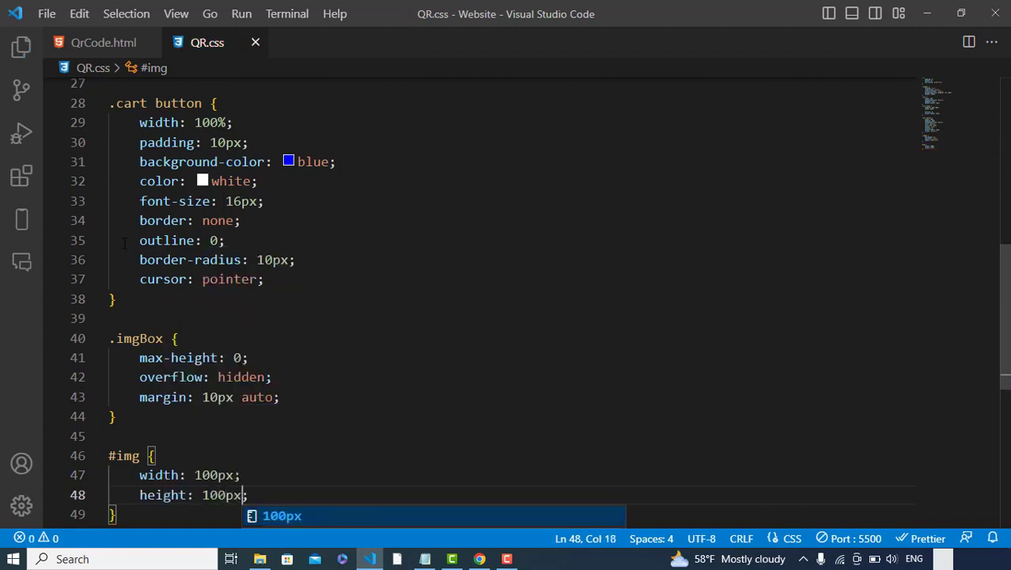
Step: In QrCode.html remove google.com from the end of the API URL and save
left_click(103, 41)
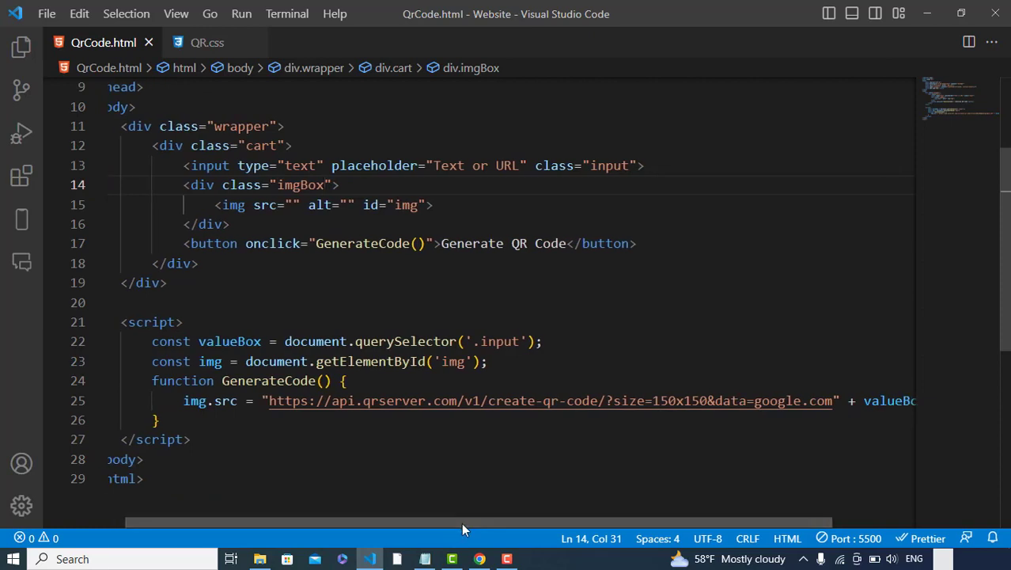
left_click(831, 400)
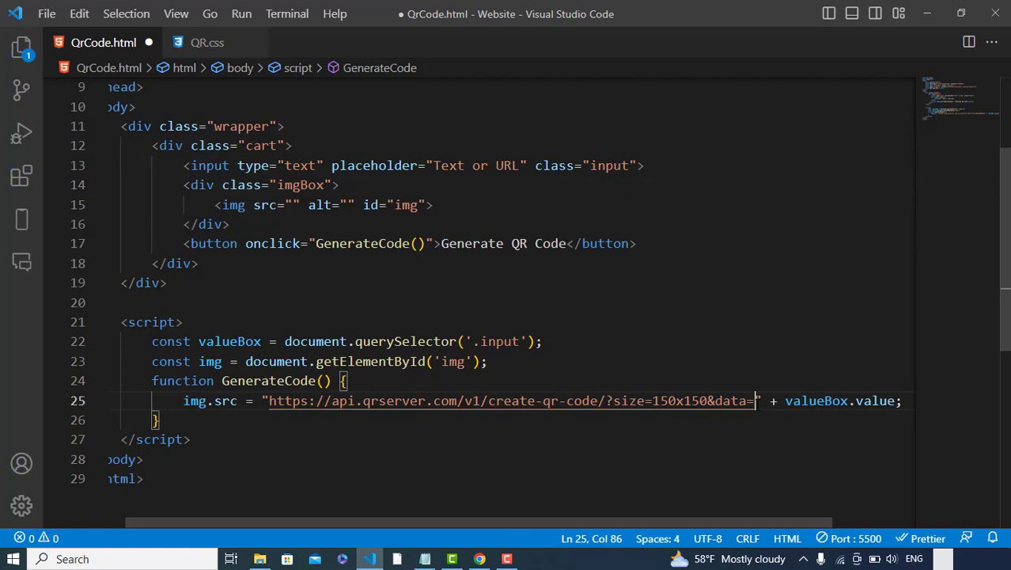
key("ctrl+s")
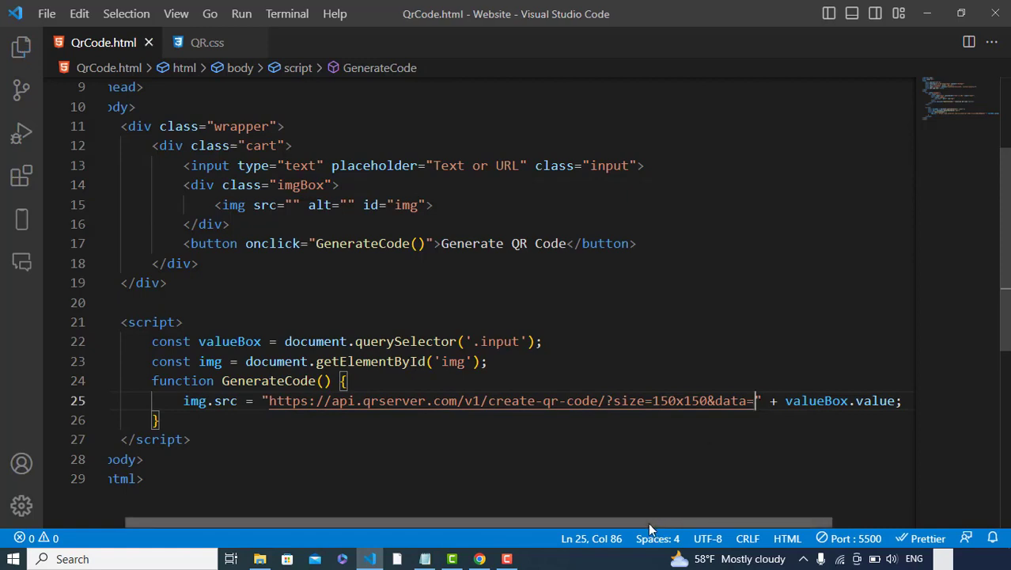
left_click(207, 41)
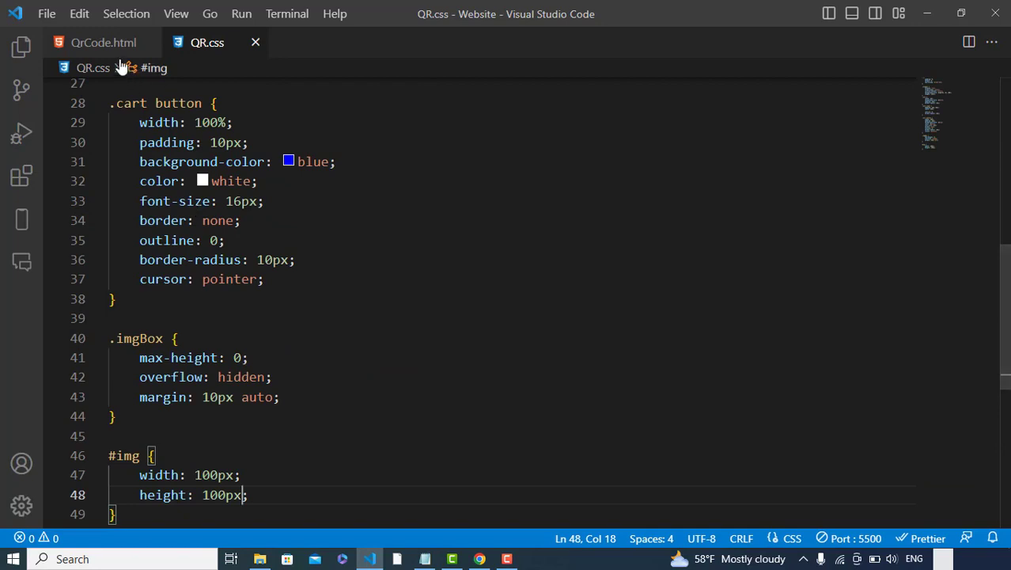
left_click(102, 41)
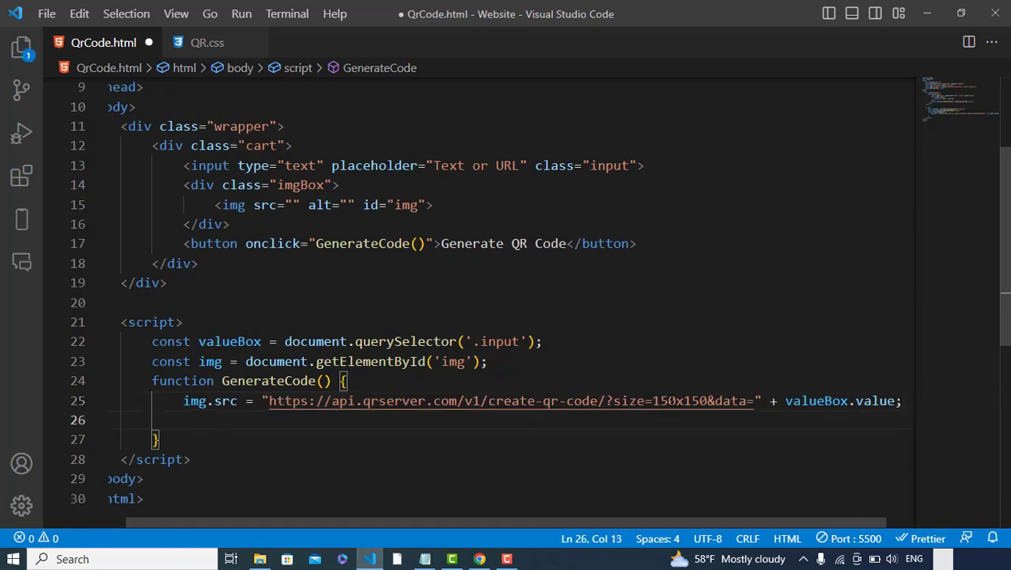
left_click(541, 341)
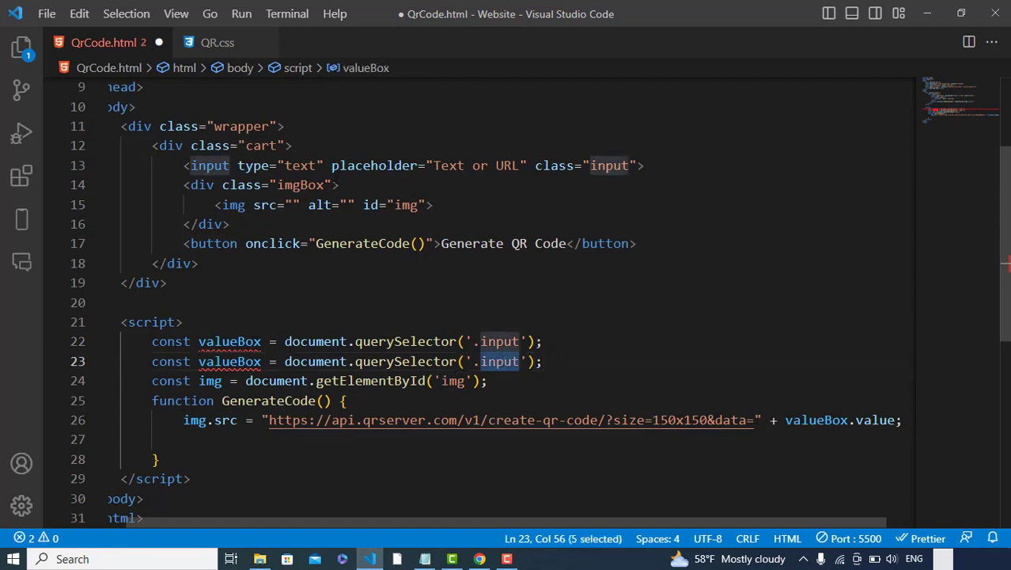
Step: Declare const imgBox for '.imgBox' and have GenerateCode run imgBox.classList.add("show"); save
type("img")
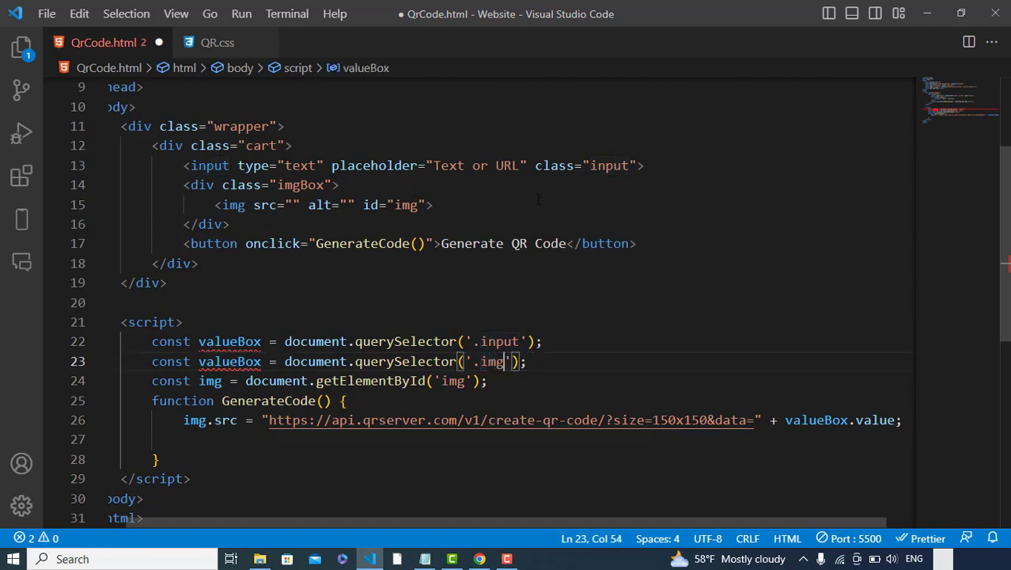
type("Box")
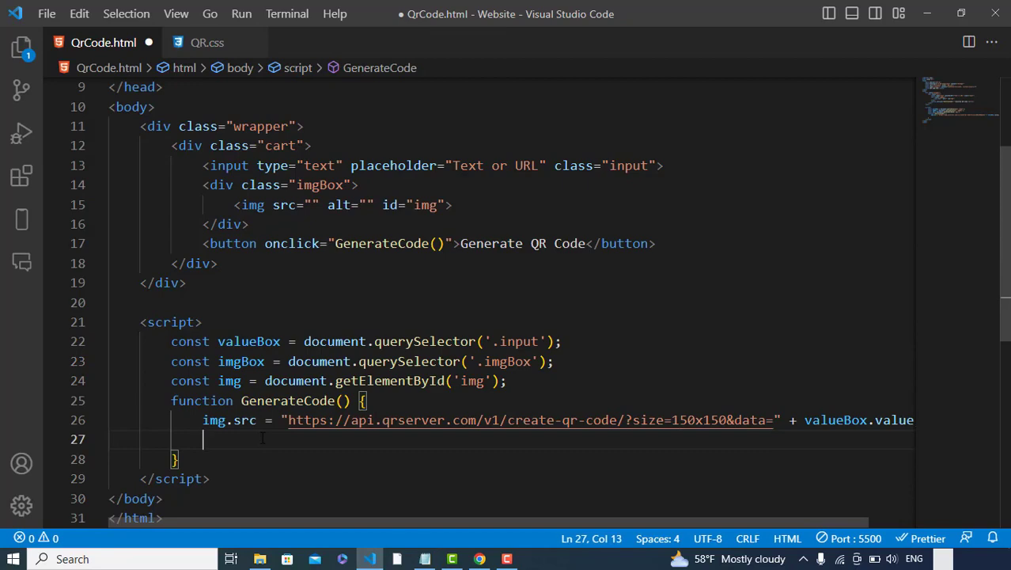
type("imgBox.classList")
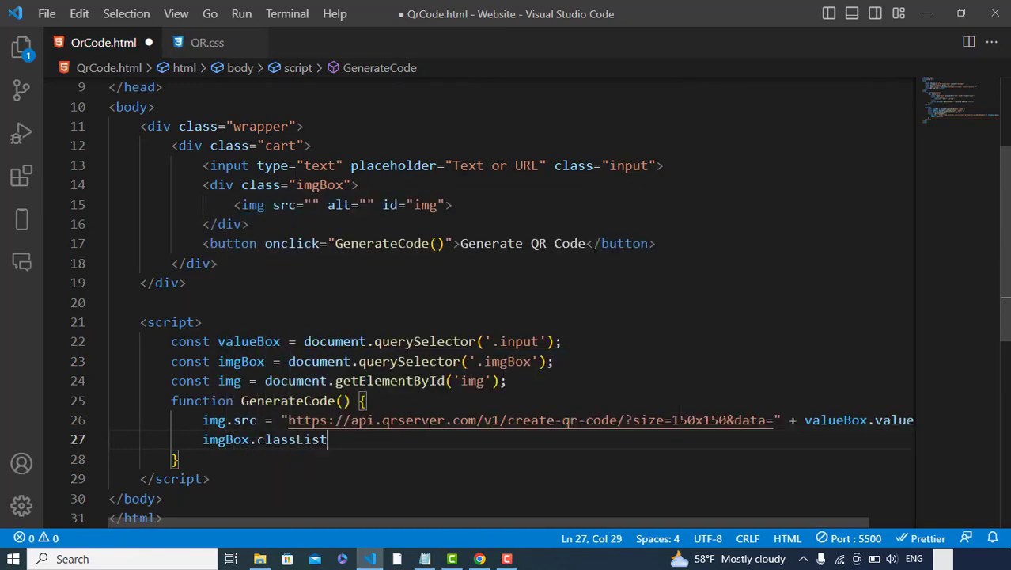
type(".add(\"show\")")
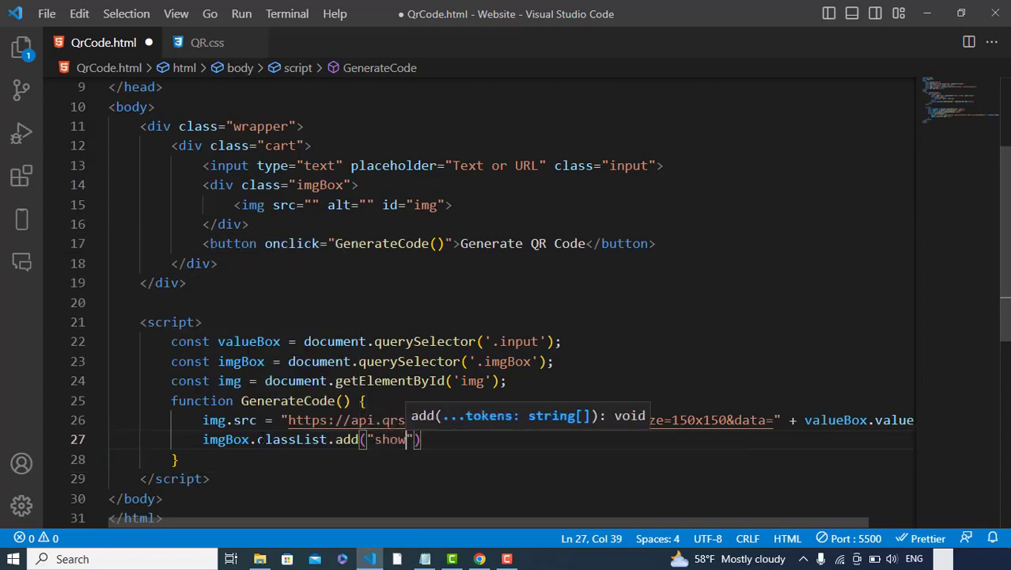
key("ctrl+s")
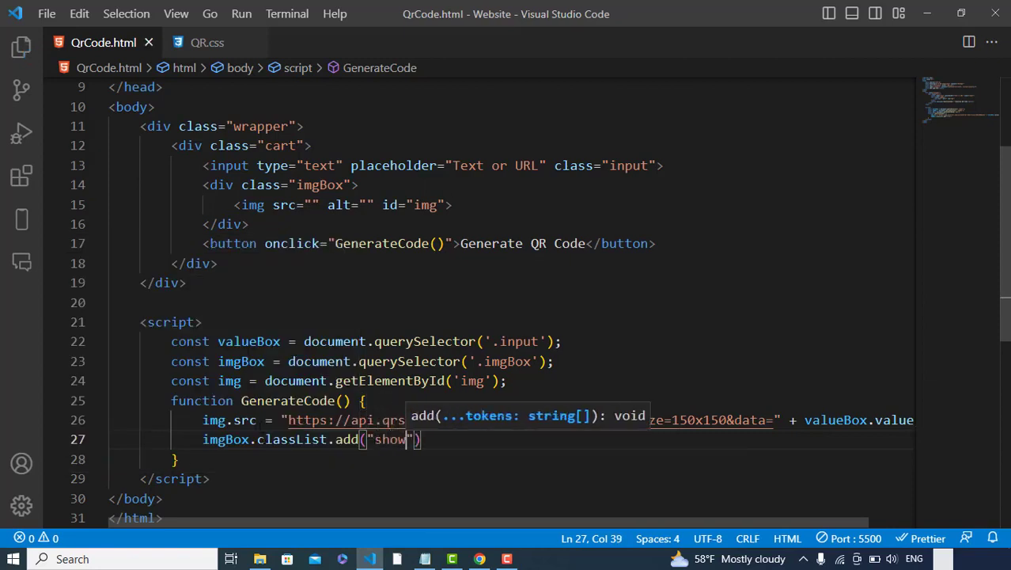
Step: Add a .show rule with max-height: 100px below the #img rule in QR.css
left_click(207, 41)
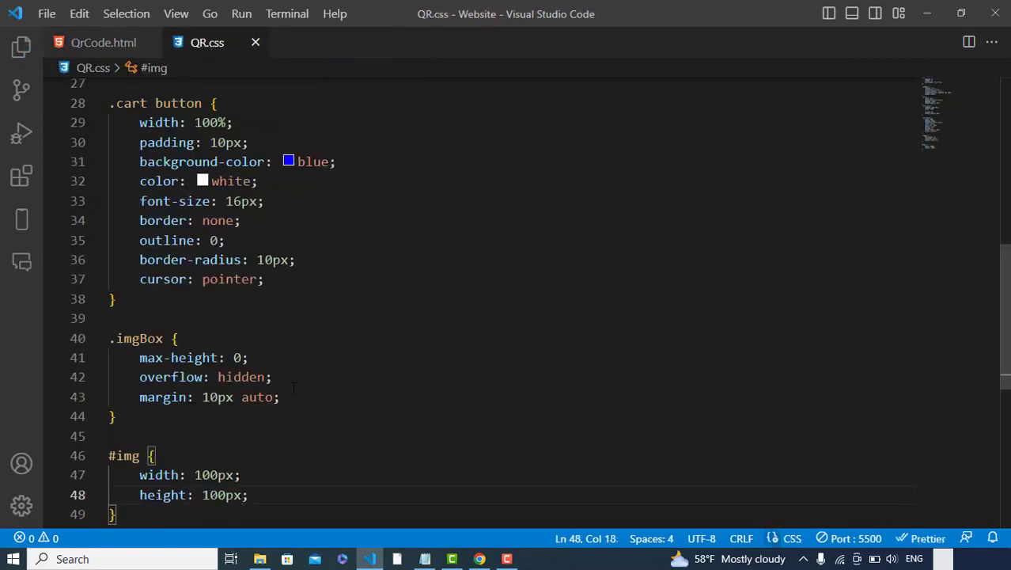
scroll("down", 3)
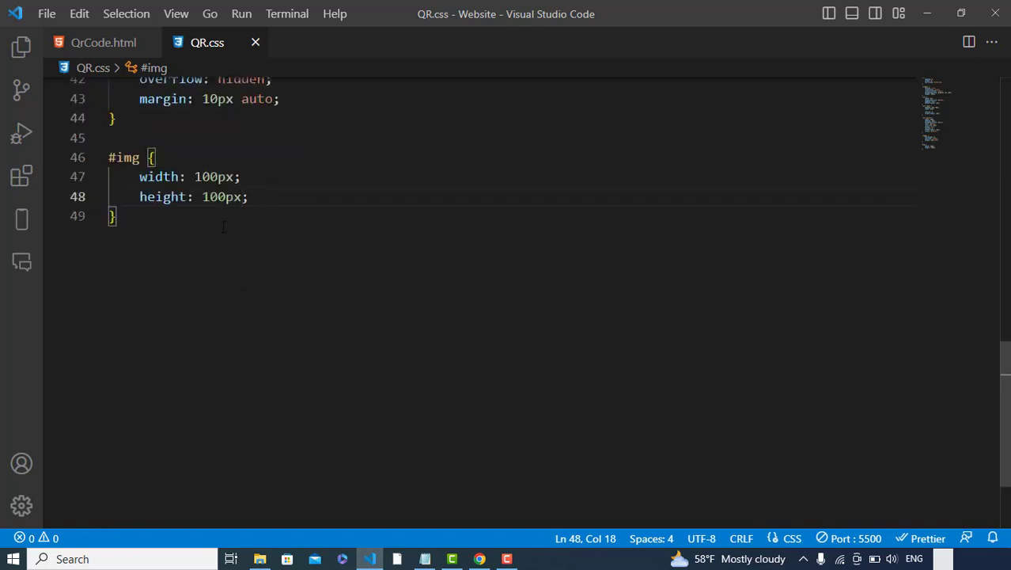
type(".sho")
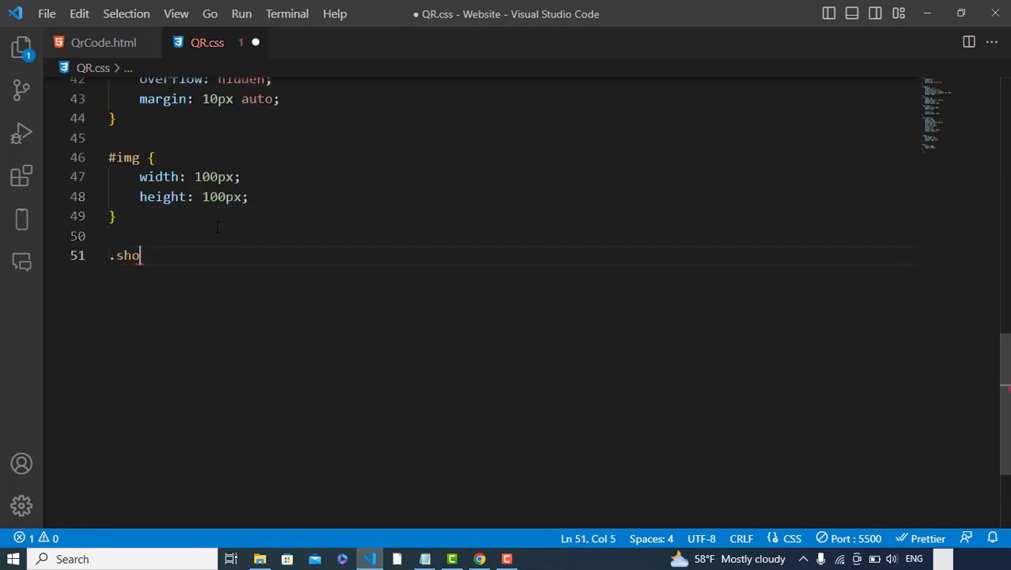
type("w {")
type("max-height: ;")
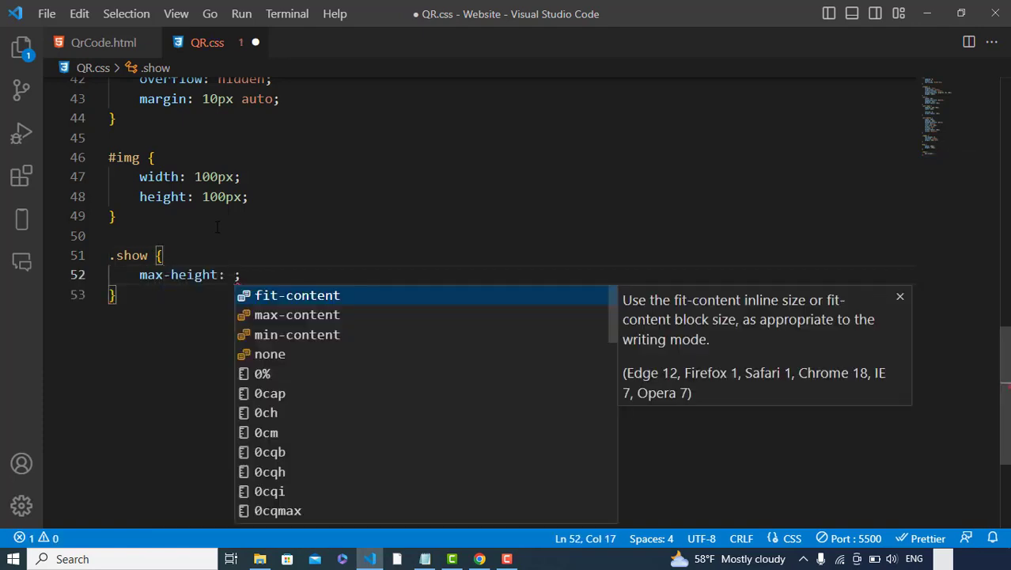
type("100px")
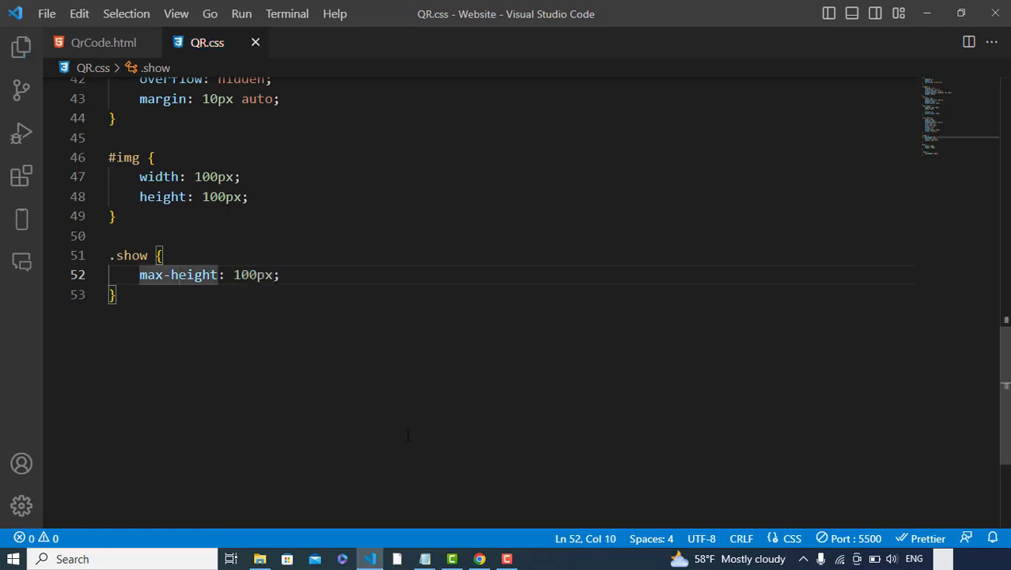
Step: In Chrome, enter yousaf in the input and generate its QR code
left_click(477, 559)
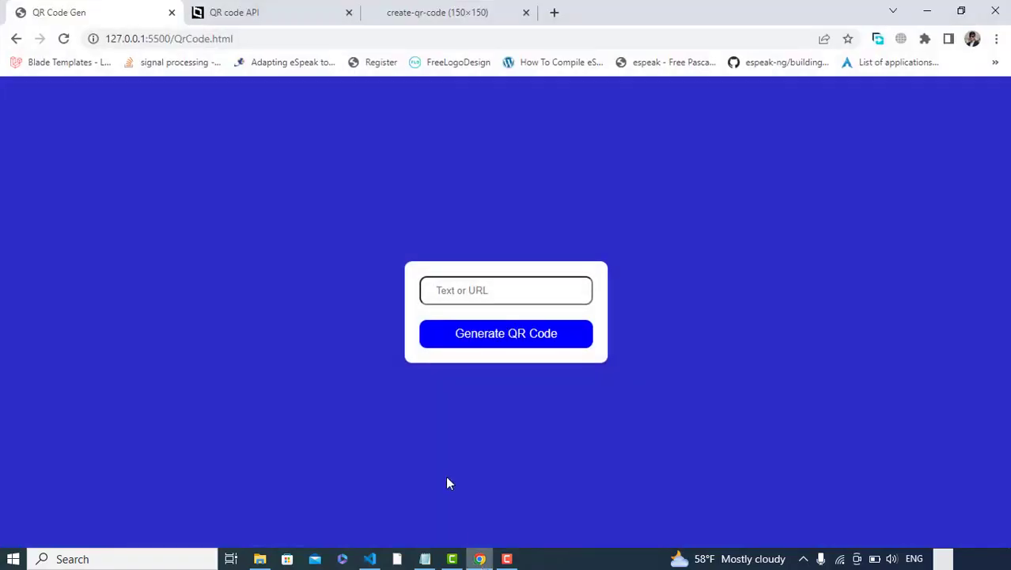
left_click(506, 291)
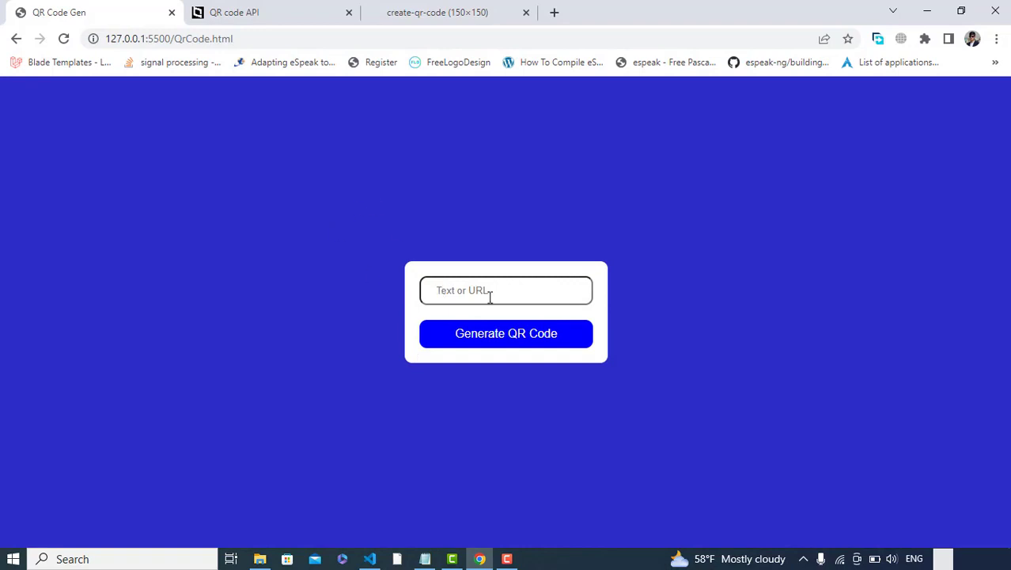
type("yousa")
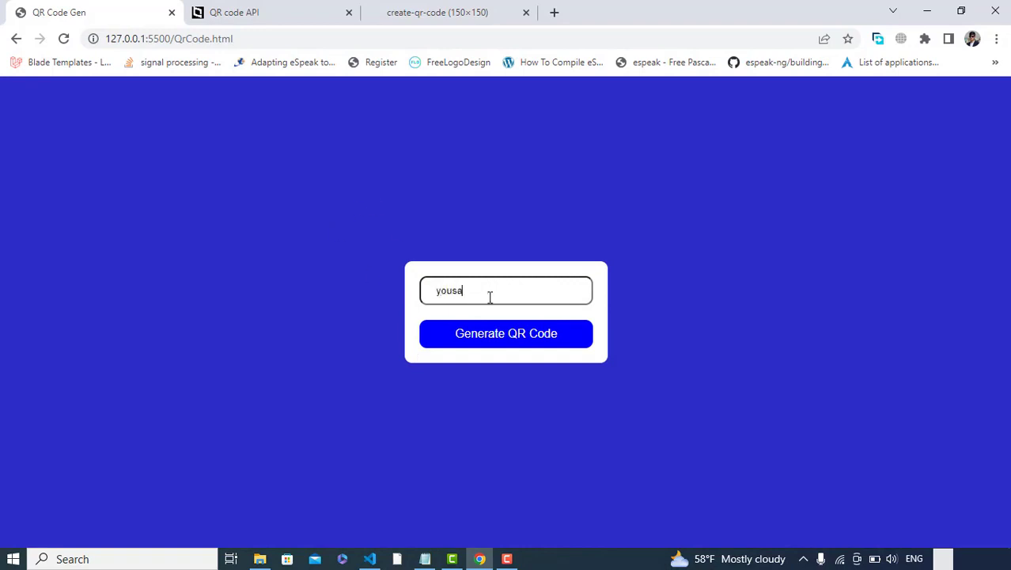
type("f")
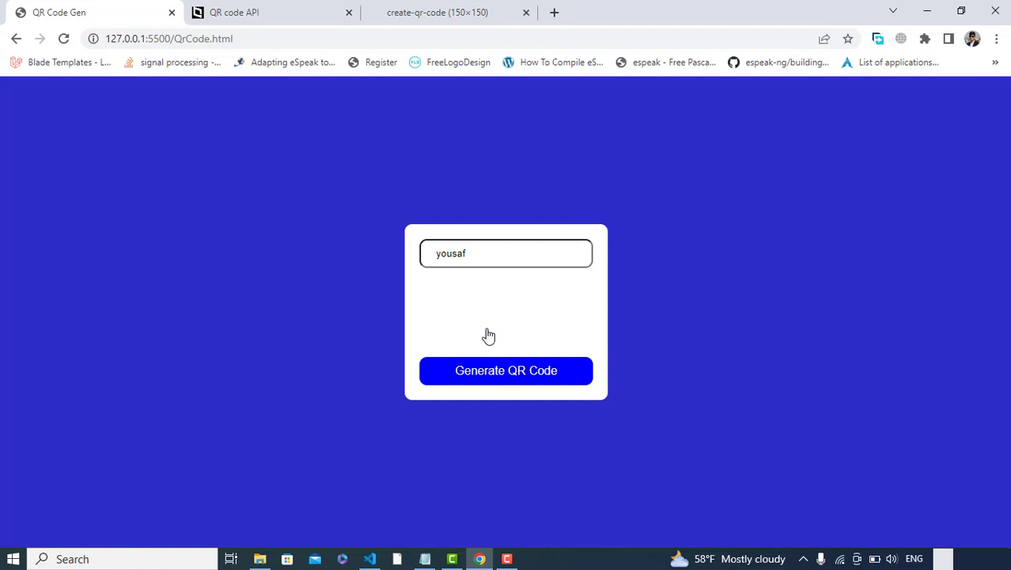
left_click(506, 371)
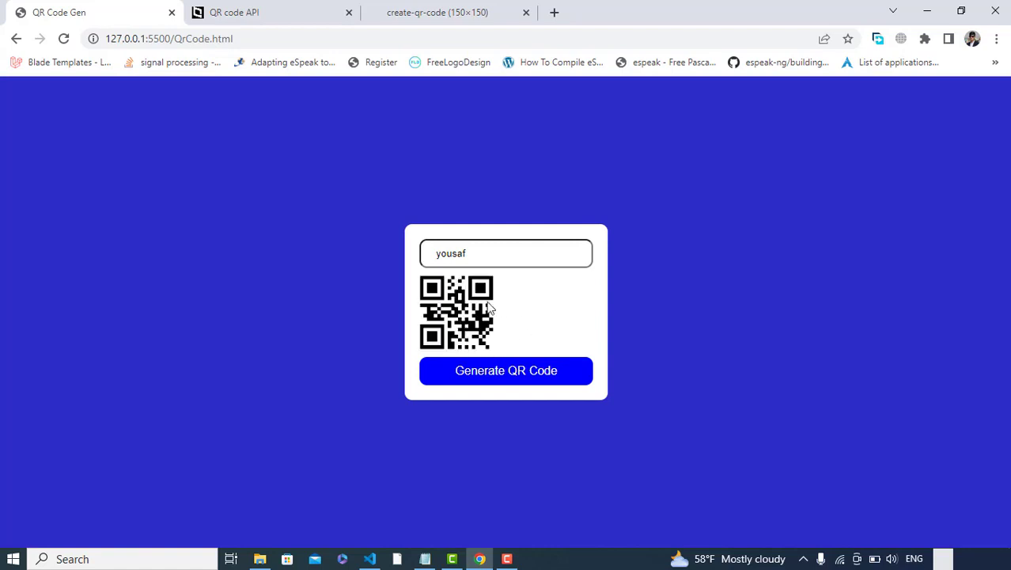
mouse_move(462, 424)
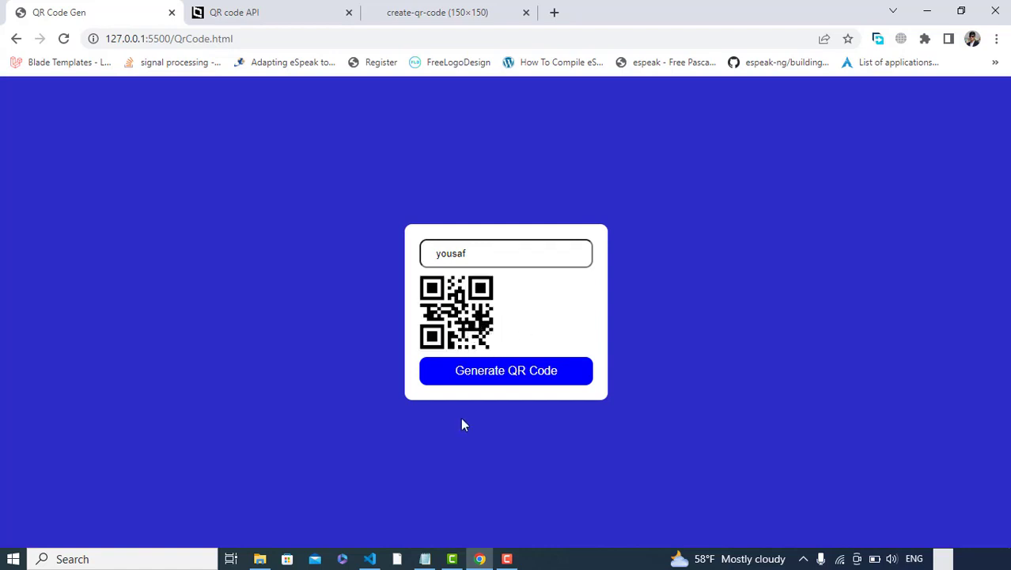
Step: Add display: flex and justify-content: center to the .imgBox rule, then check in Chrome
left_click(371, 558)
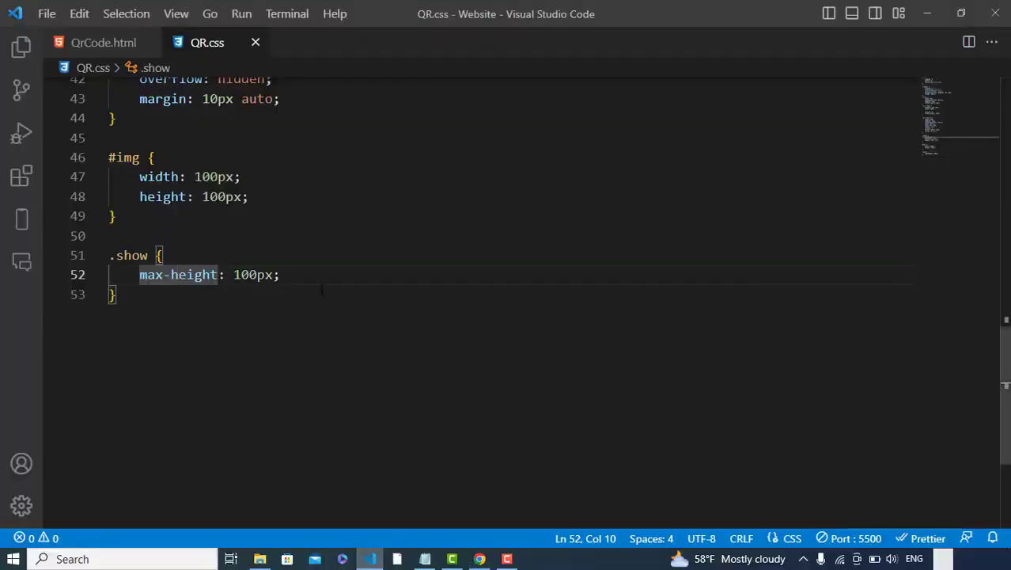
mouse_move(103, 43)
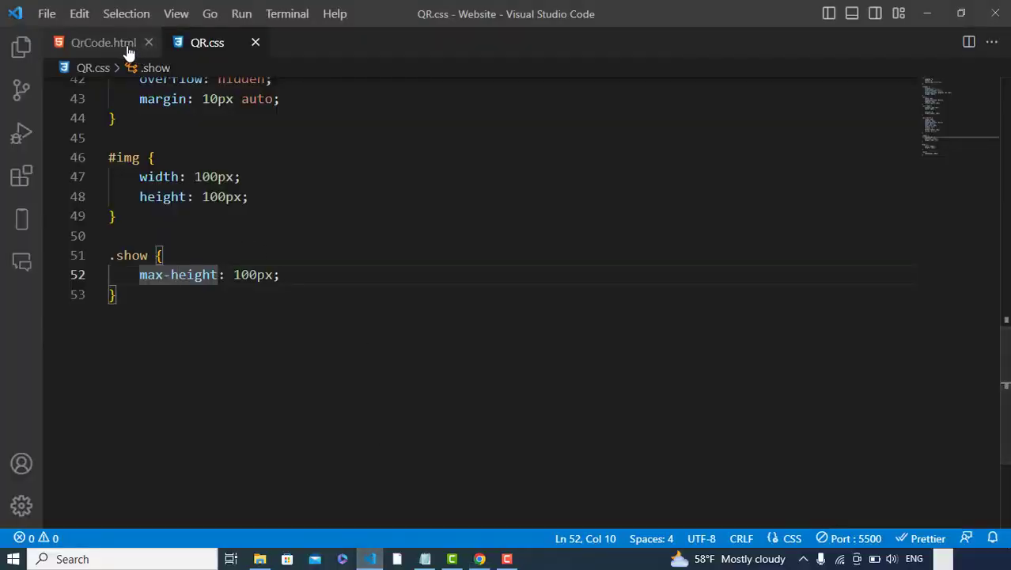
left_click(104, 42)
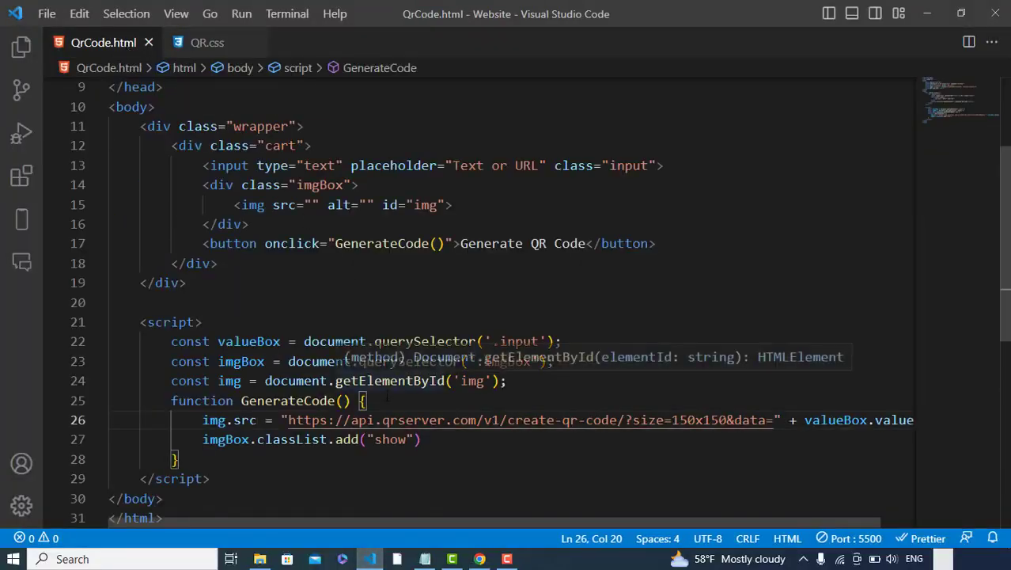
left_click(208, 42)
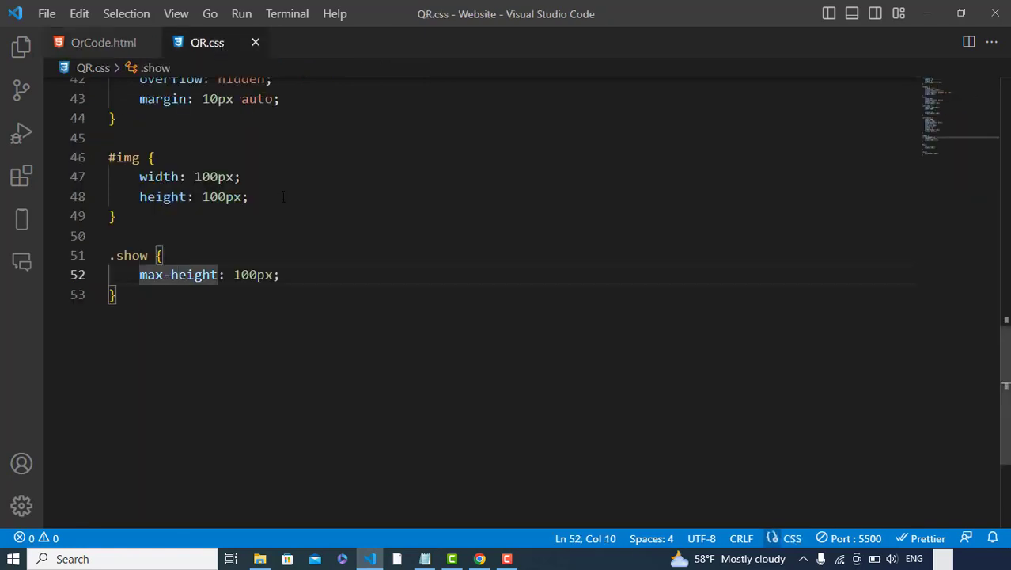
key("enter")
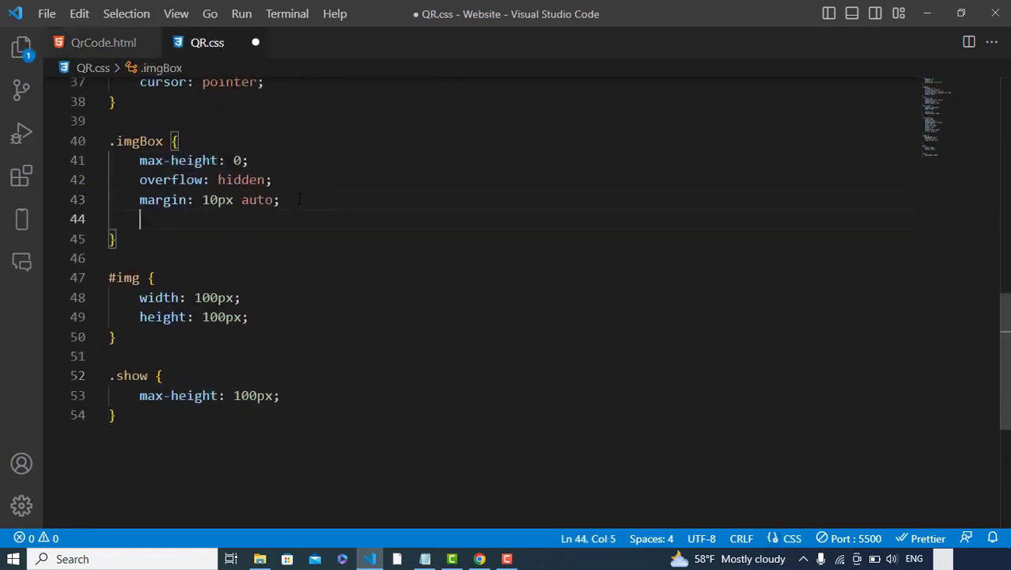
type("display: flex;")
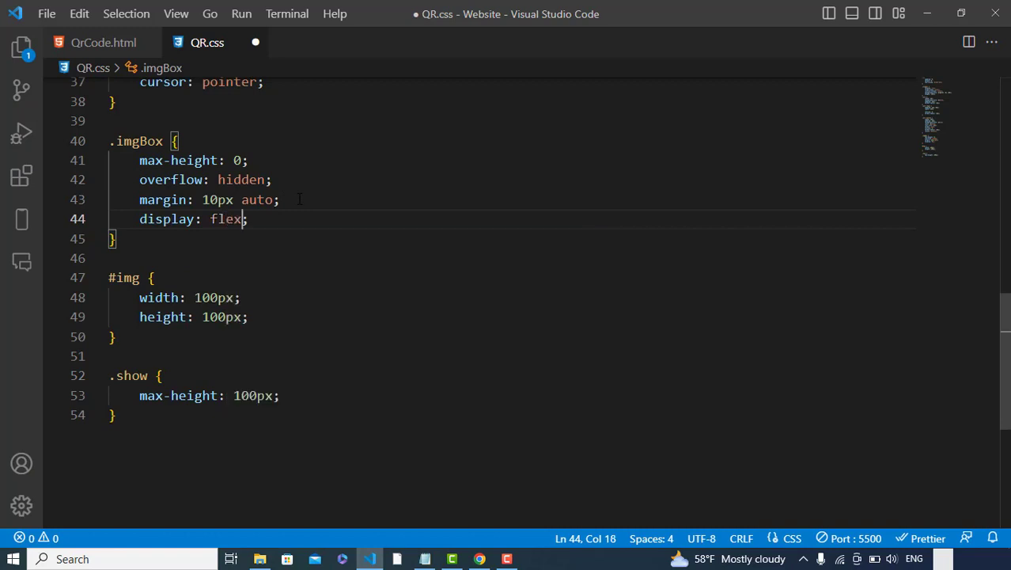
type("justify-content: center;")
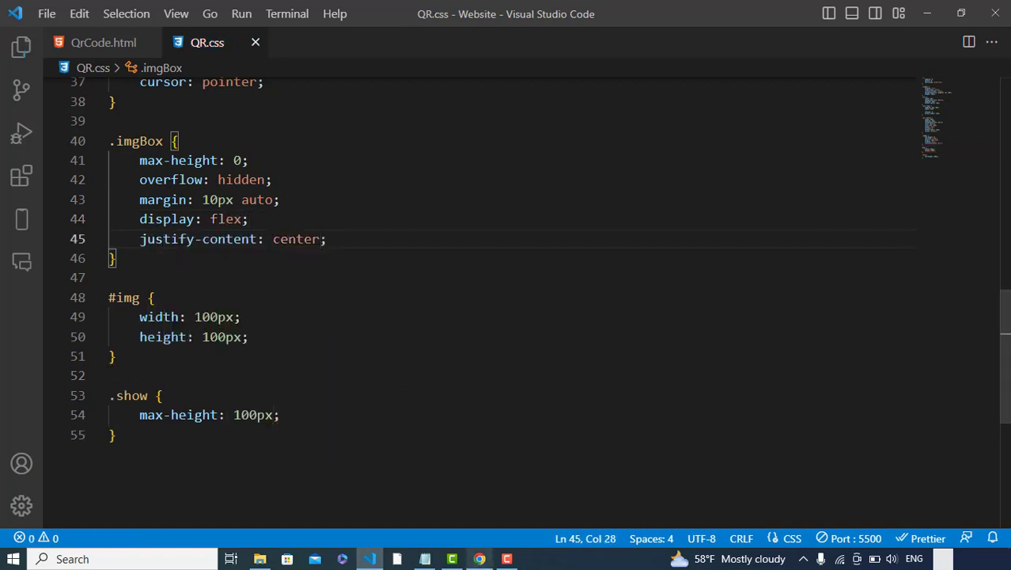
left_click(478, 558)
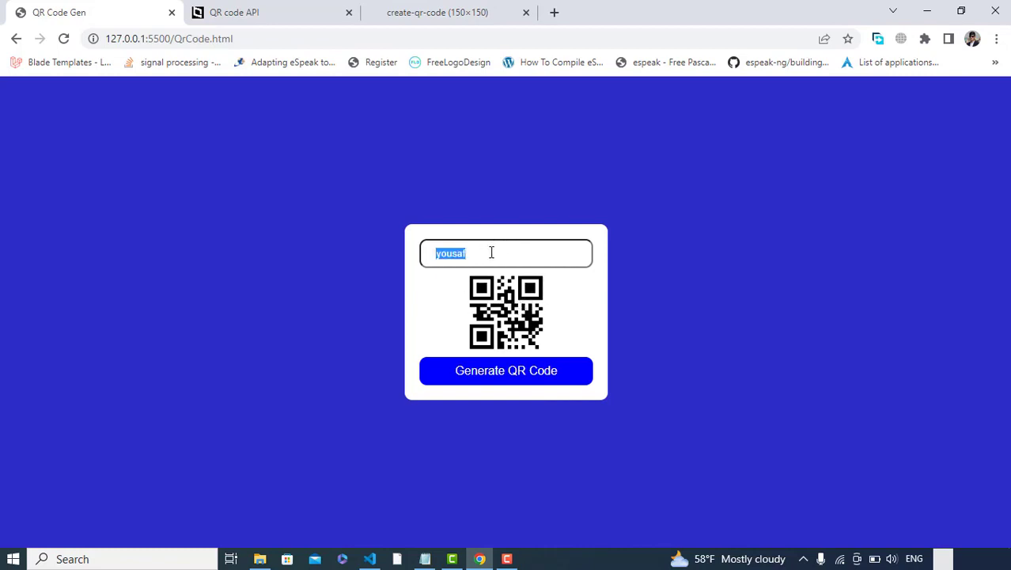
Step: Generate centered QR codes for google.com and code with yousaf, then reload the page
type("google.com")
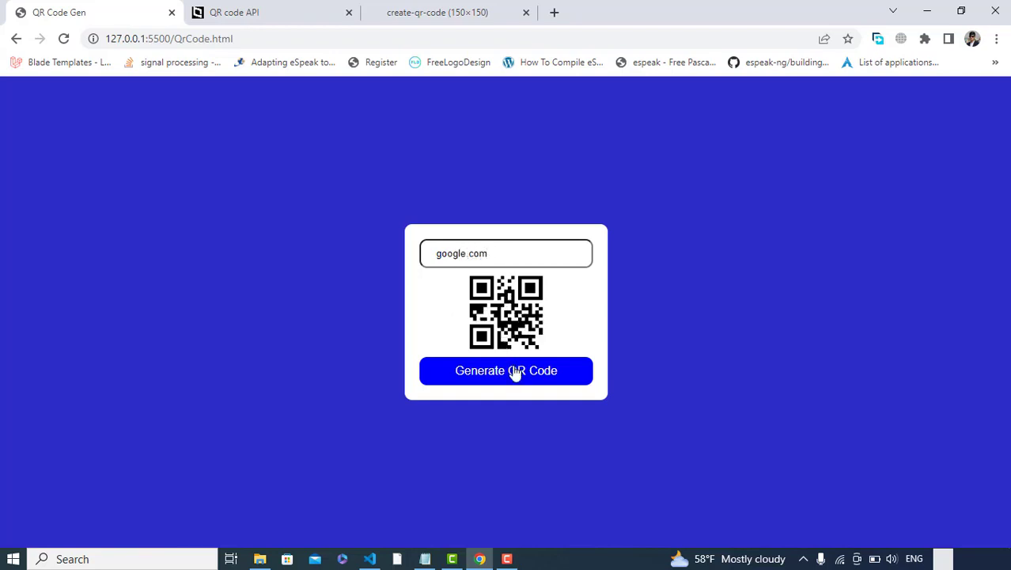
double_click(474, 253)
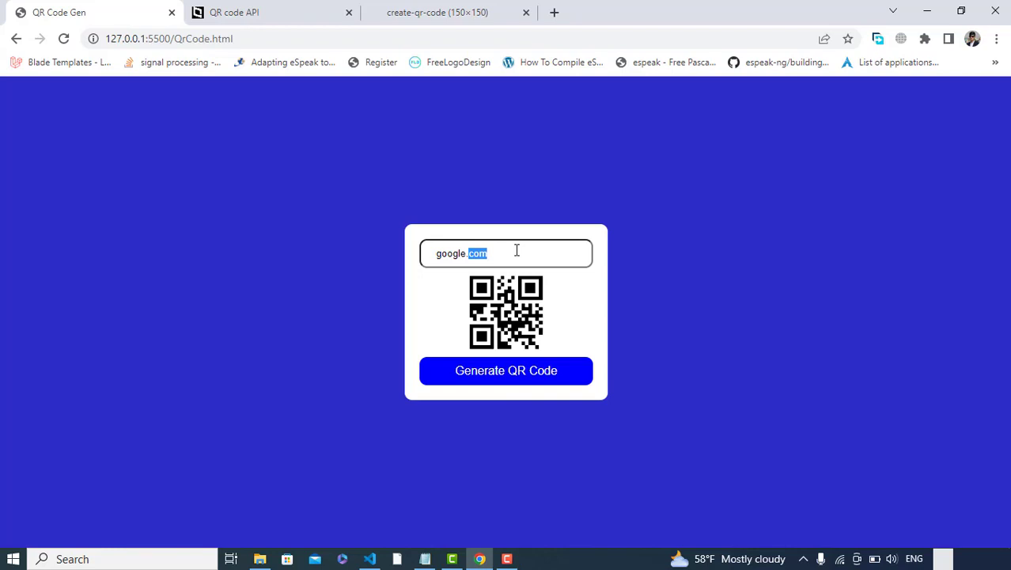
type("code w")
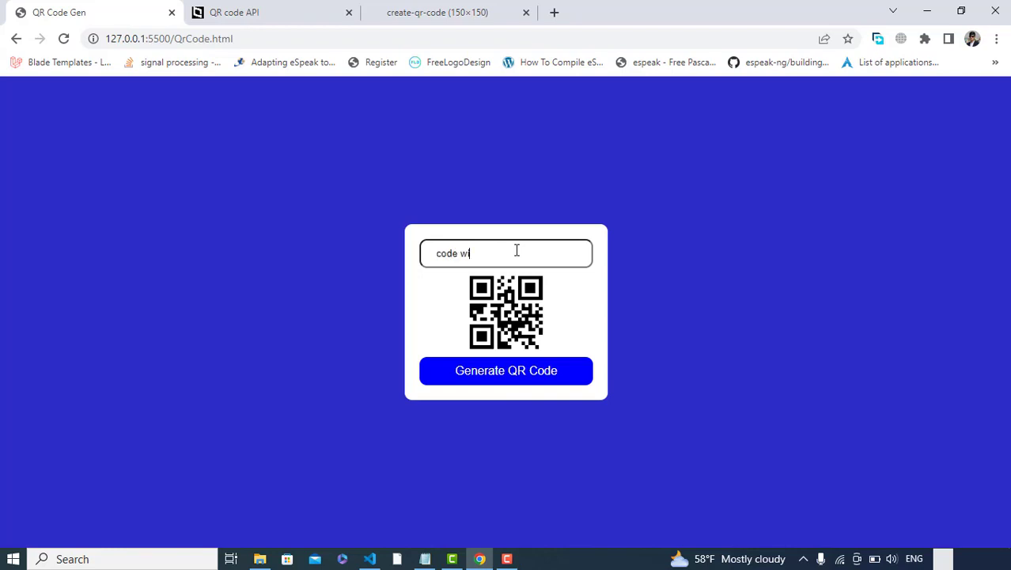
type("th yousaf")
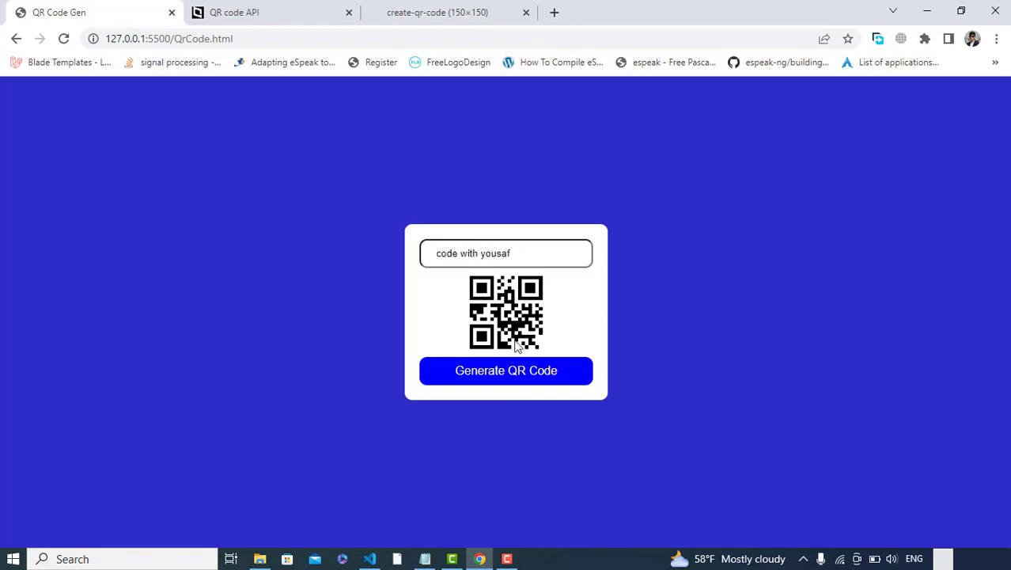
left_click(506, 371)
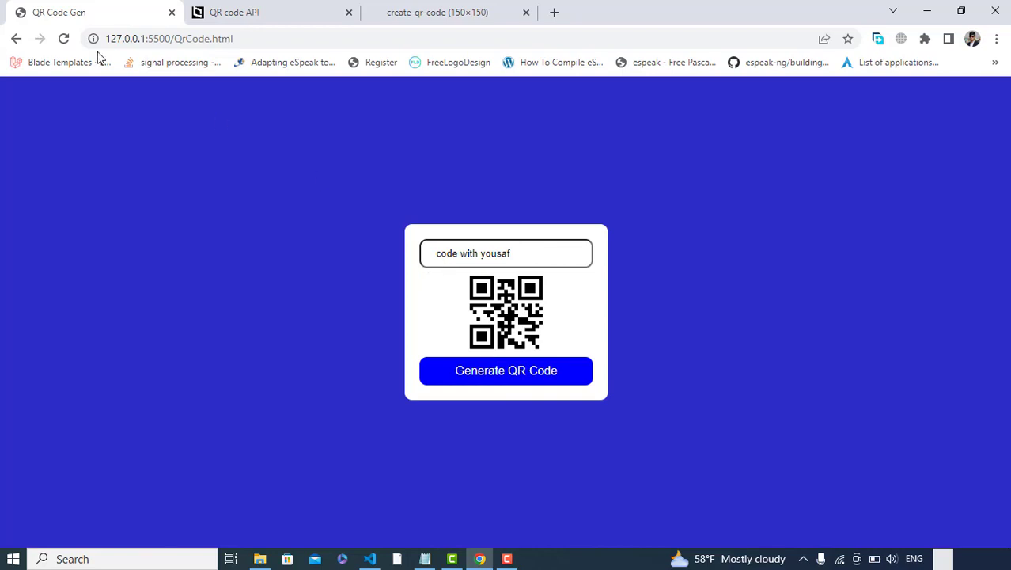
mouse_move(64, 38)
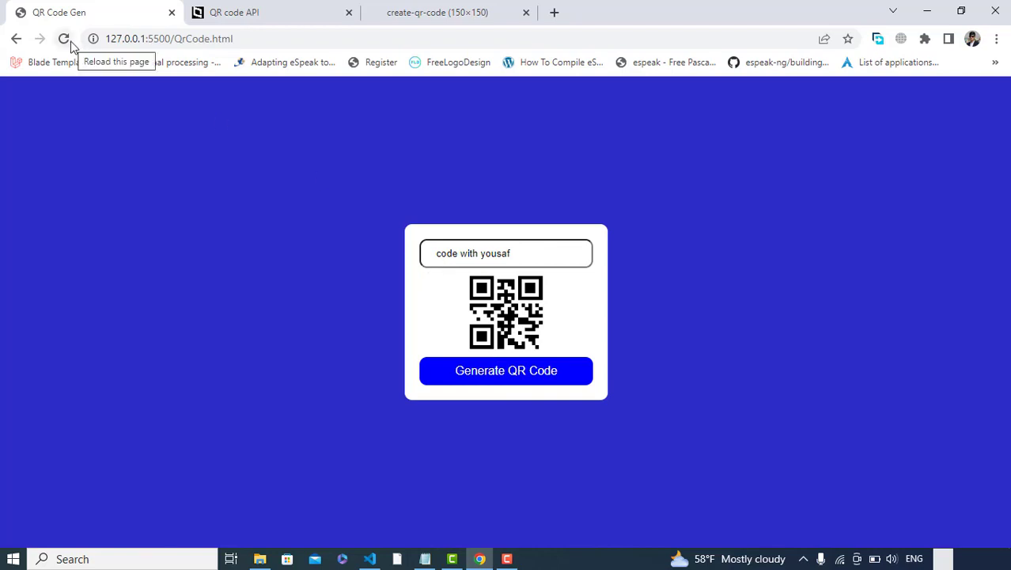
left_click(63, 38)
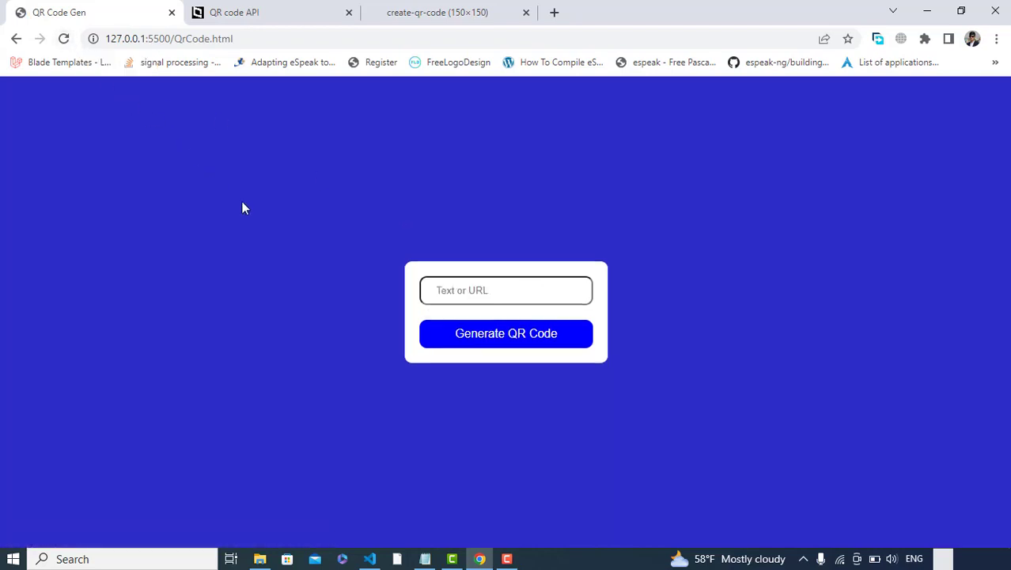
mouse_move(343, 363)
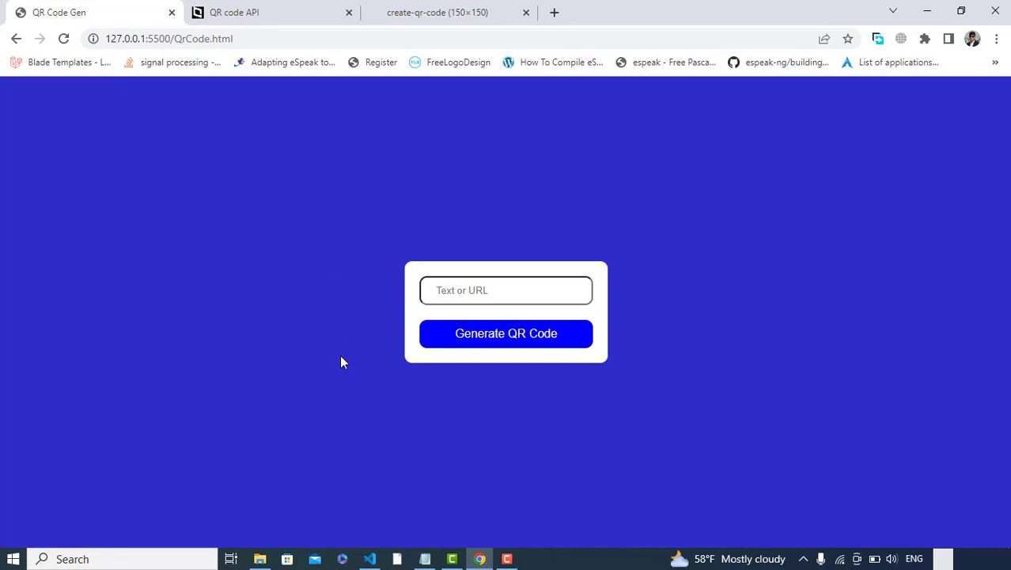